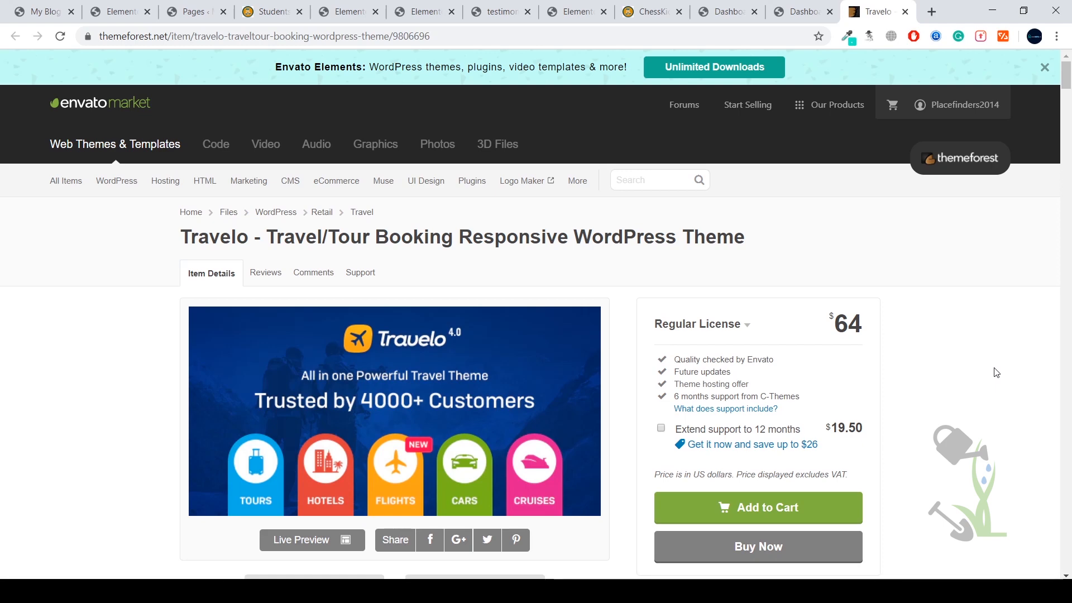
Scroll the Travelo ThemeForest listing and highlight its 4,348 sales figure.
scroll(down, 3)
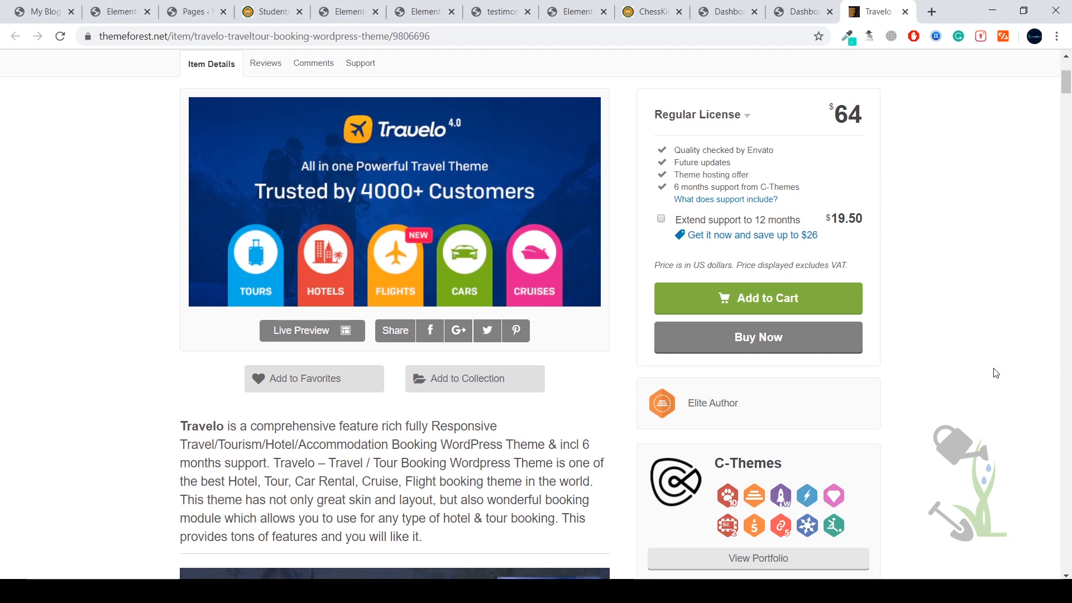
scroll(down, 3)
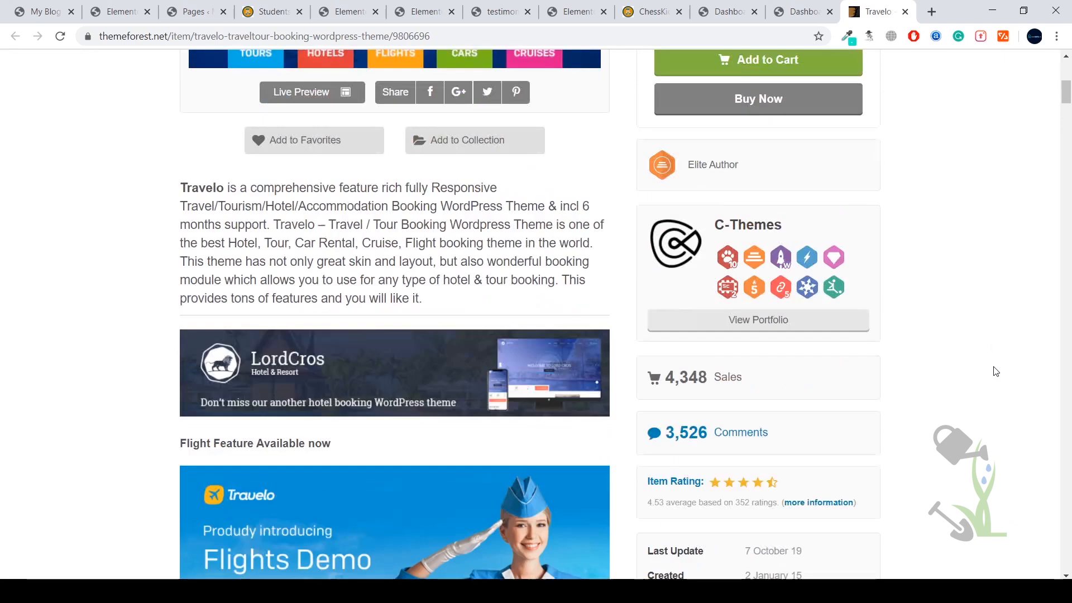
scroll(down, 3)
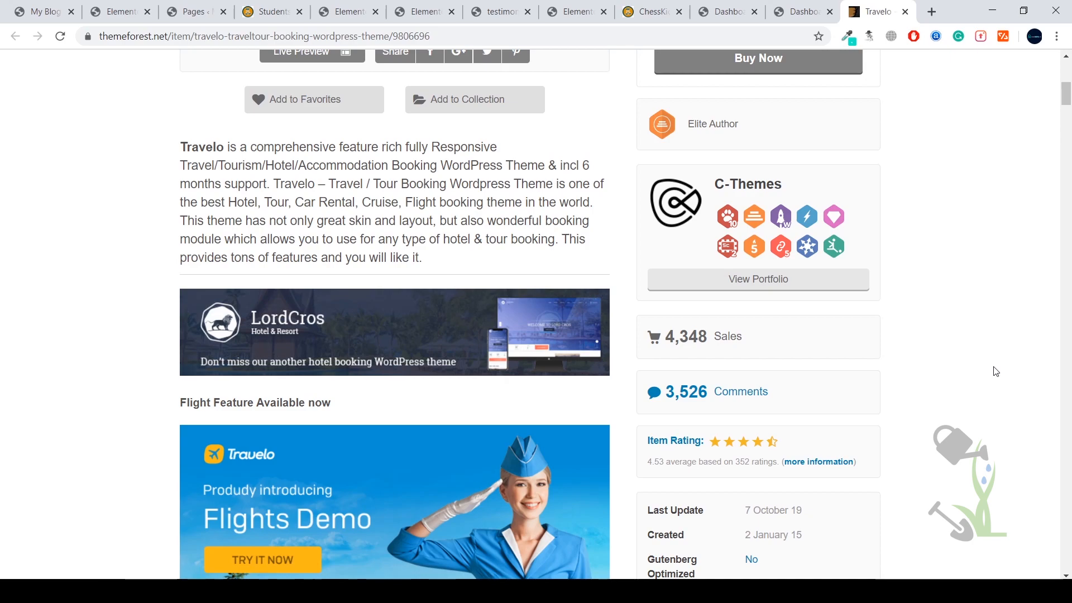
scroll(down, 3)
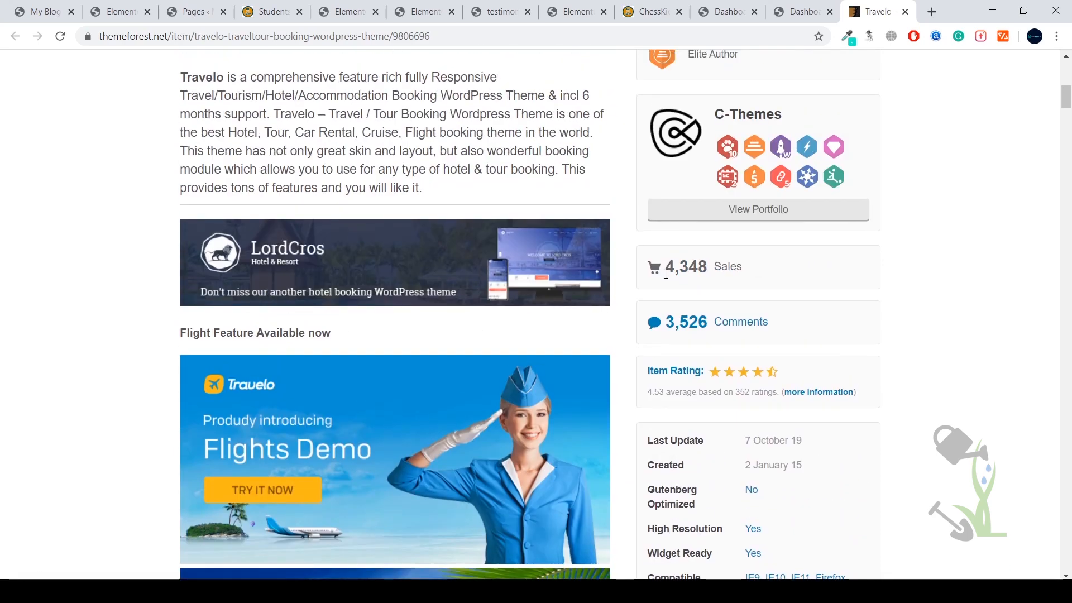
double_click(680, 265)
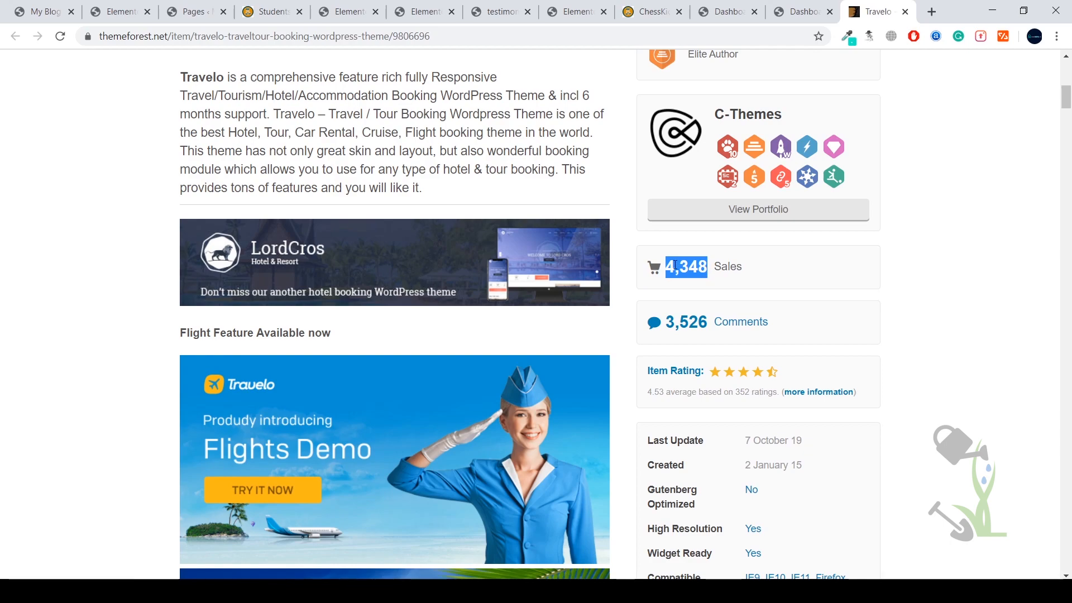
Scroll through Travelo's live preview demo chooser to browse the available demo sites.
scroll(down, 3)
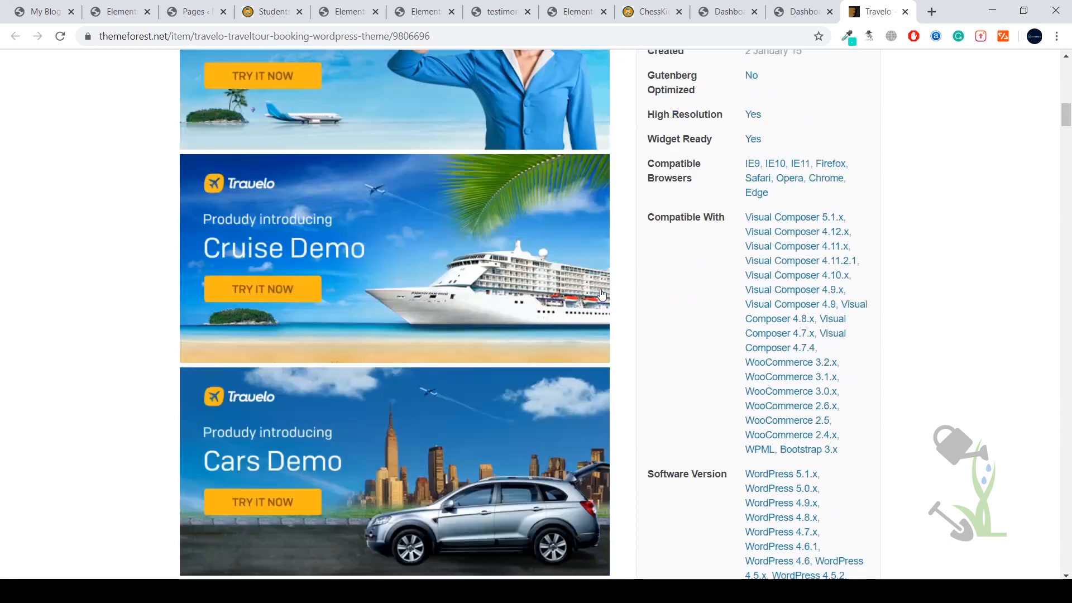
scroll(down, 3)
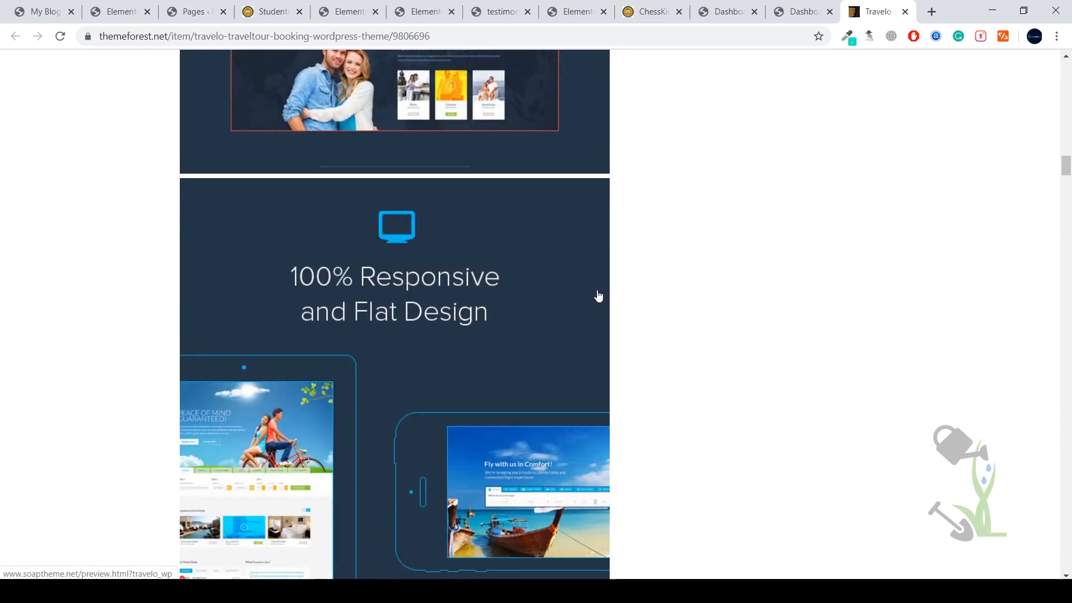
scroll(down, 3)
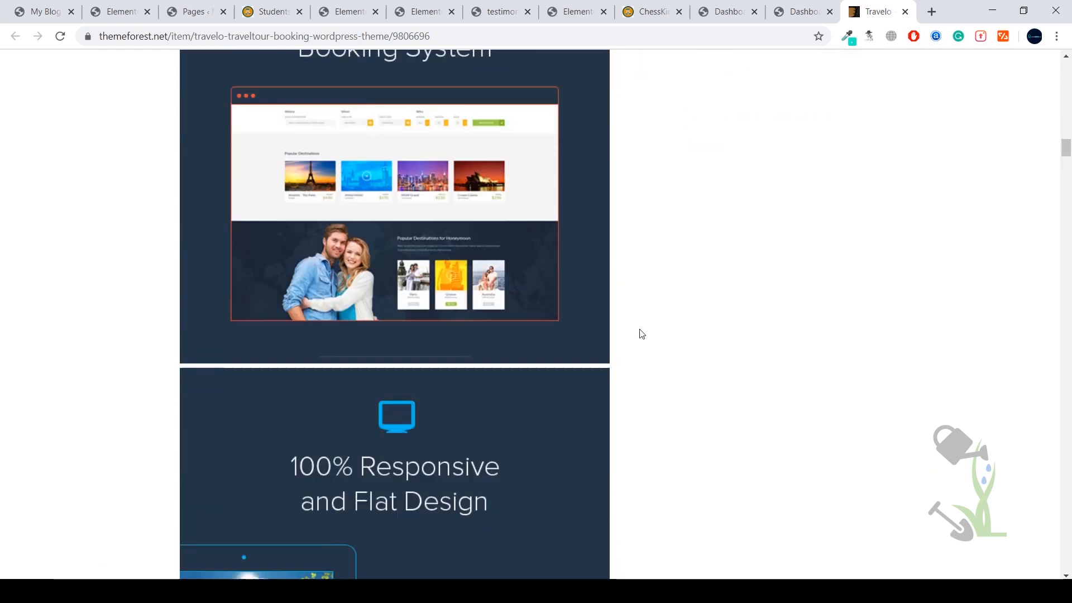
scroll(down, 3)
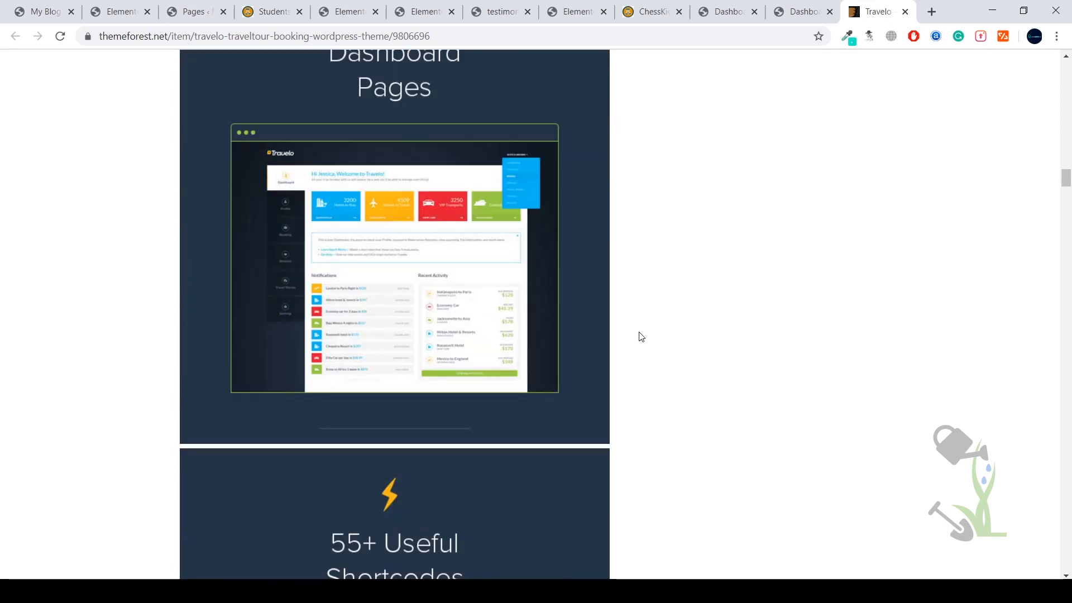
scroll(down, 3)
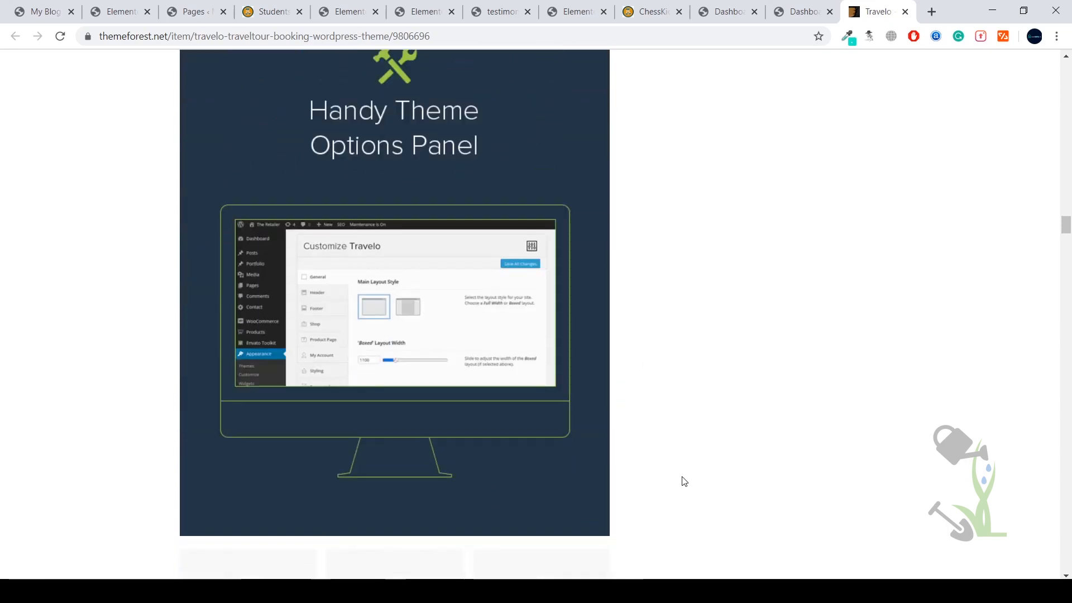
scroll(up, 3)
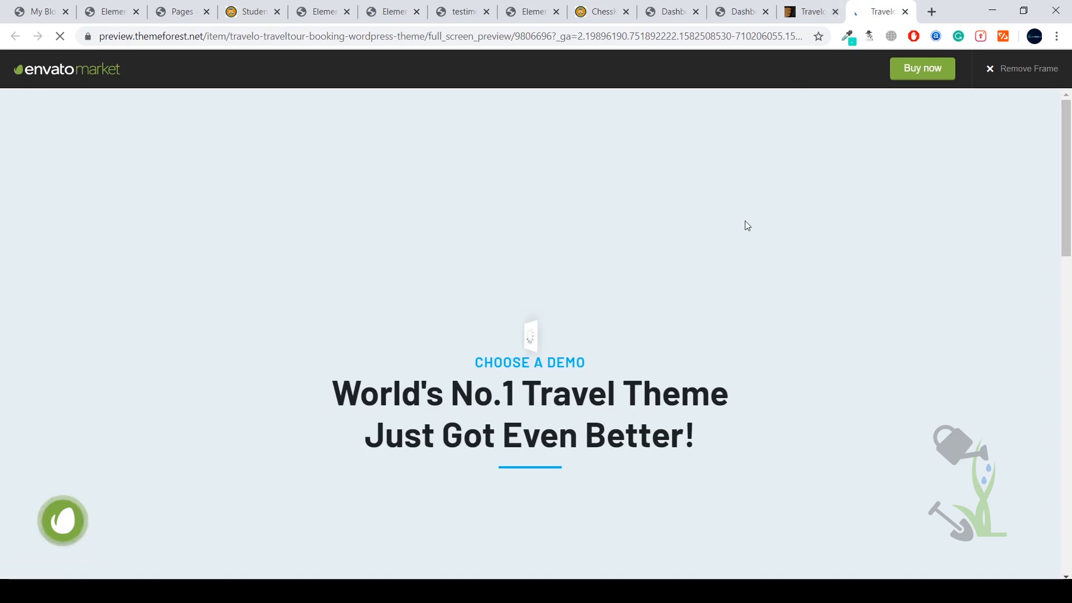
scroll(down, 3)
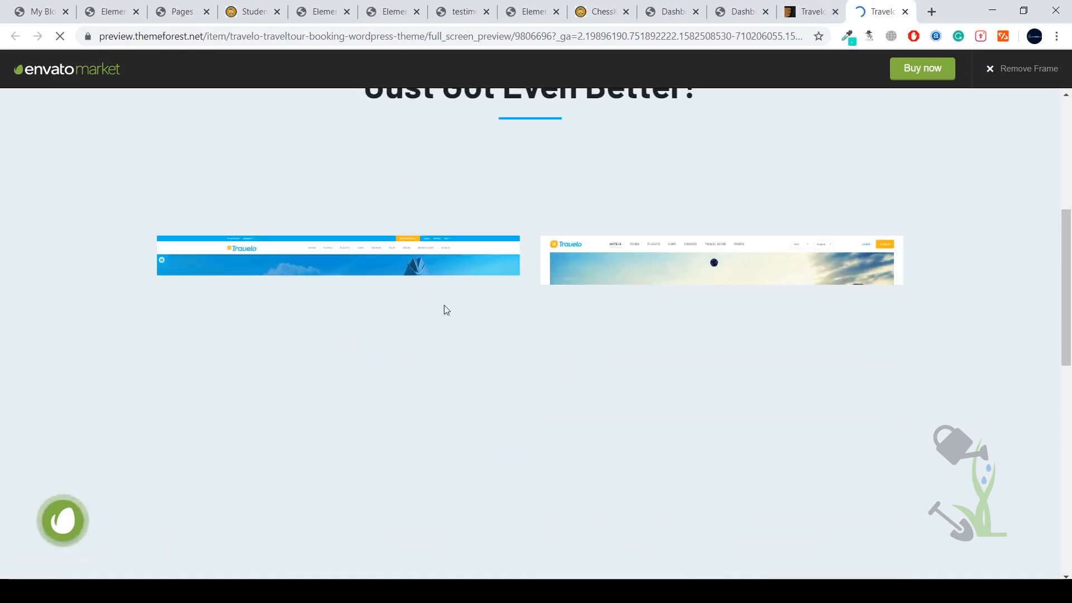
scroll(up, 3)
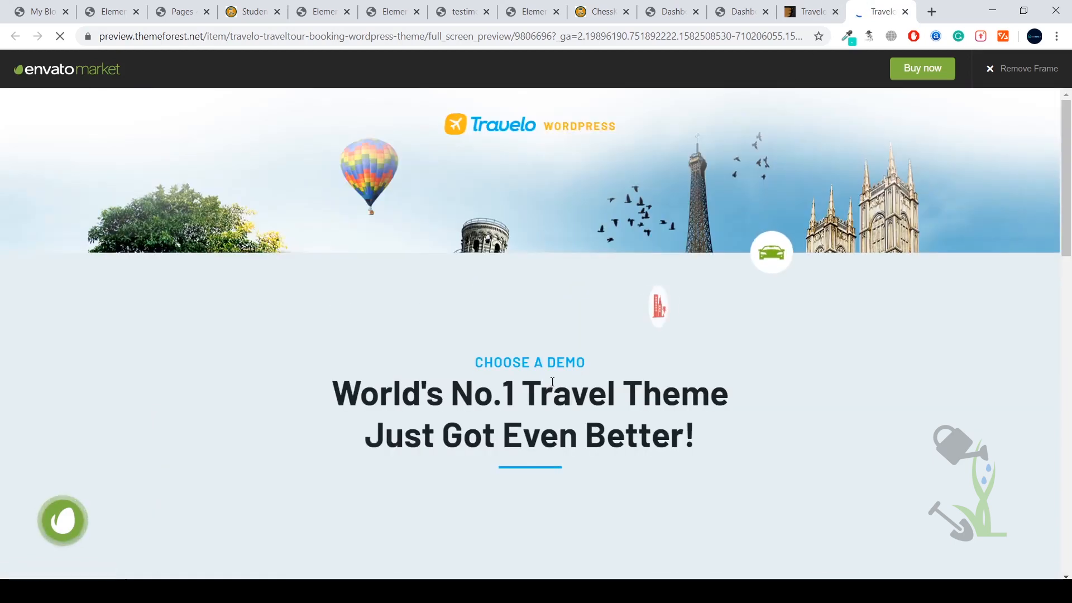
scroll(down, 3)
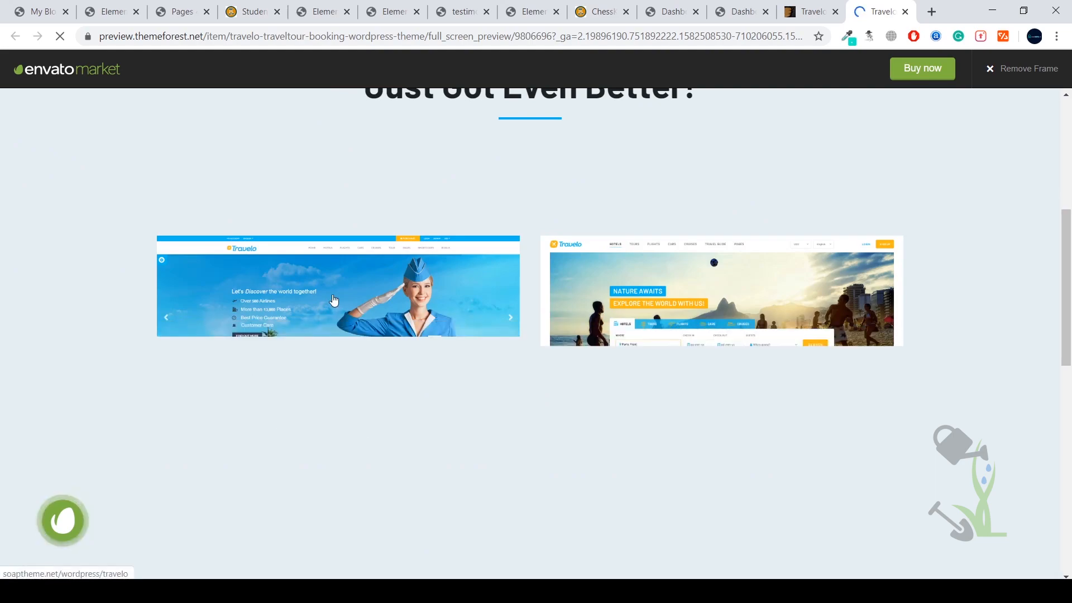
scroll(down, 3)
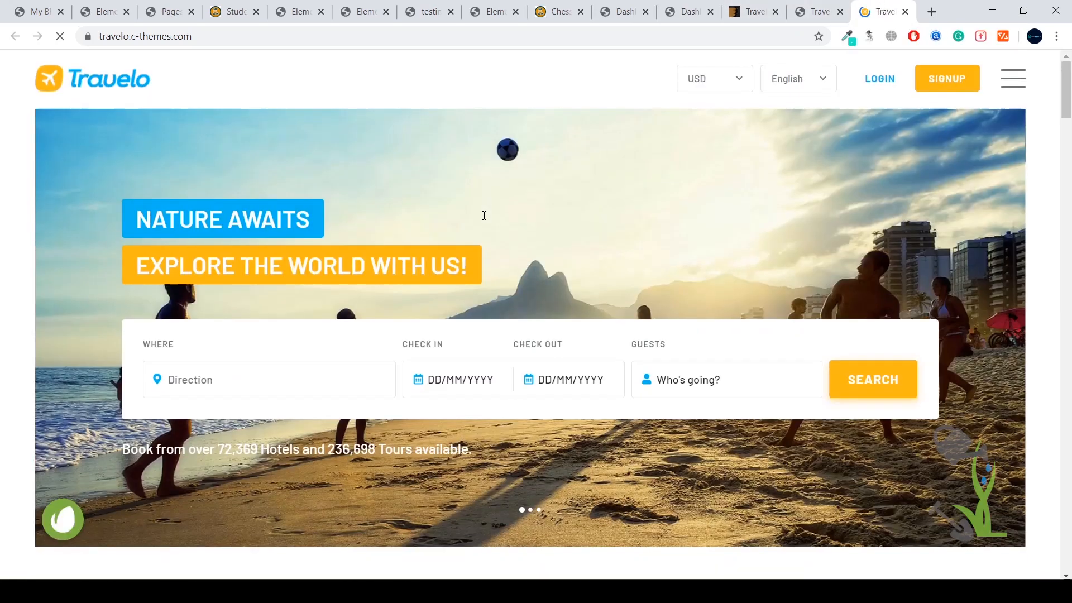
scroll(down, 3)
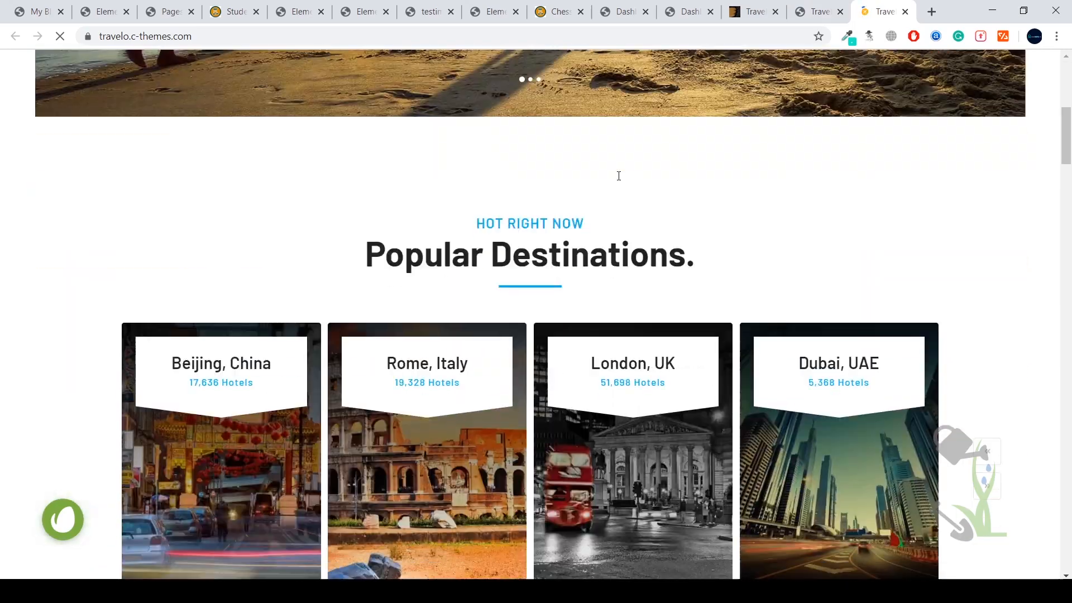
scroll(down, 3)
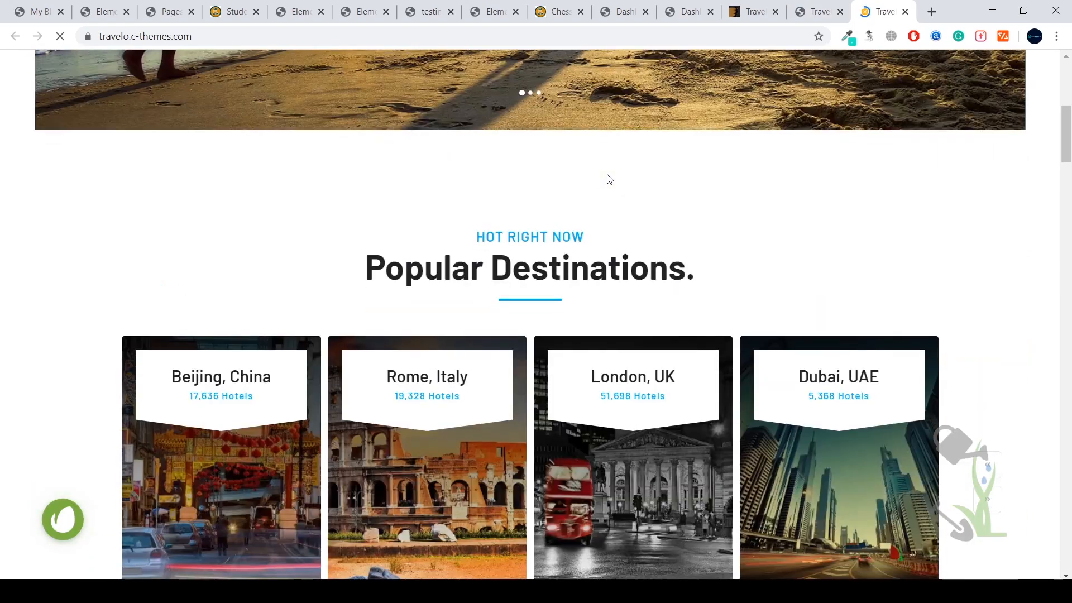
scroll(down, 3)
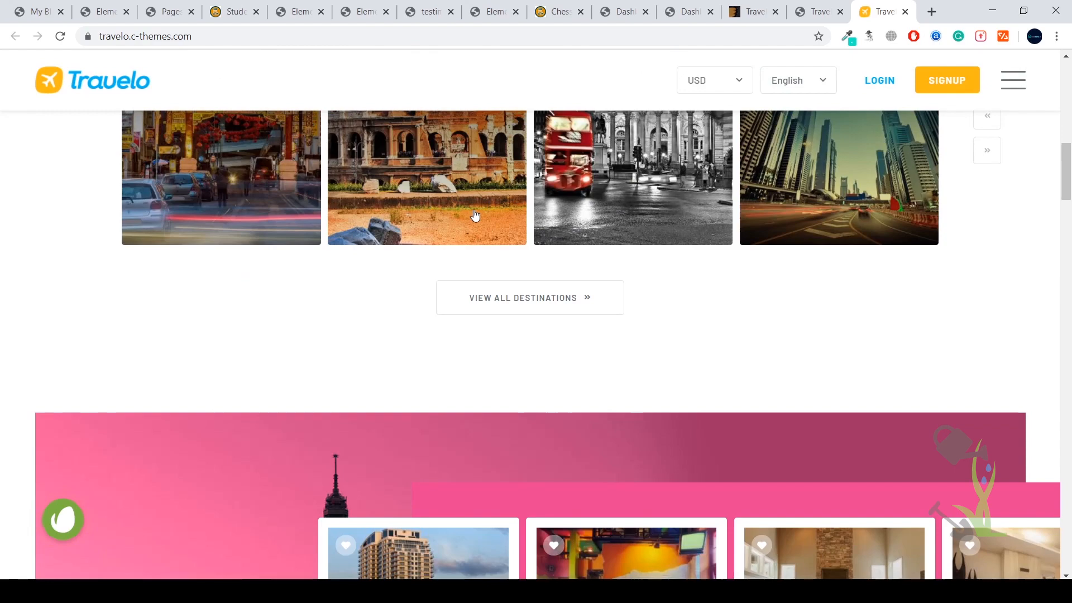
scroll(down, 3)
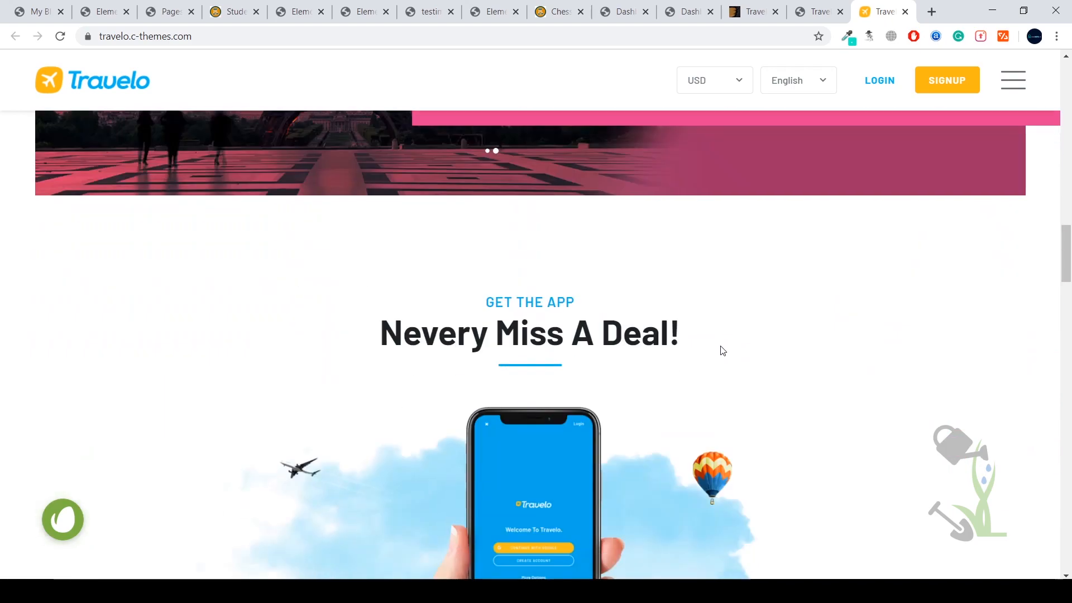
scroll(down, 3)
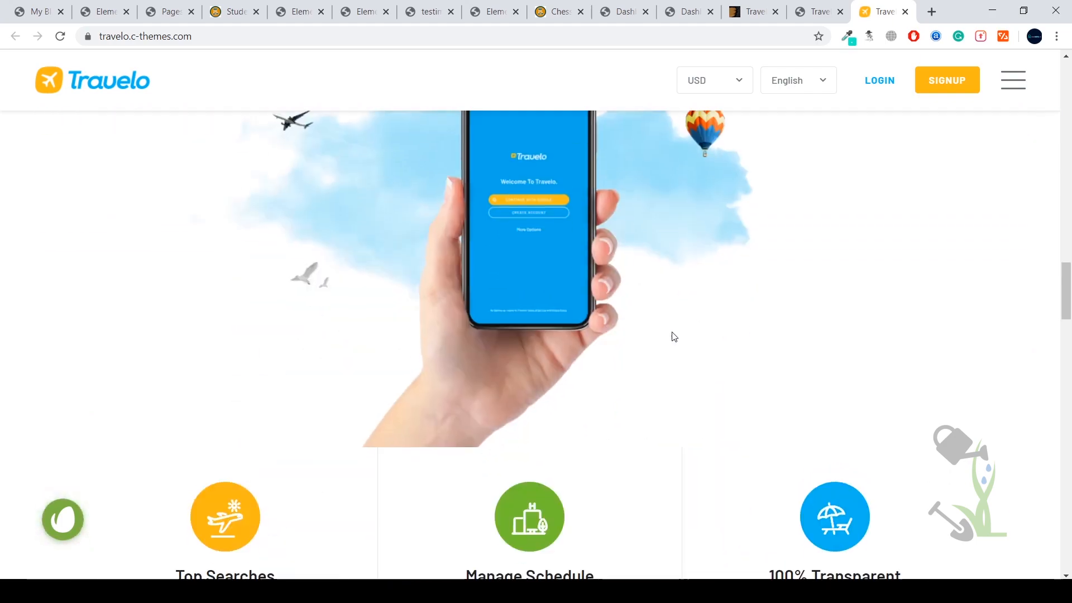
scroll(down, 3)
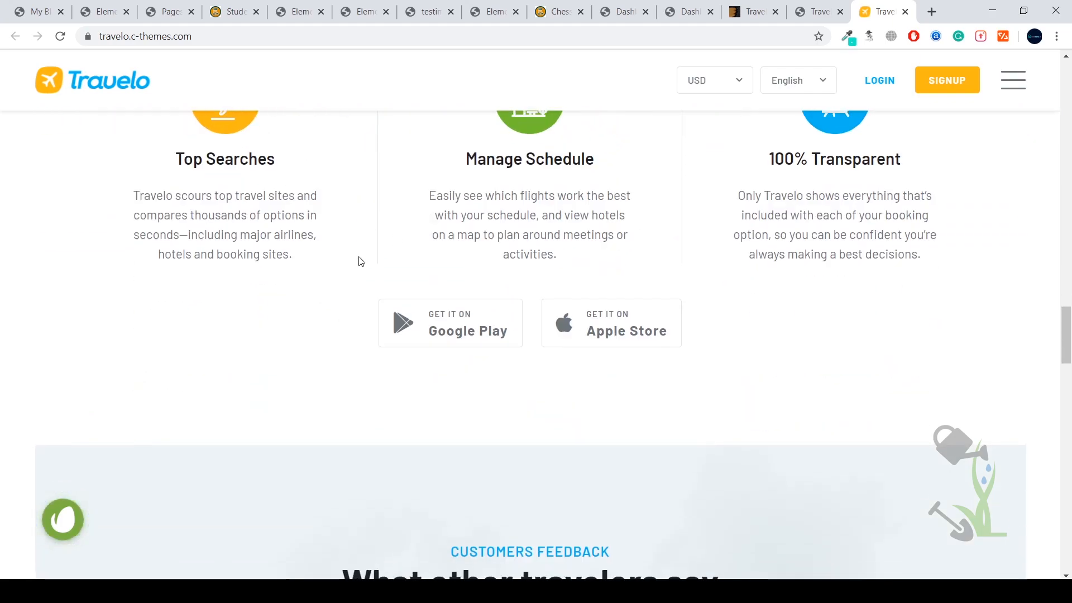
scroll(down, 3)
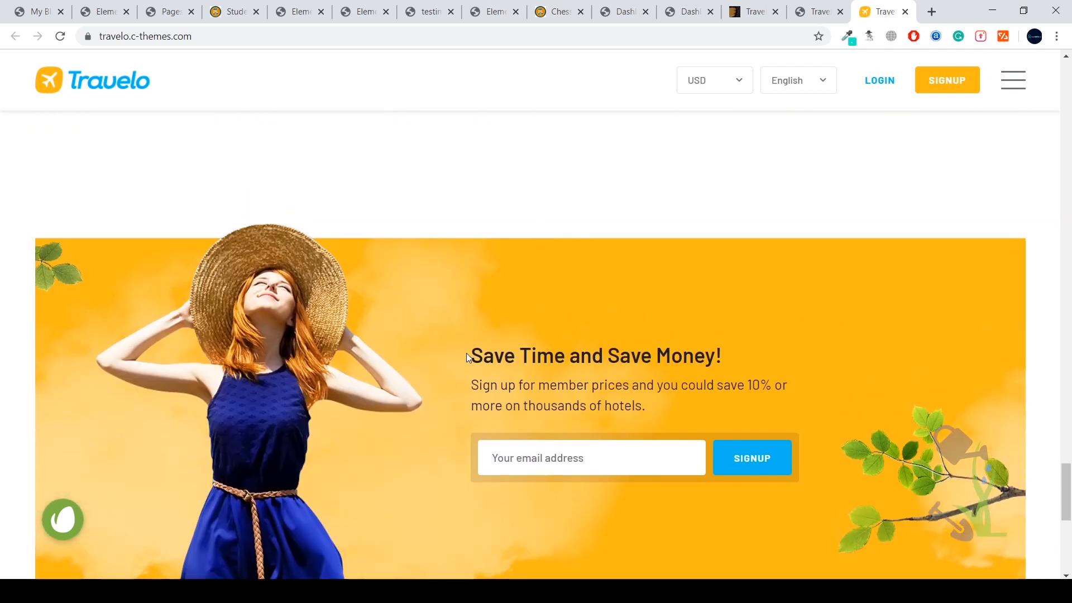
double_click(629, 406)
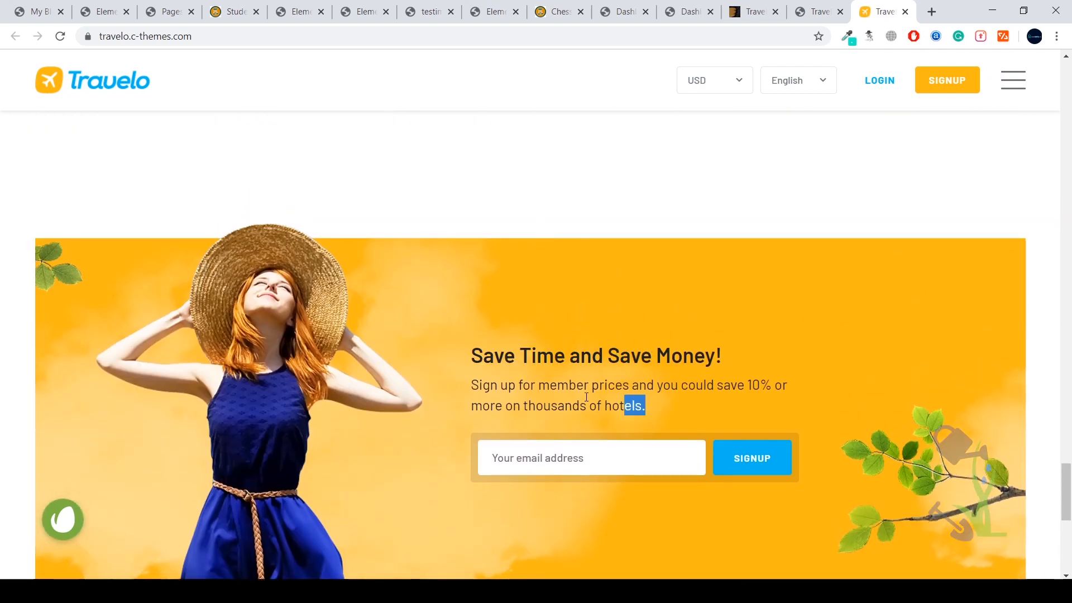
scroll(down, 3)
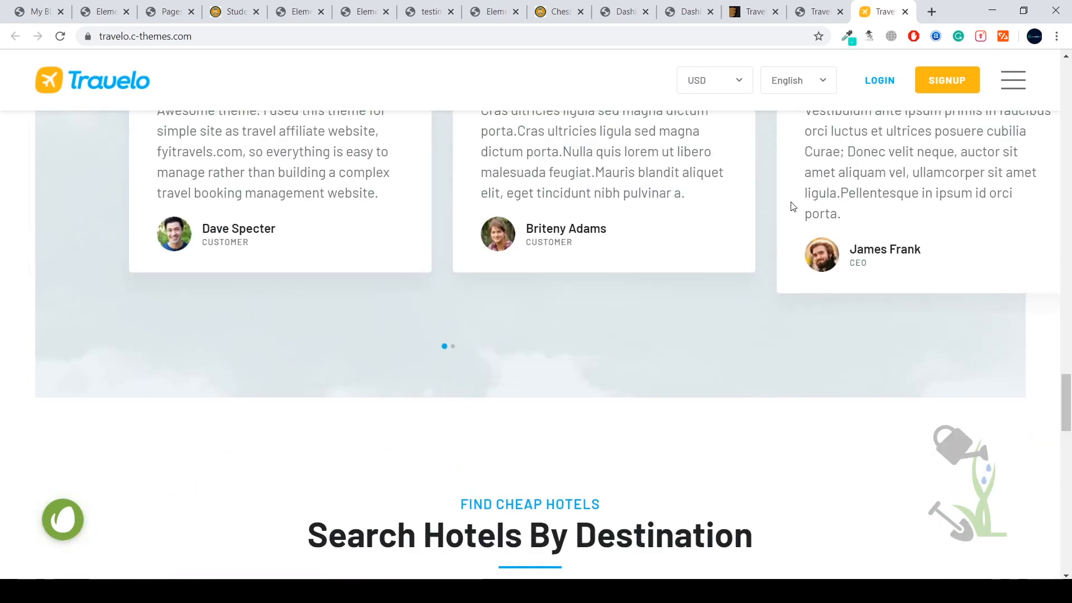
scroll(up, 3)
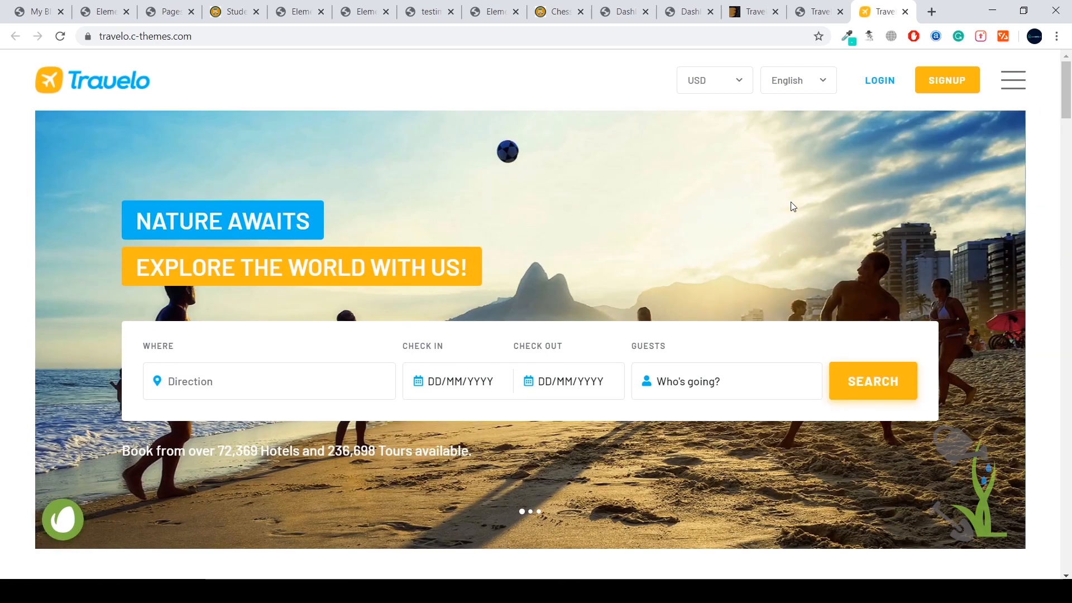
click(750, 11)
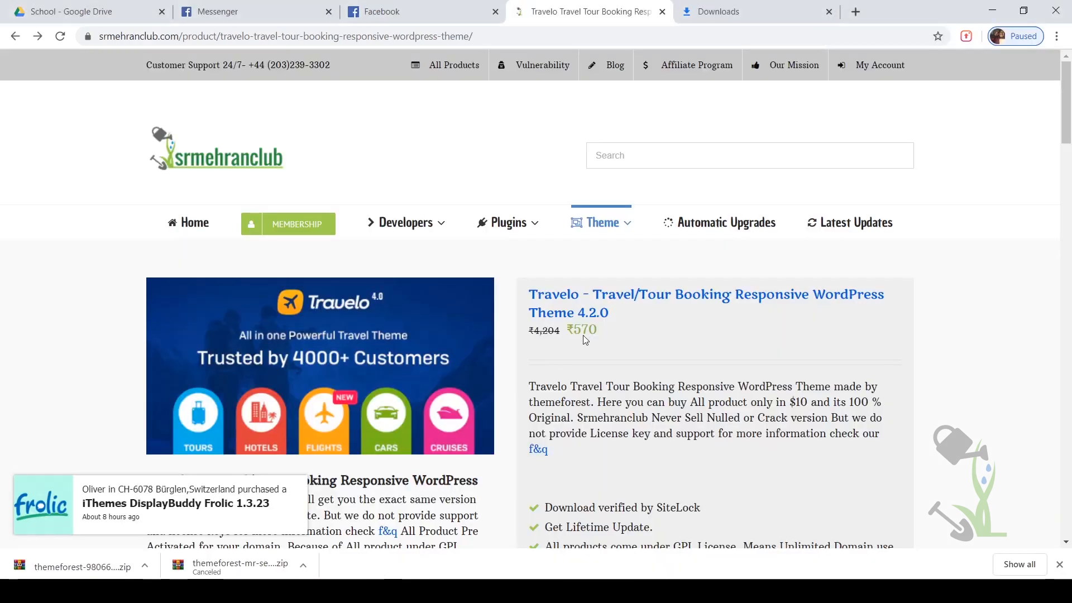
Scroll the srmehranclub Travelo 4.2.0 product page and start the Download Now request.
scroll(down, 3)
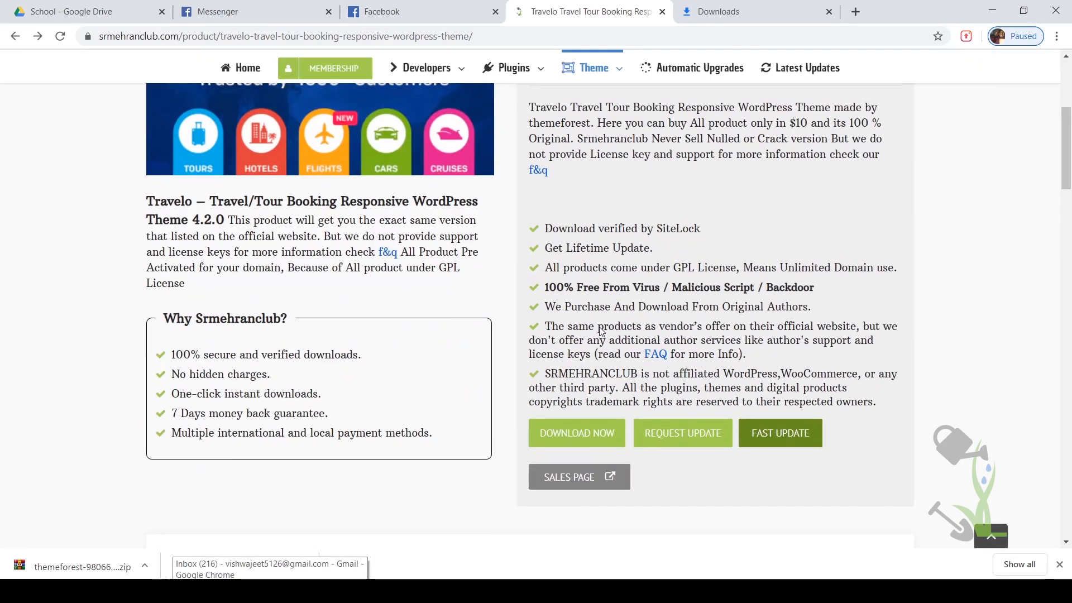
scroll(down, 3)
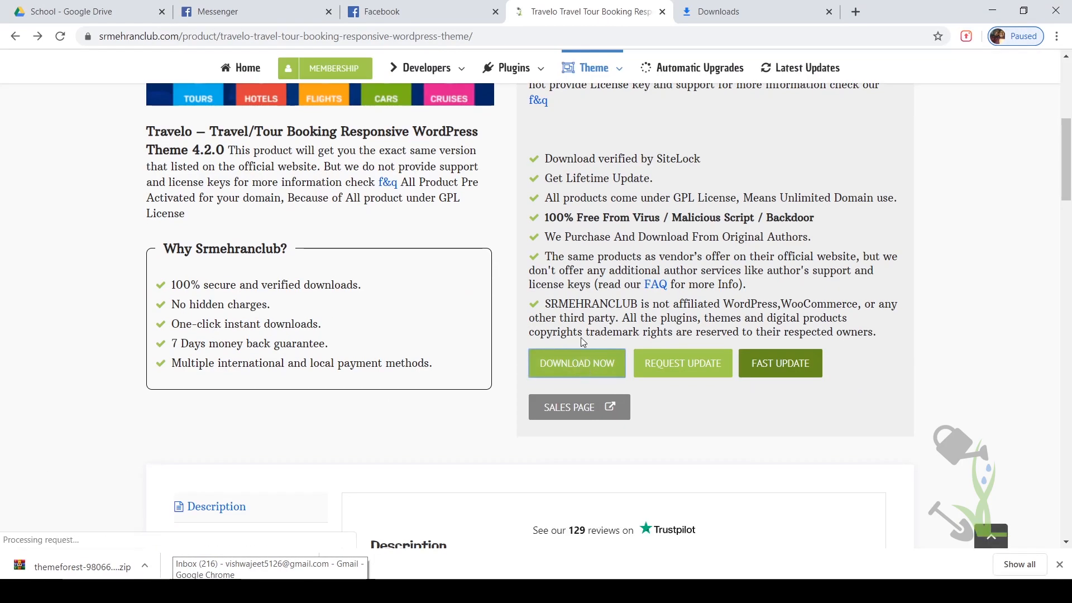
click(576, 363)
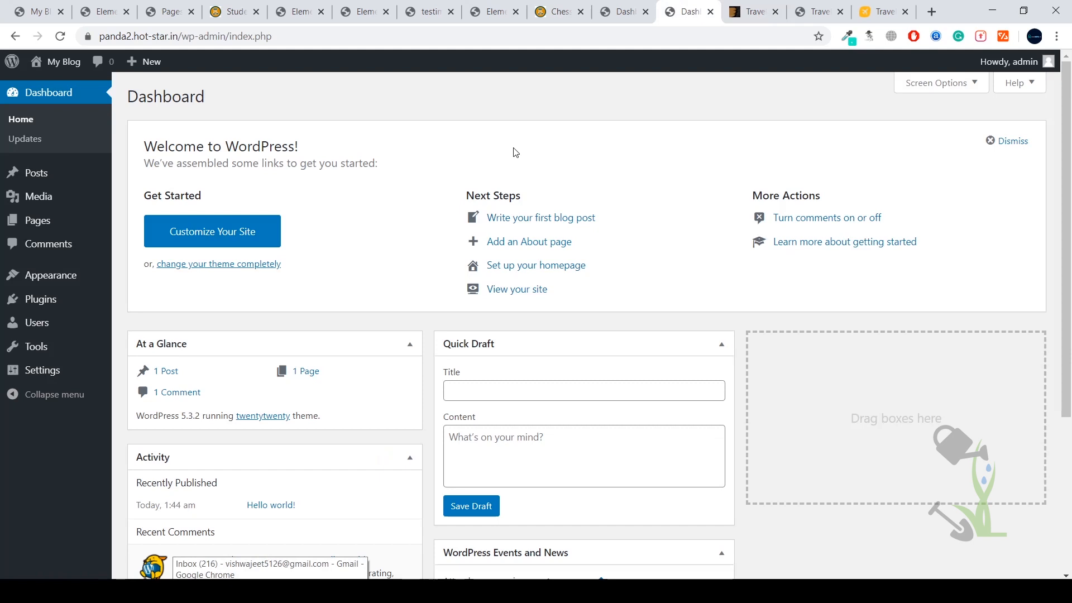
mouse_move(140, 236)
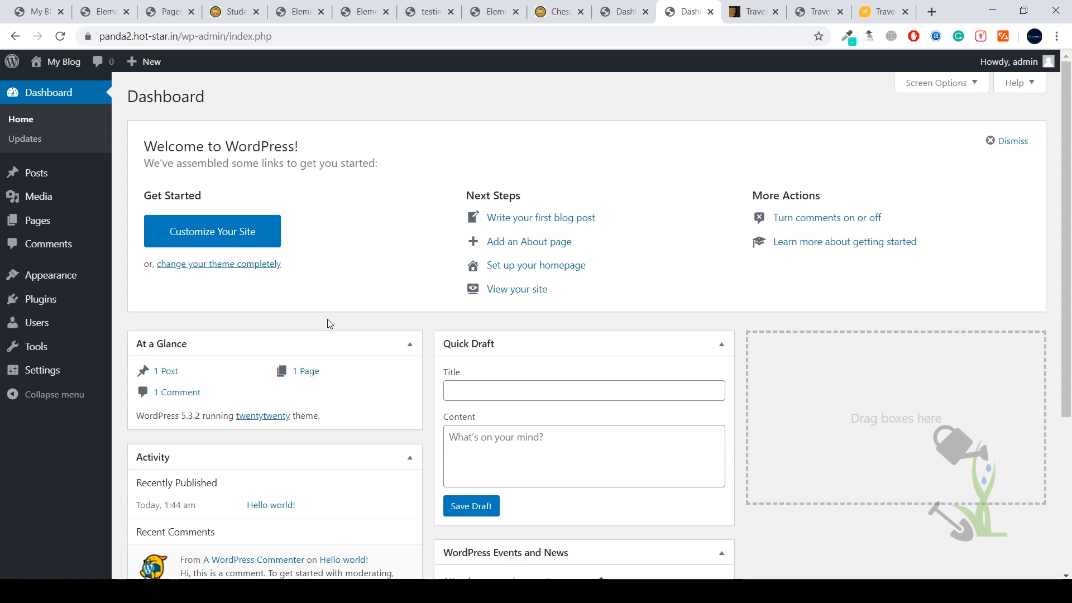
mouse_move(238, 308)
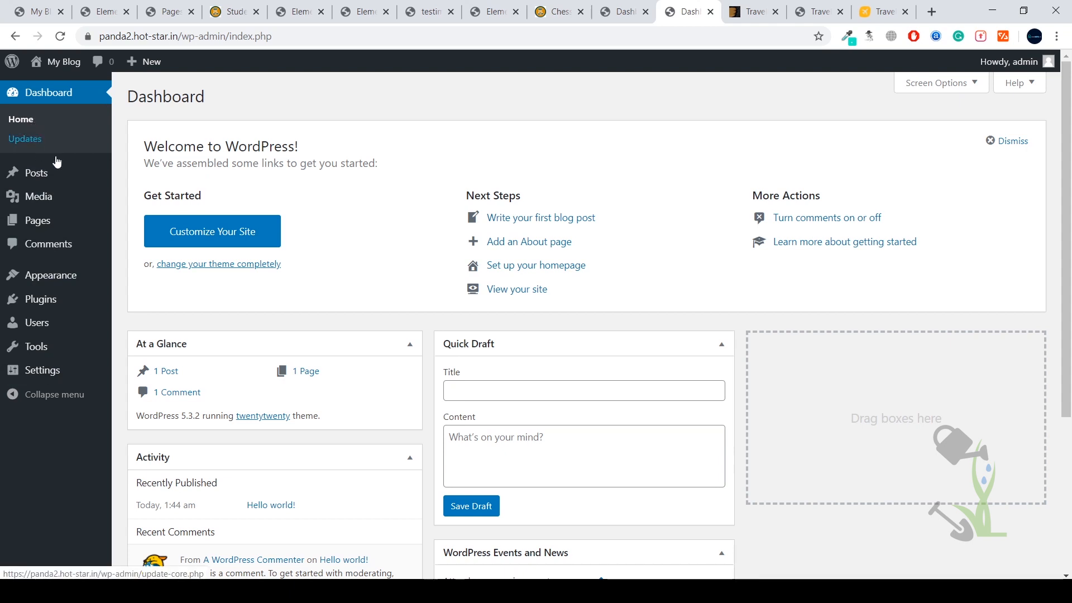
mouse_move(26, 139)
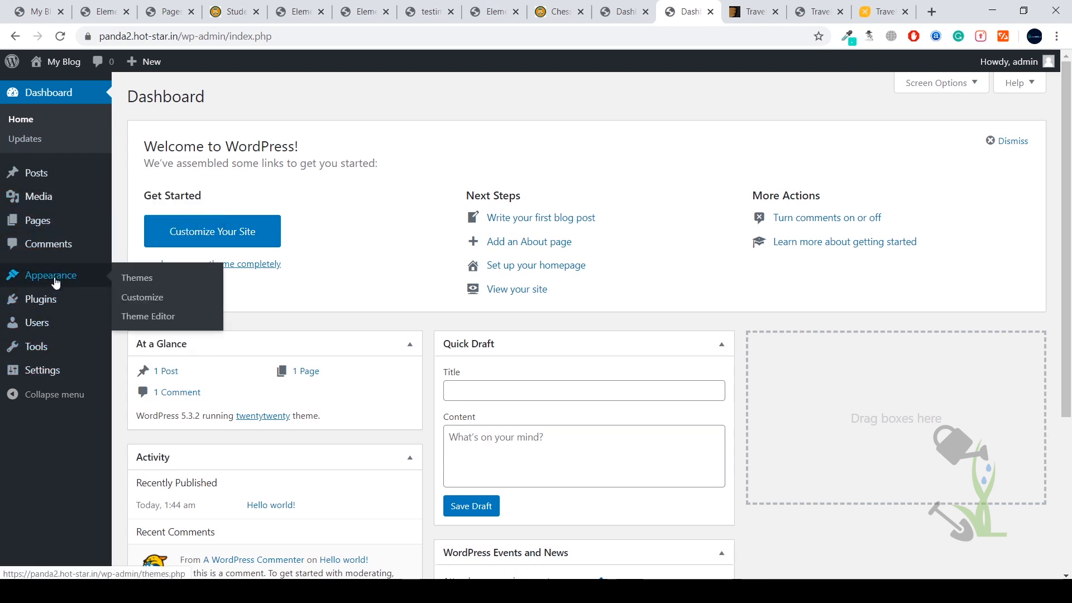
mouse_move(90, 282)
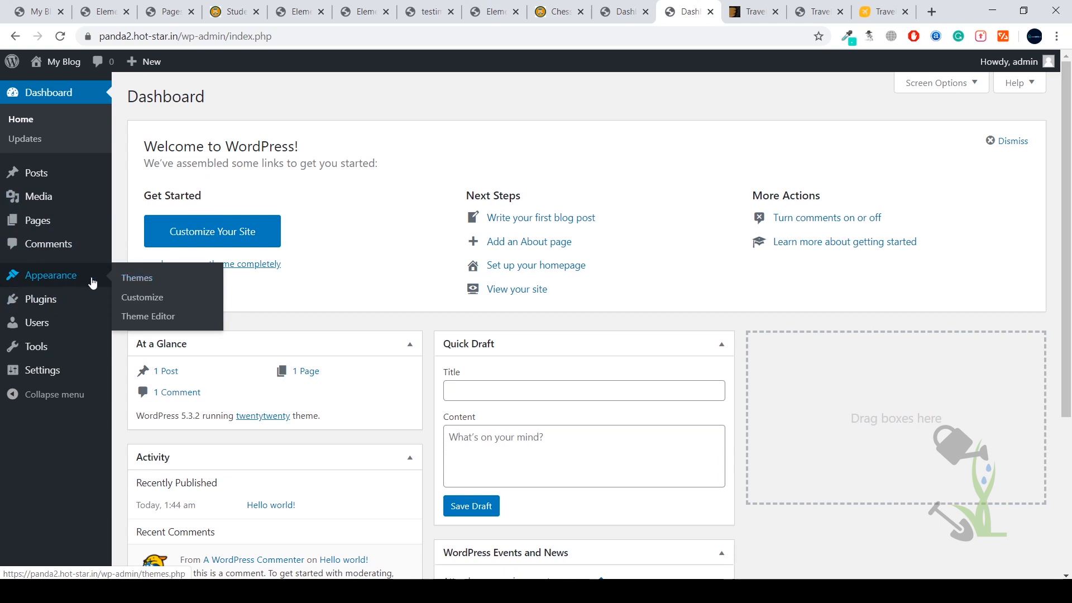
Go to Appearance > Themes and reach the Add Themes screen listing featured themes.
click(136, 278)
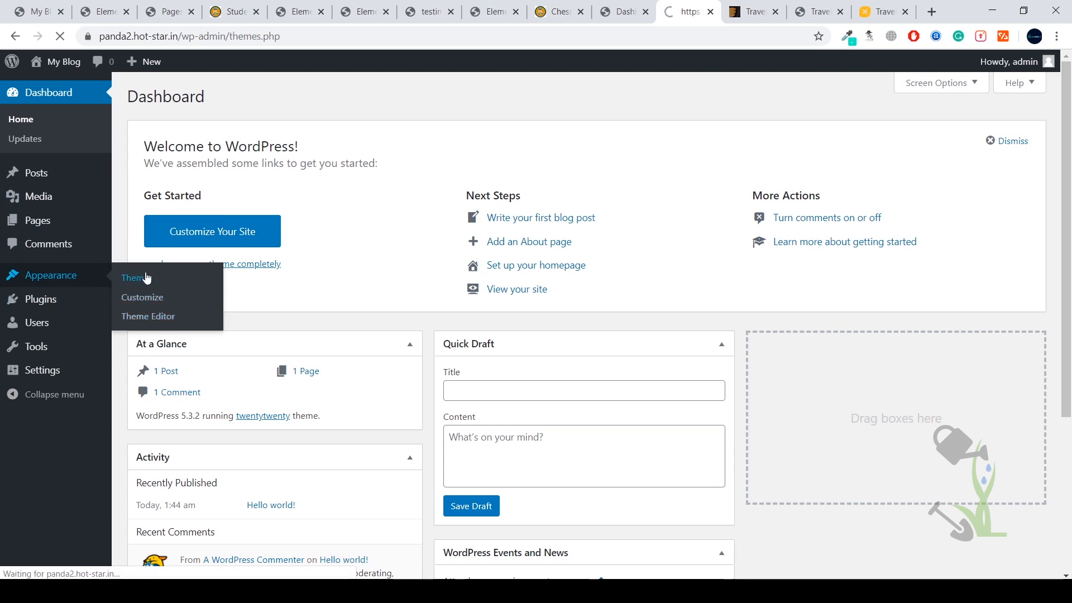
click(135, 278)
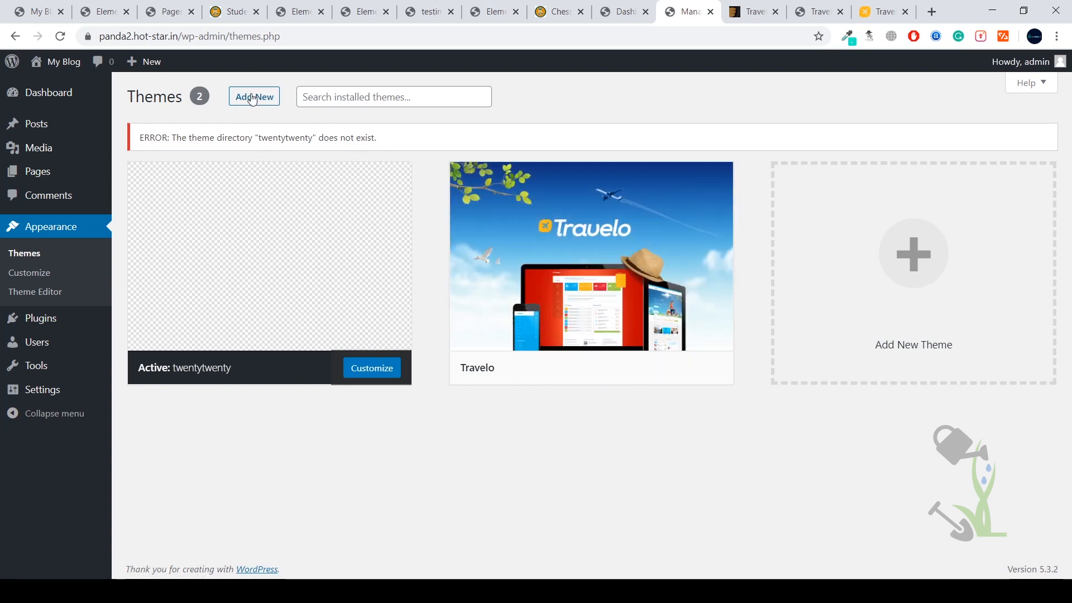
click(253, 96)
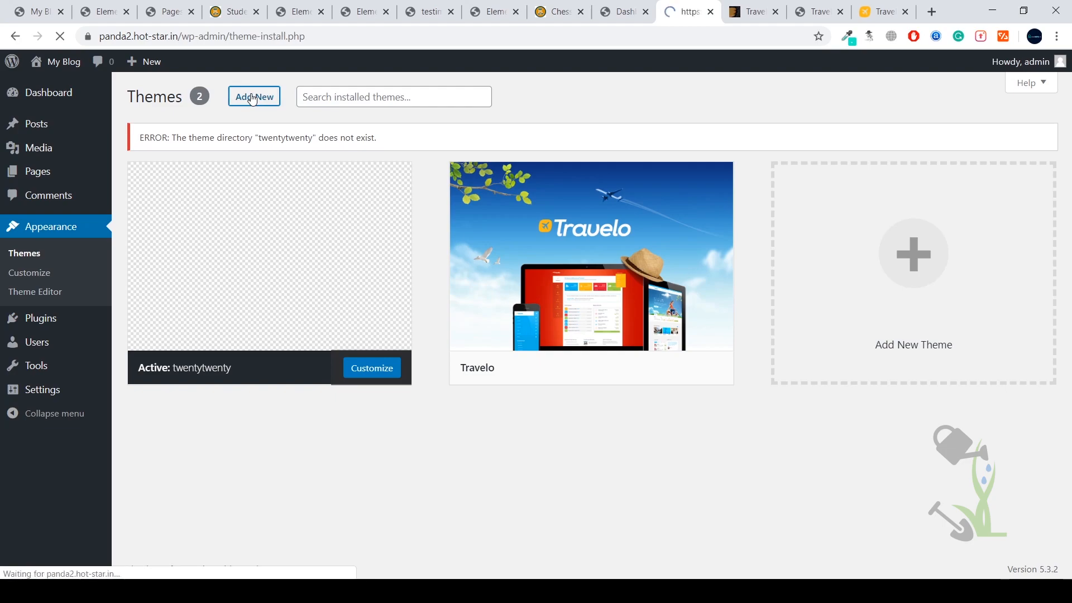
click(253, 96)
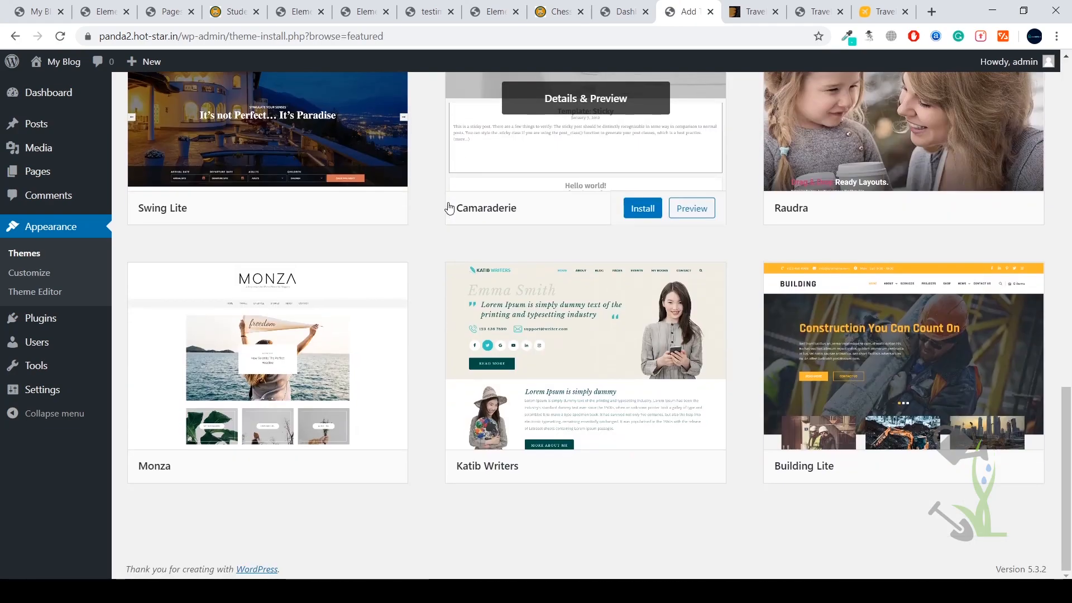
scroll(up, 3)
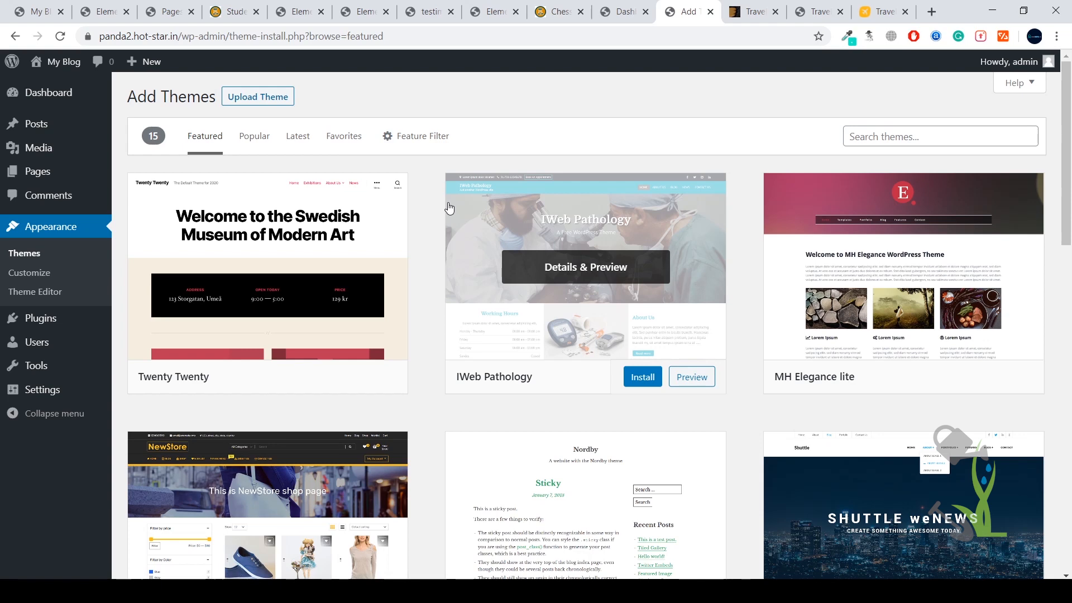
mouse_move(316, 117)
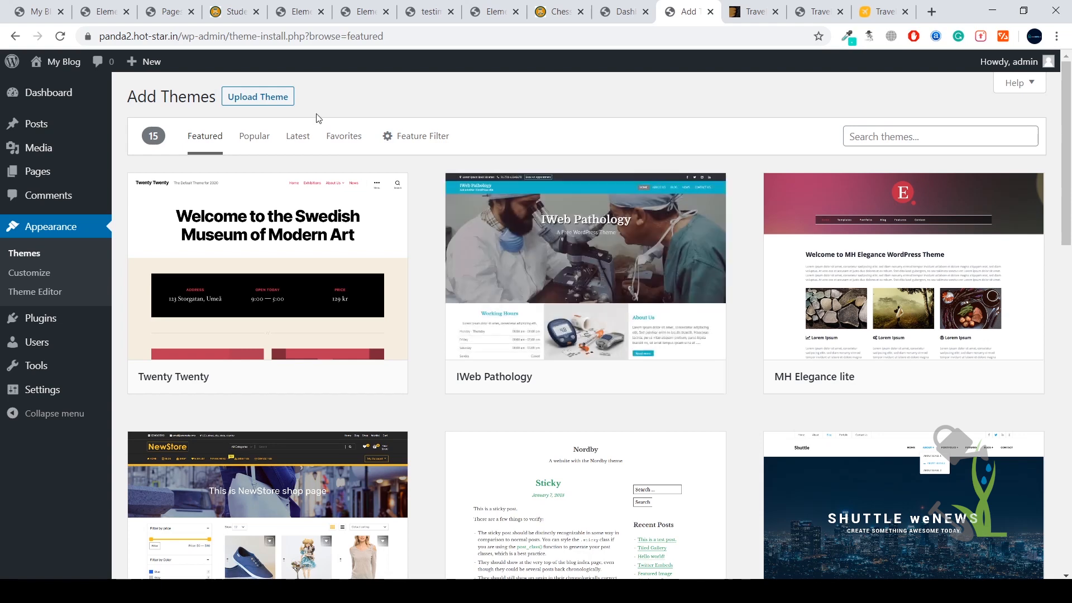
Upload Travelo.zip via Upload Theme, install it and activate the Travelo theme.
click(258, 96)
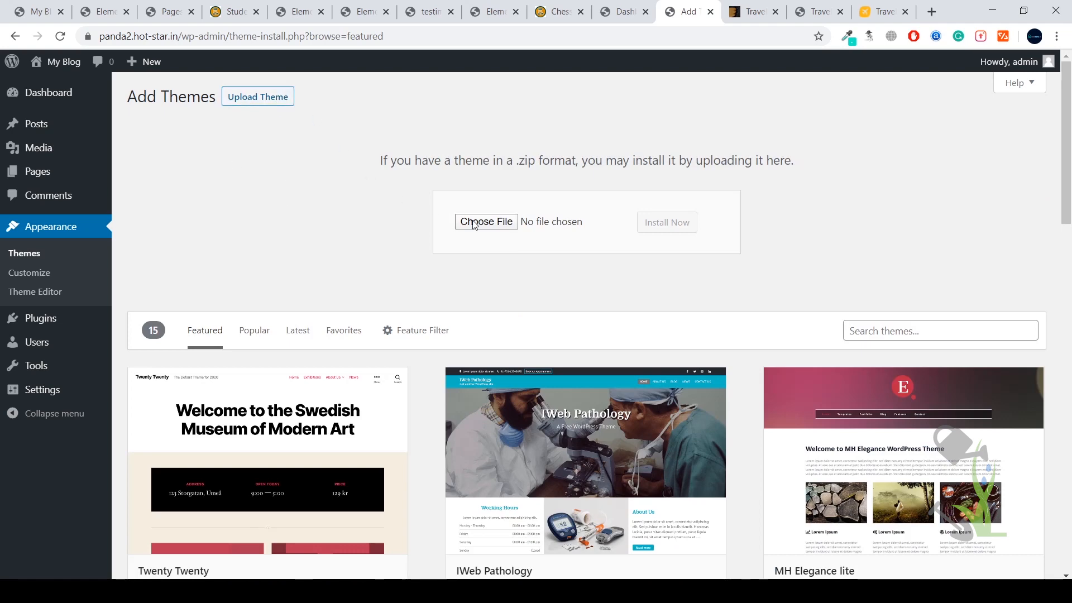
click(486, 221)
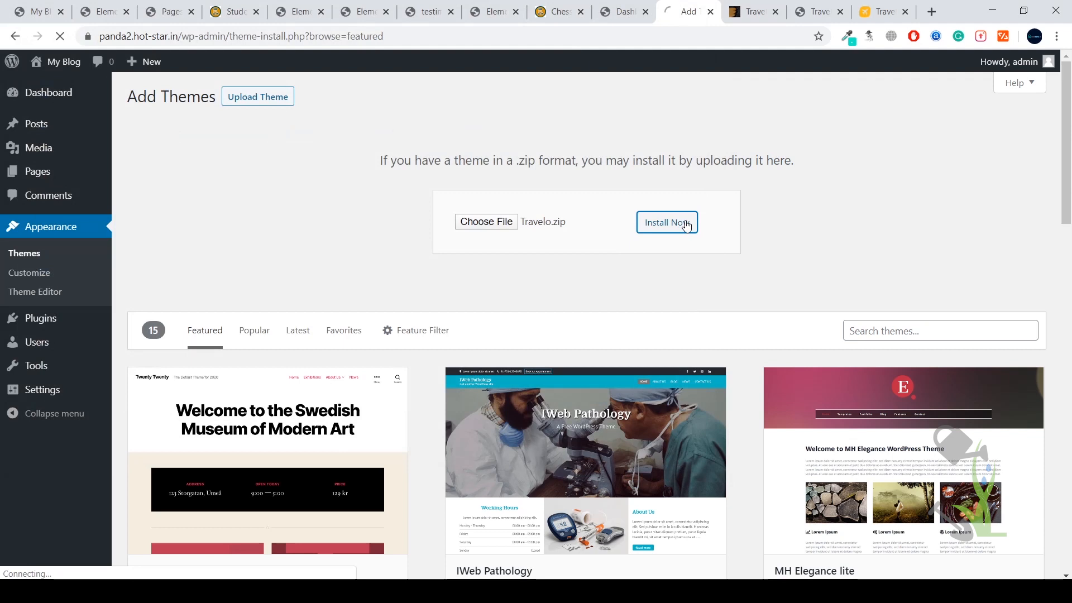
click(667, 222)
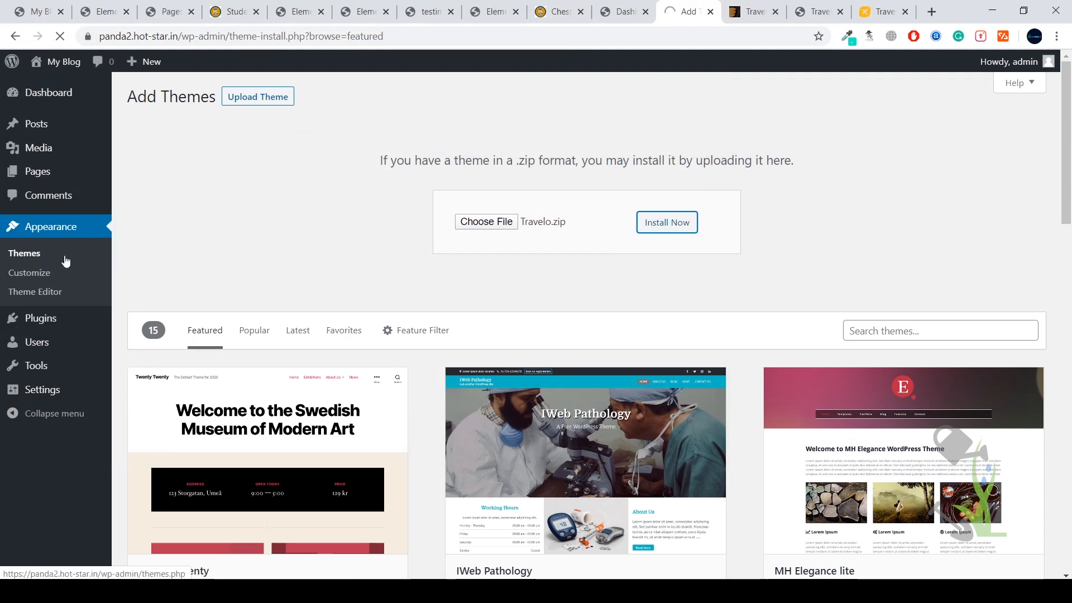
click(666, 222)
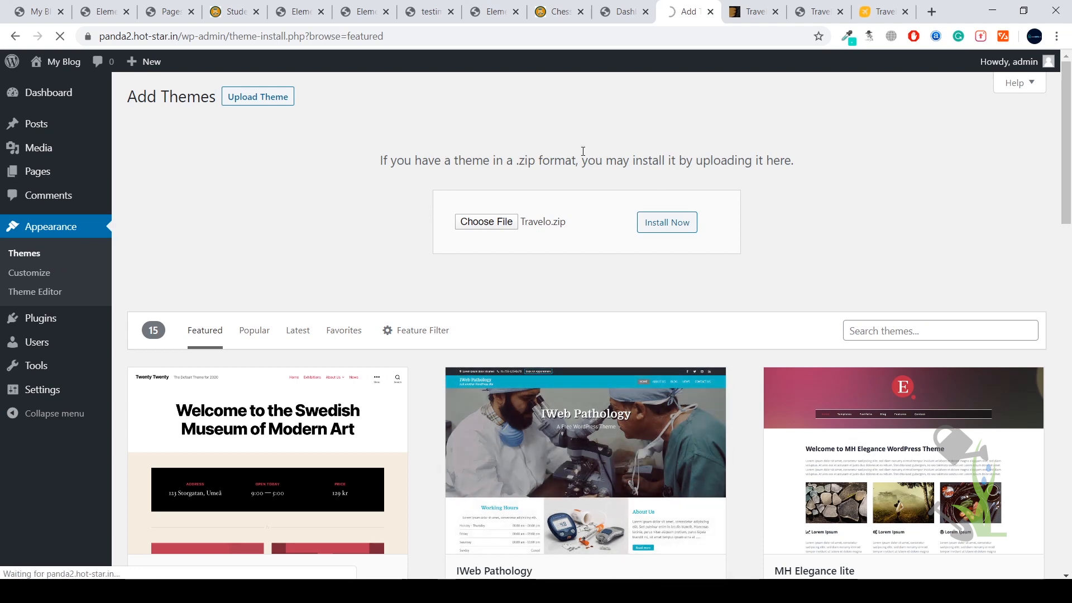
click(665, 222)
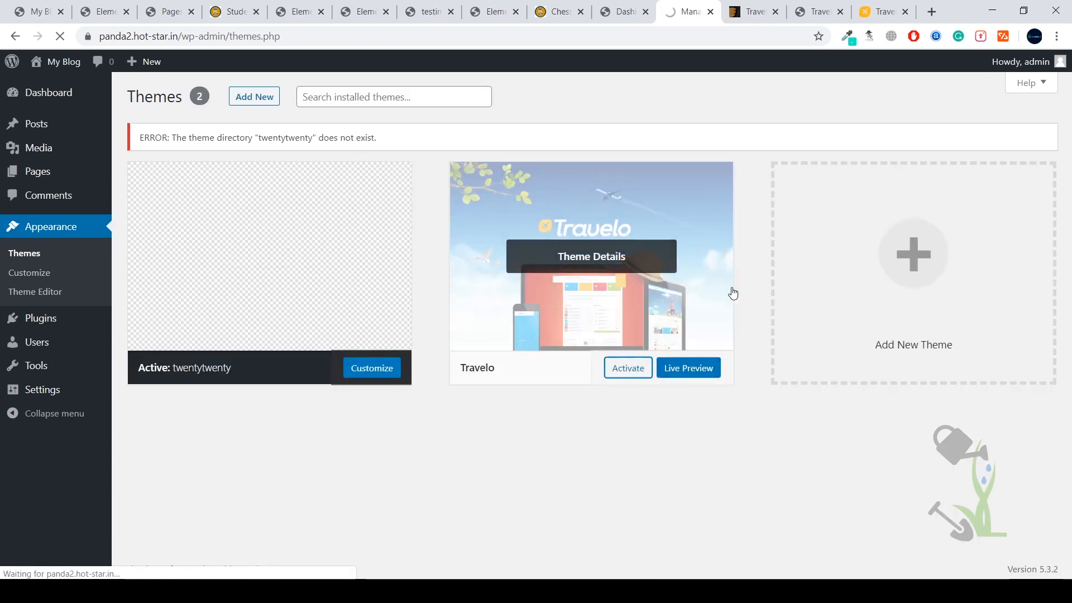
click(627, 368)
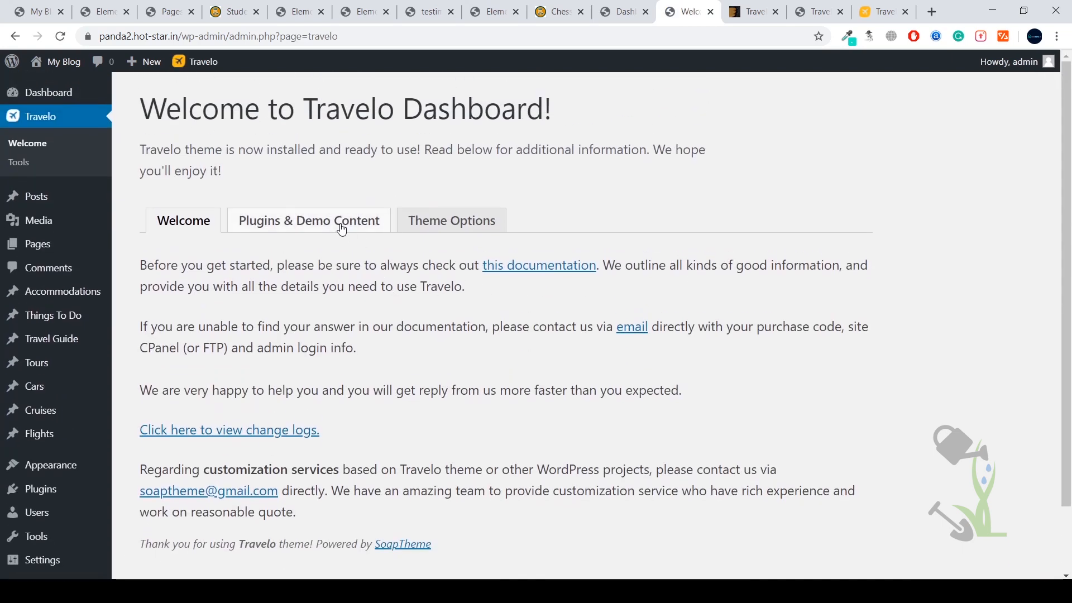
Review Travelo's Plugins & Demo Content section, then return to Appearance > Themes.
click(309, 220)
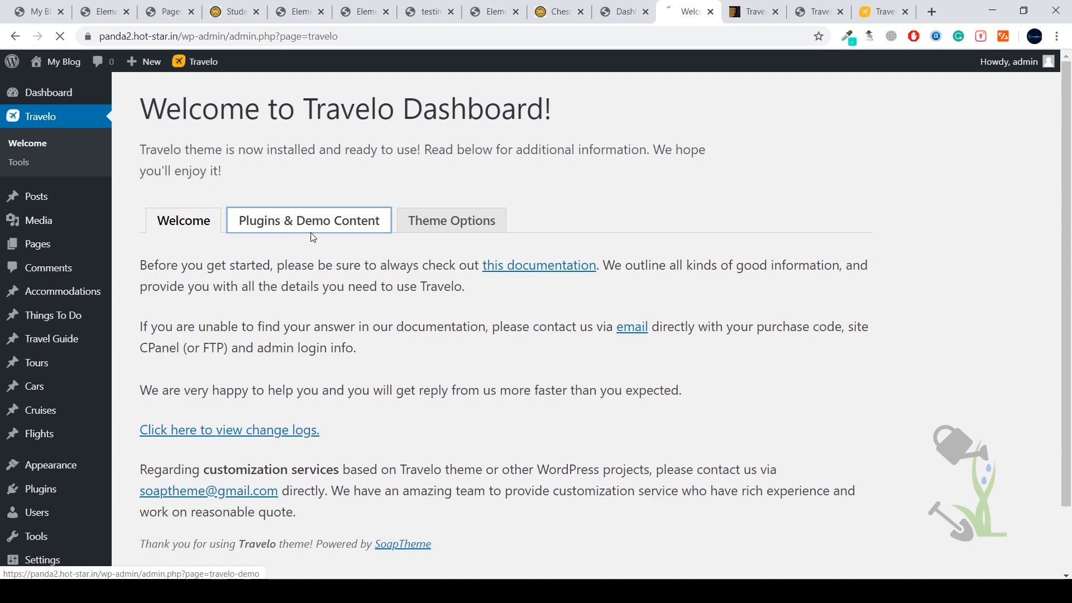
click(308, 220)
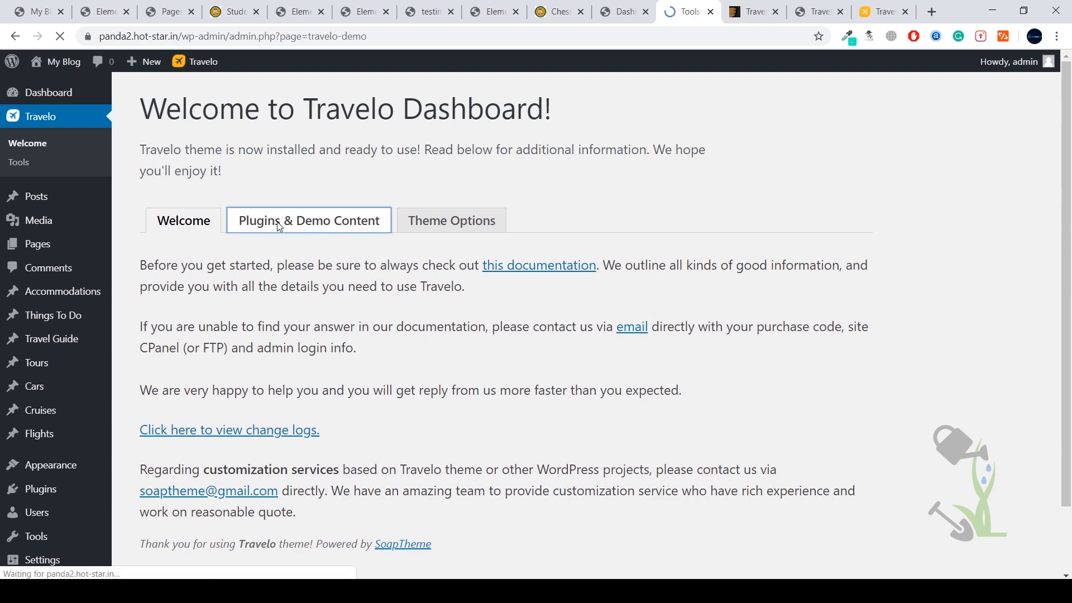
click(309, 221)
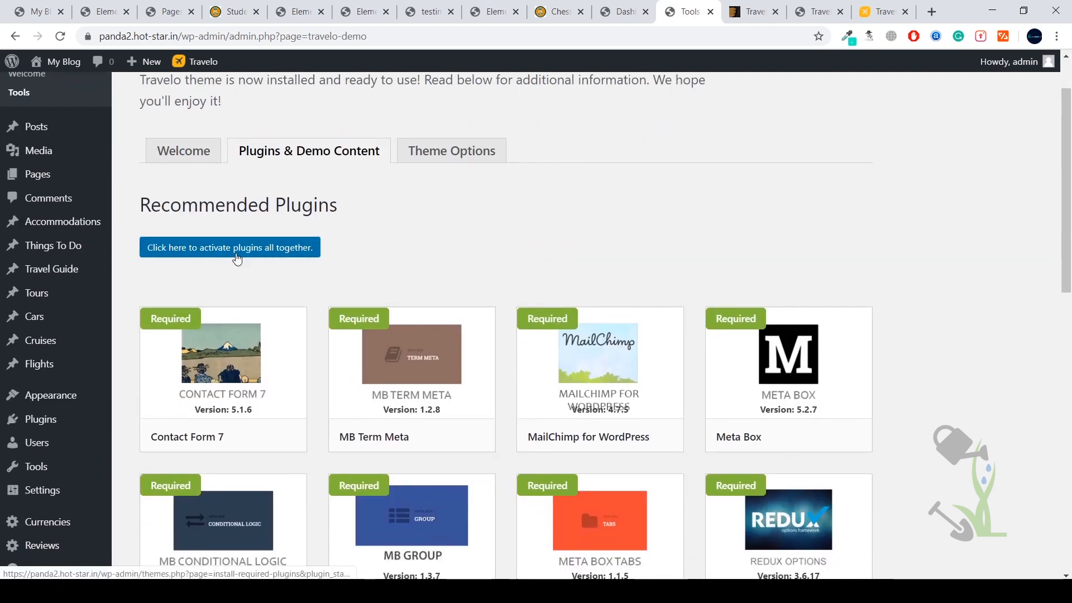
scroll(down, 3)
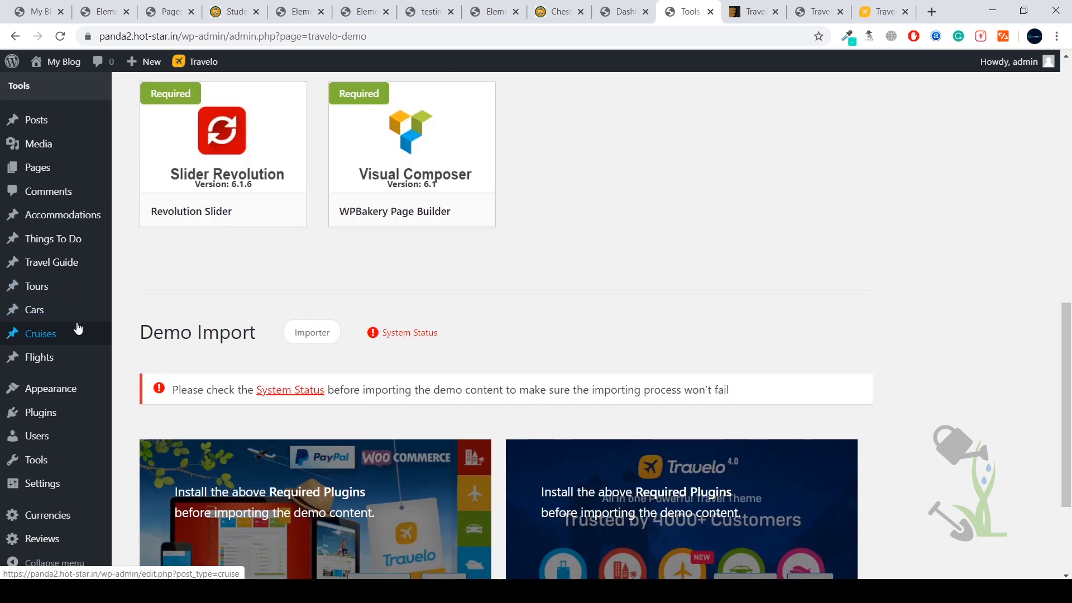
click(51, 388)
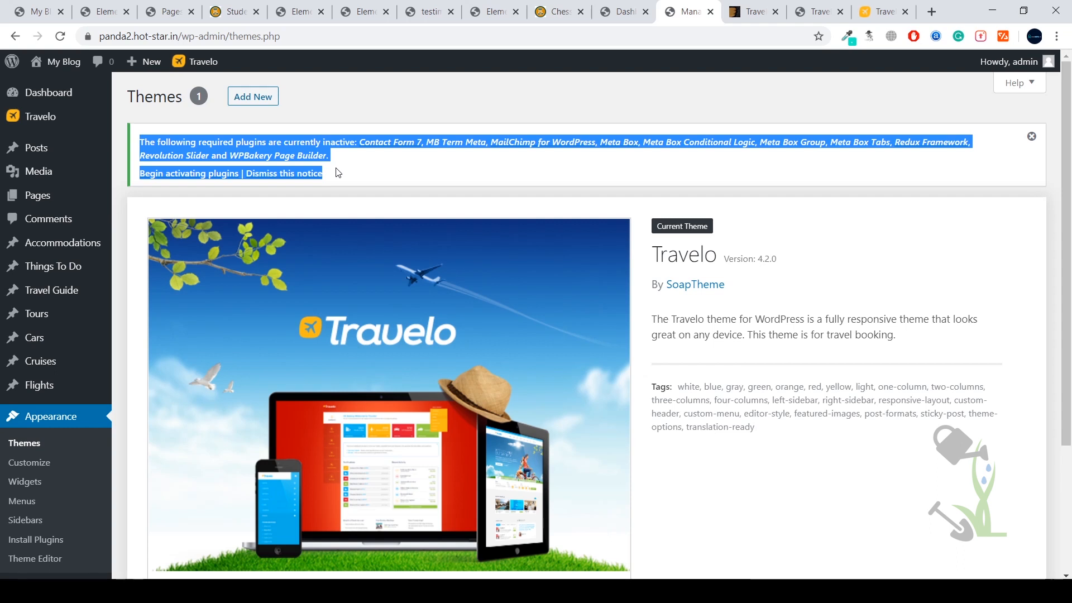
mouse_move(444, 119)
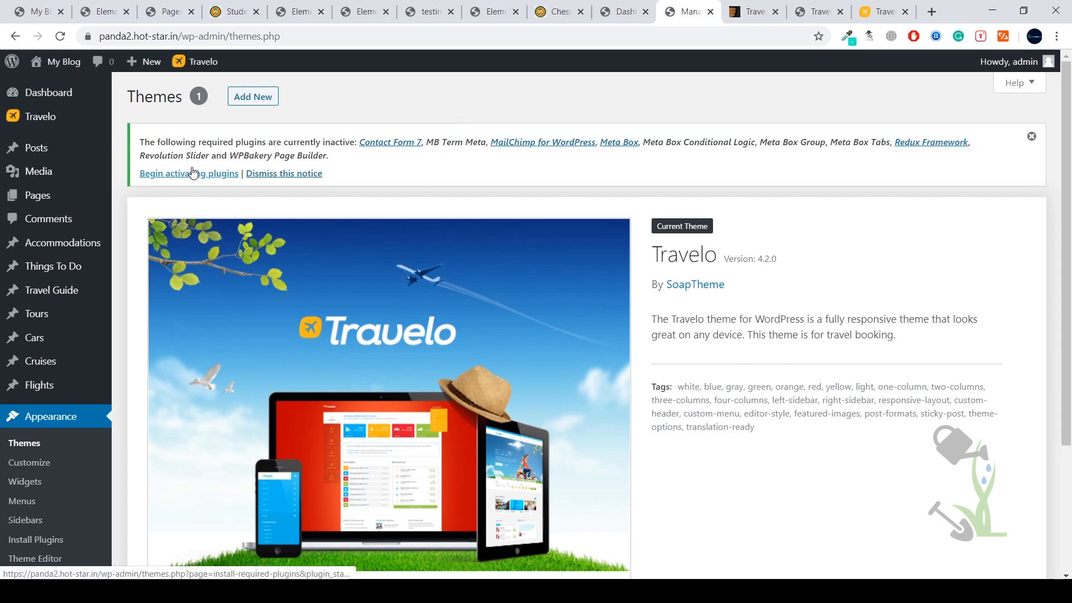
Begin activating plugins and bulk-activate all ten required Travelo plugins with Apply.
click(188, 173)
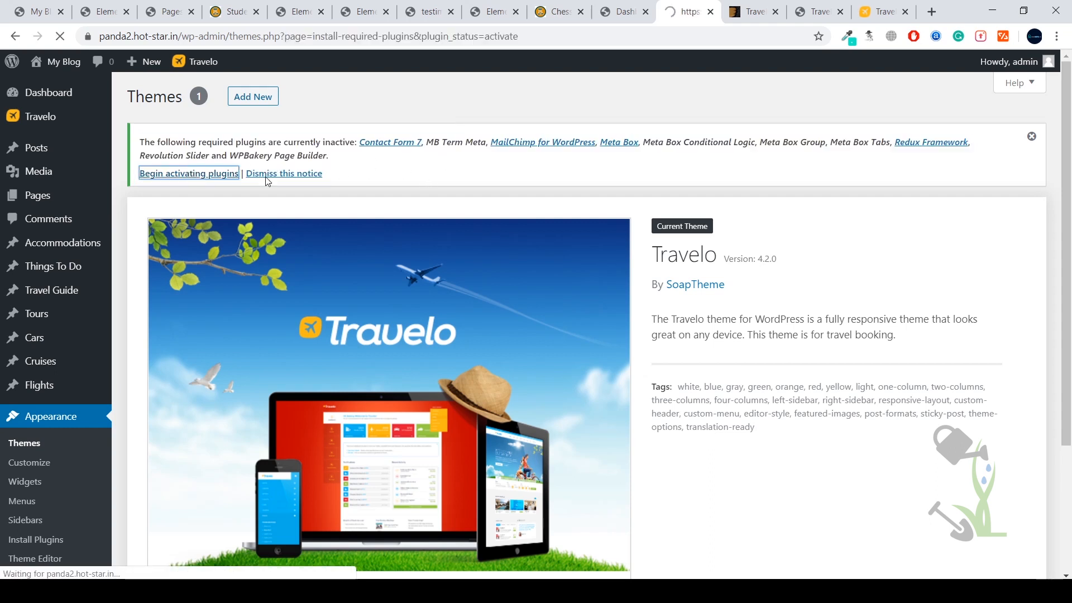
click(187, 173)
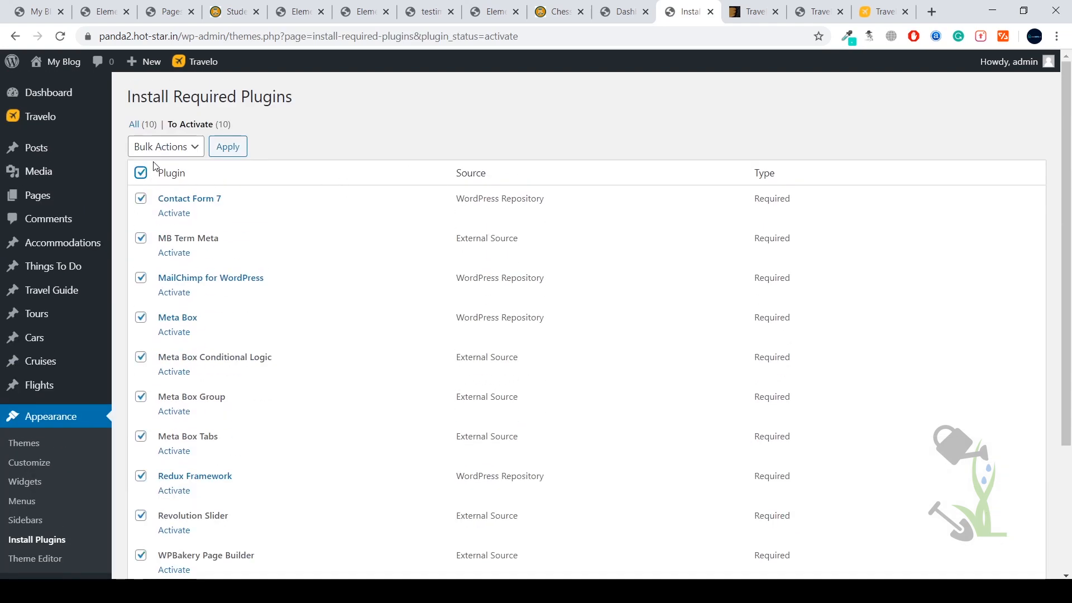
click(166, 147)
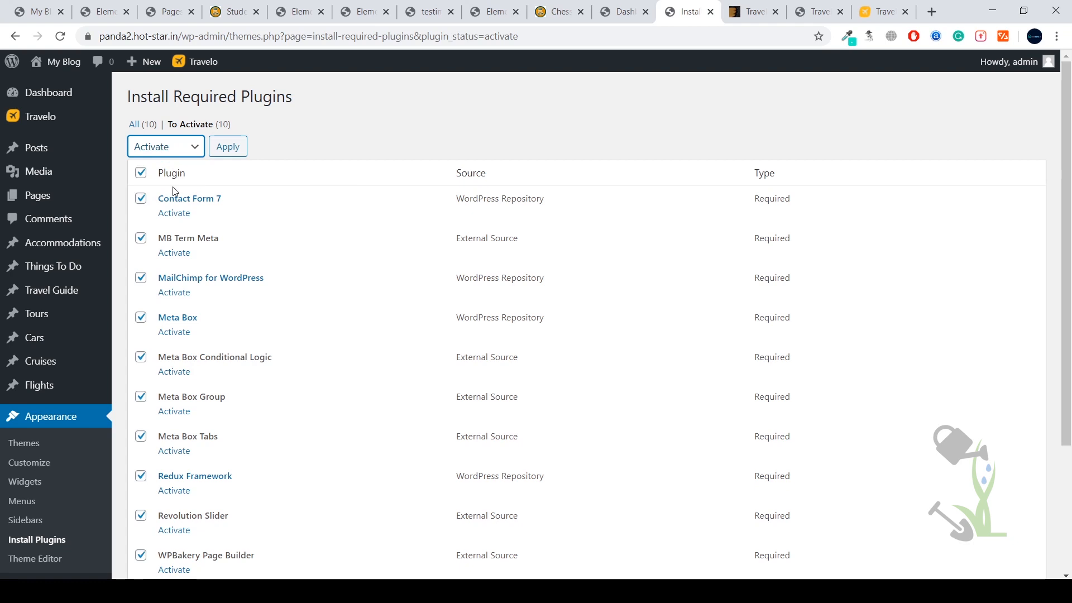
click(228, 147)
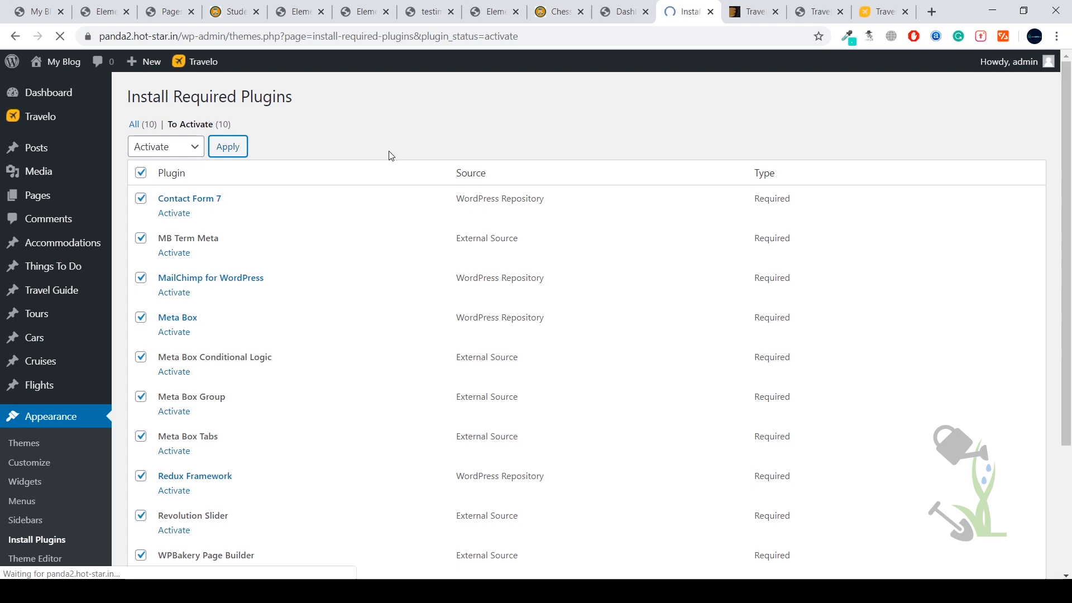
click(227, 147)
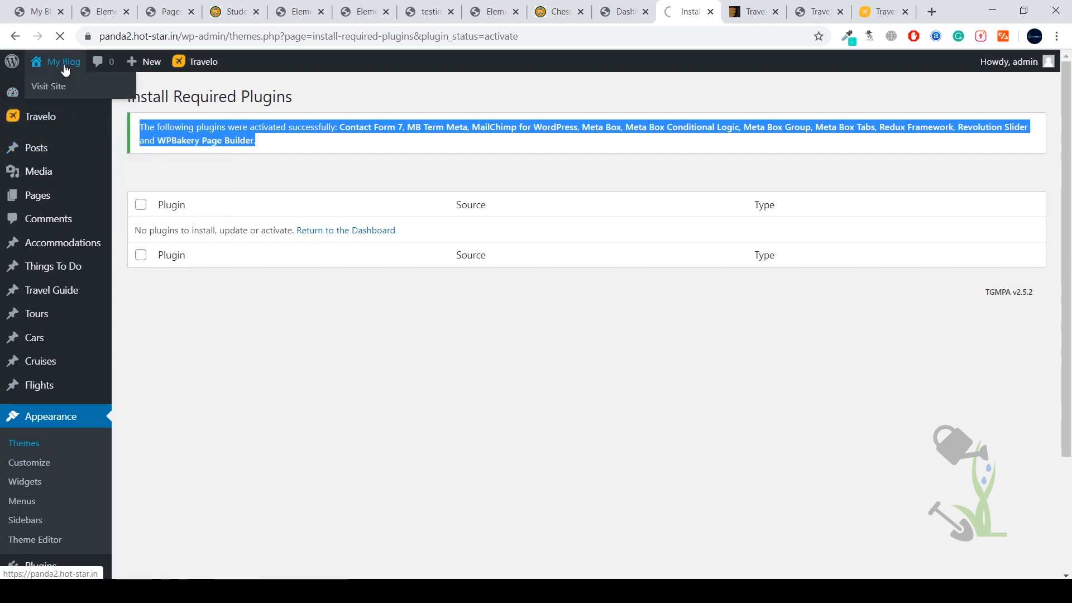
Visit the site's Travelo front end, then switch to the WPBakery Page Builder welcome tab.
click(48, 86)
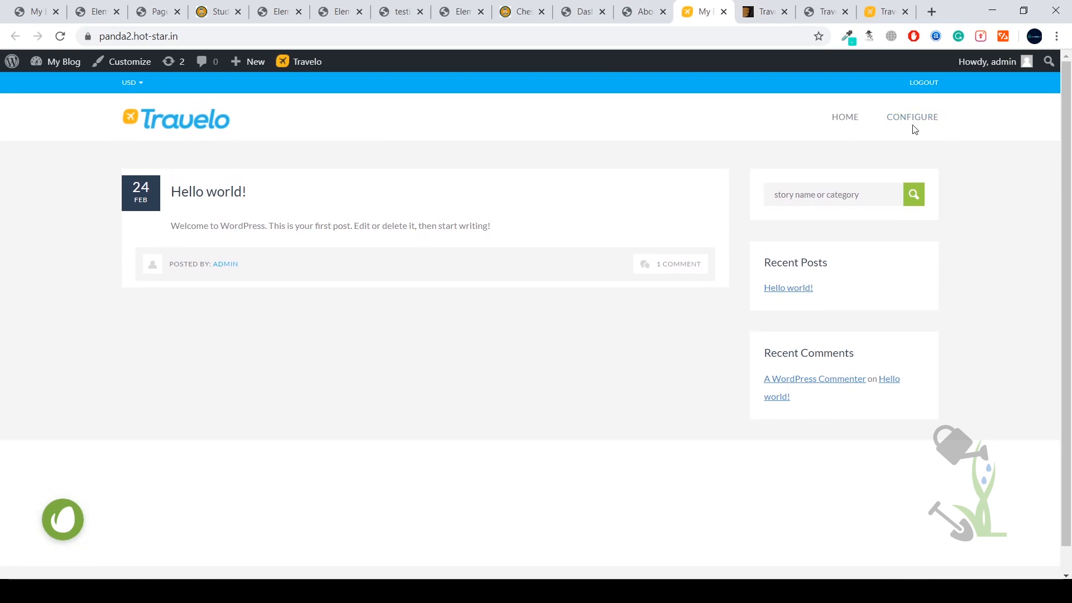
click(639, 11)
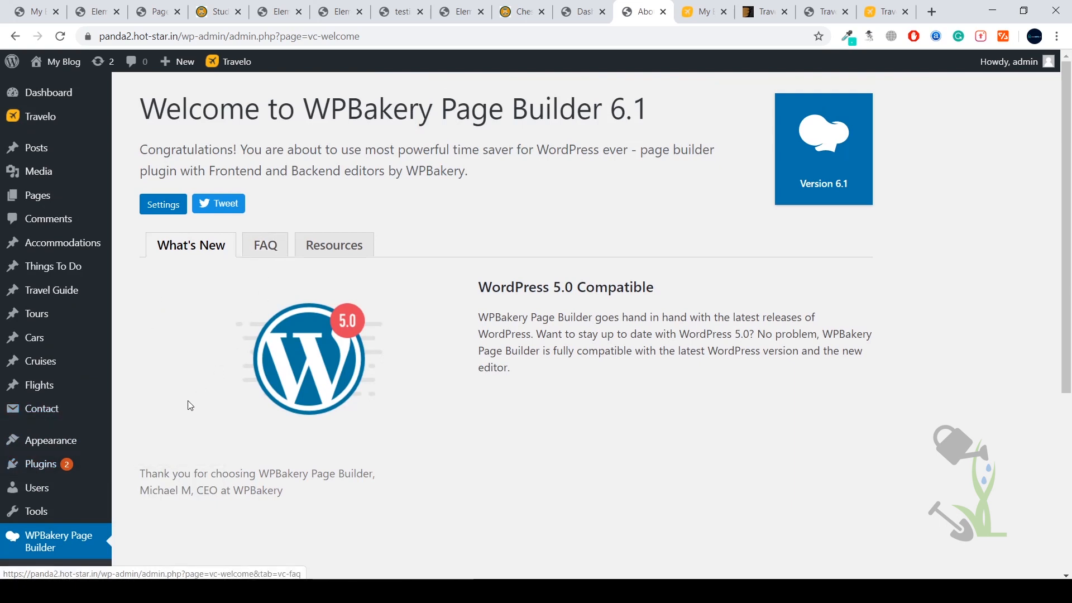
mouse_move(33, 313)
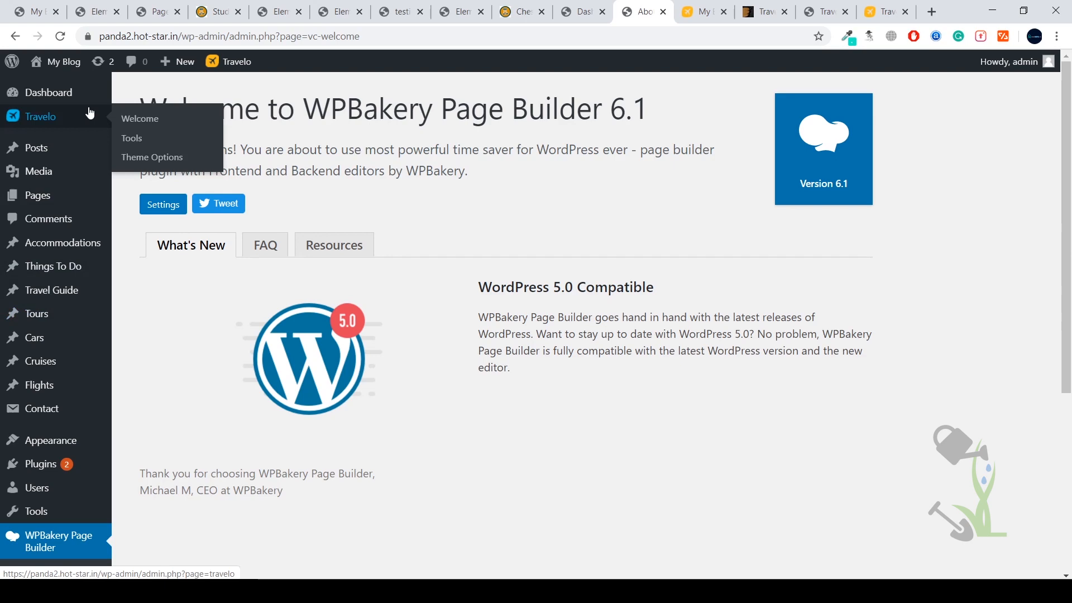
click(131, 139)
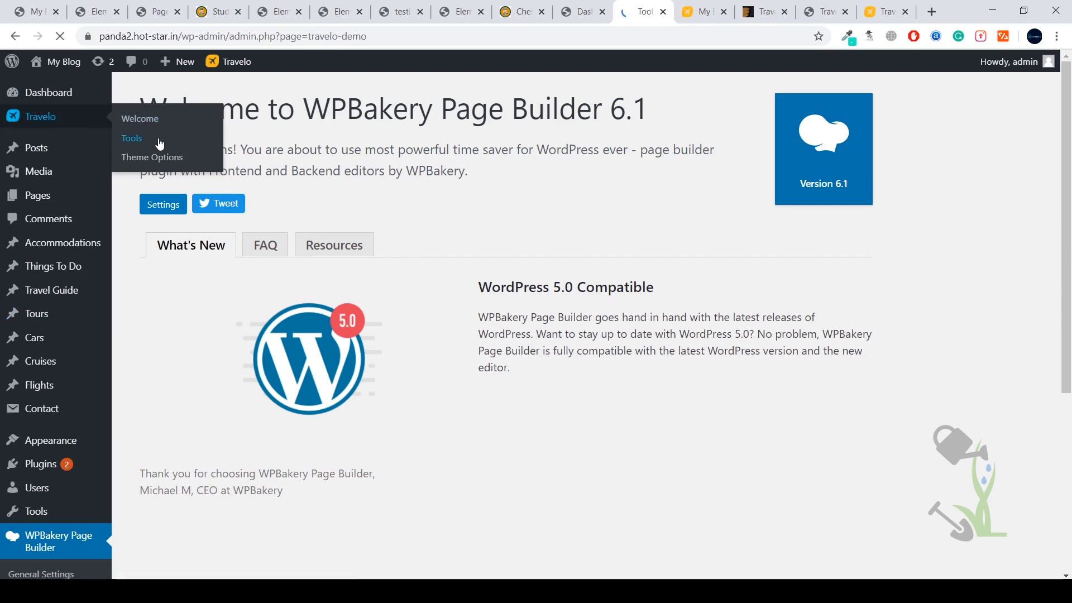
scroll(down, 3)
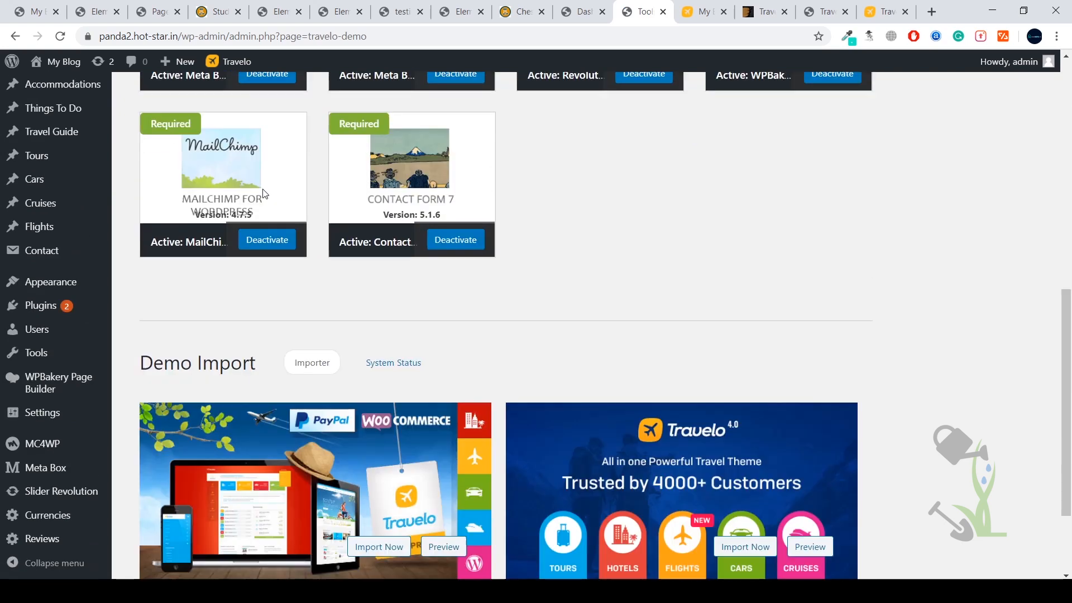
scroll(down, 3)
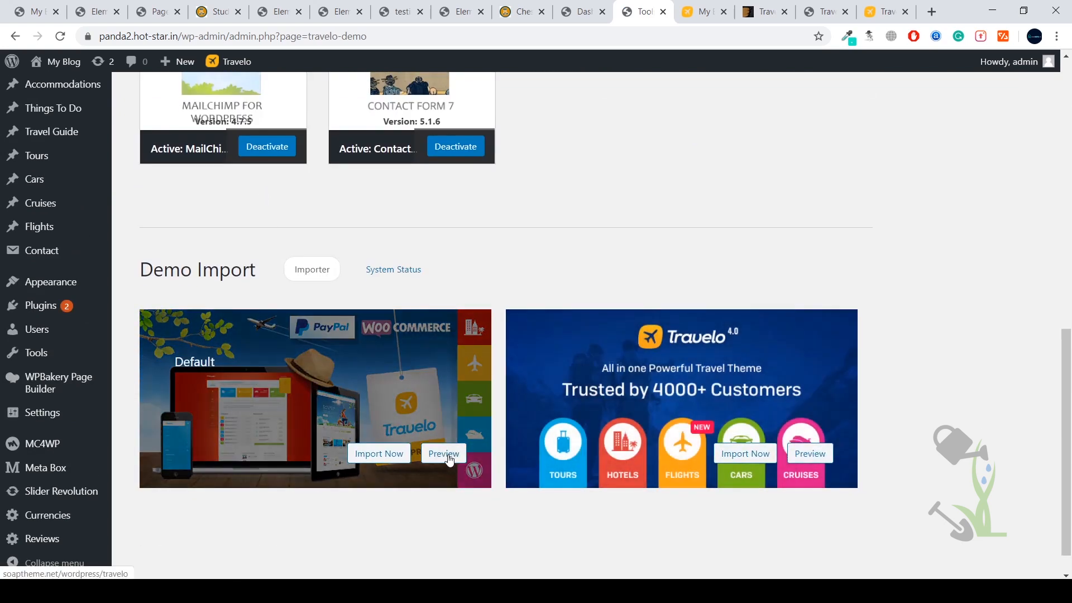
click(444, 453)
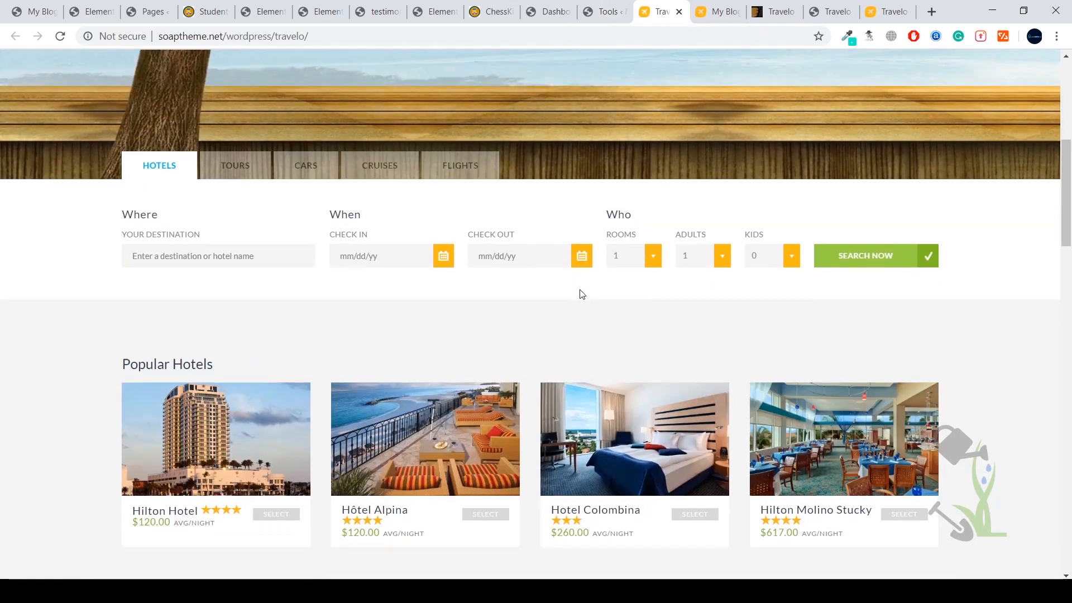
scroll(up, 3)
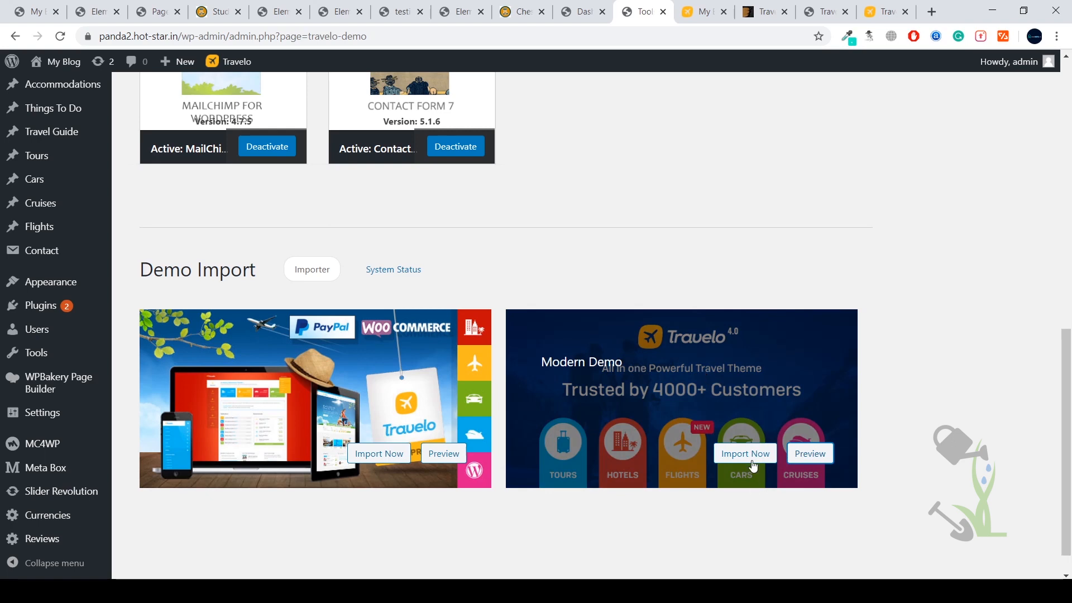
Start importing the Default Travelo demo with all install options and confirm with Yes.
click(744, 454)
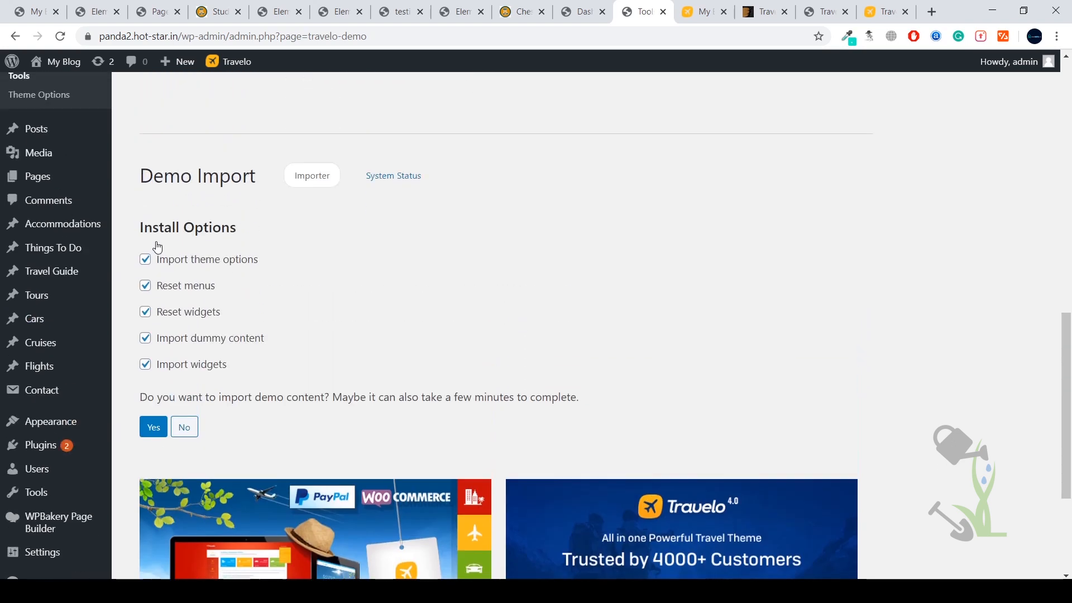
click(153, 427)
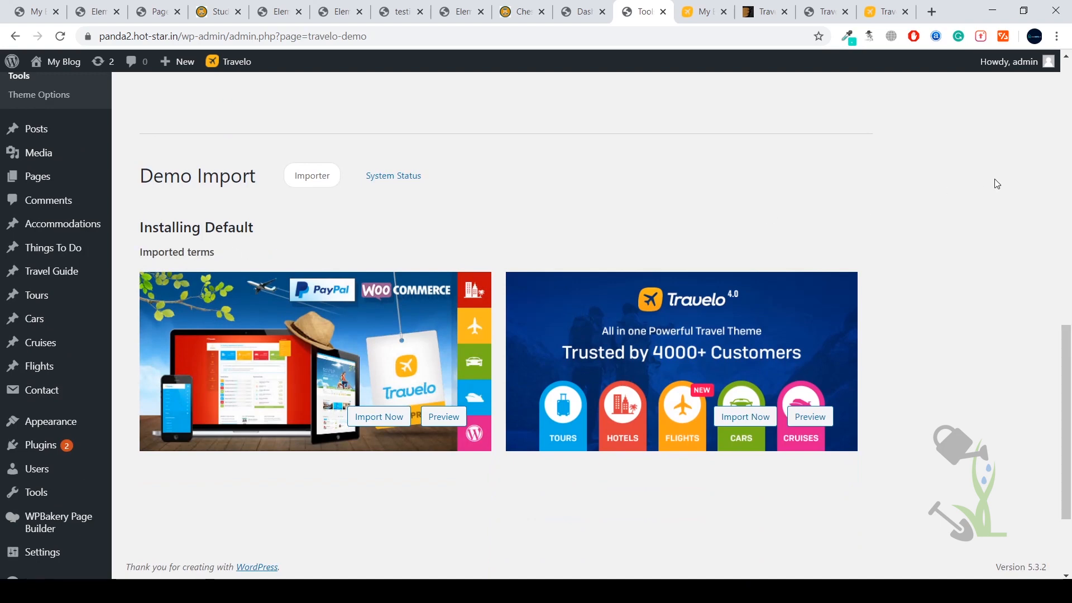
mouse_move(992, 185)
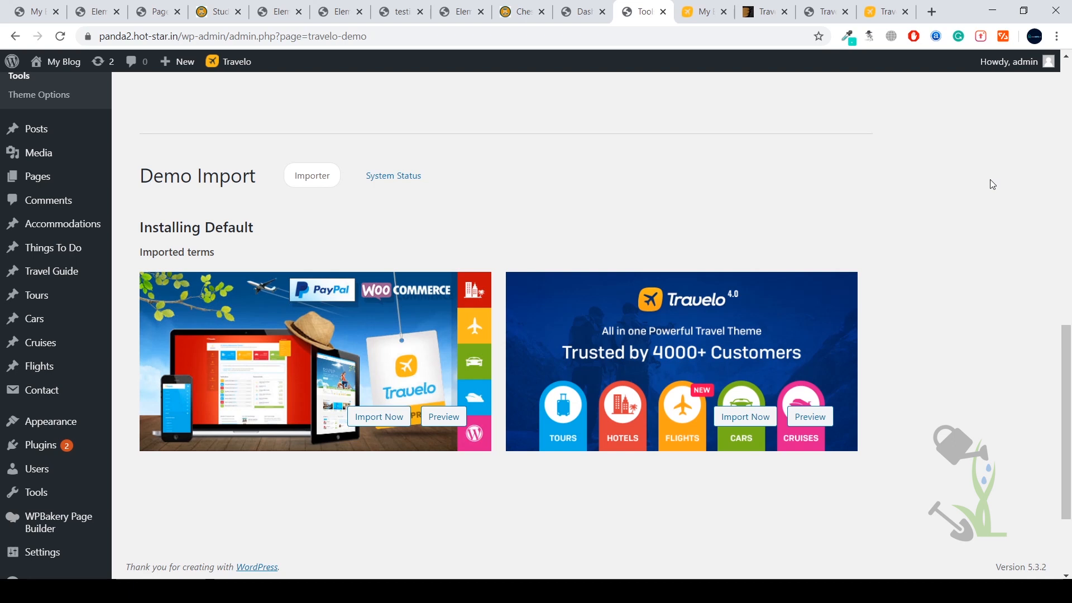
mouse_move(983, 182)
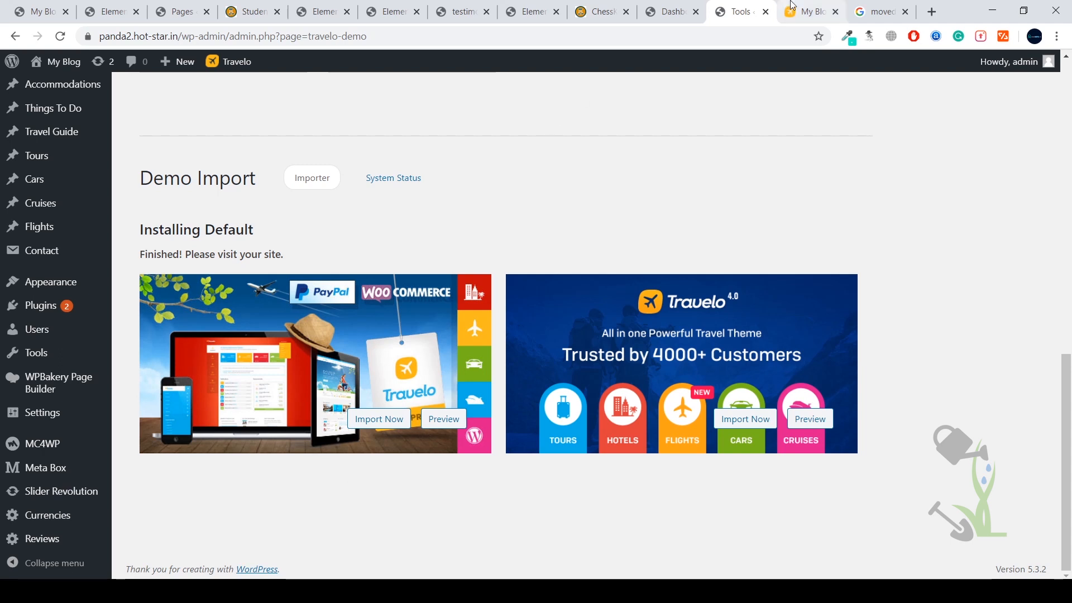
Switch to the My Blog tab and reload it to show the imported Travelo homepage.
click(811, 11)
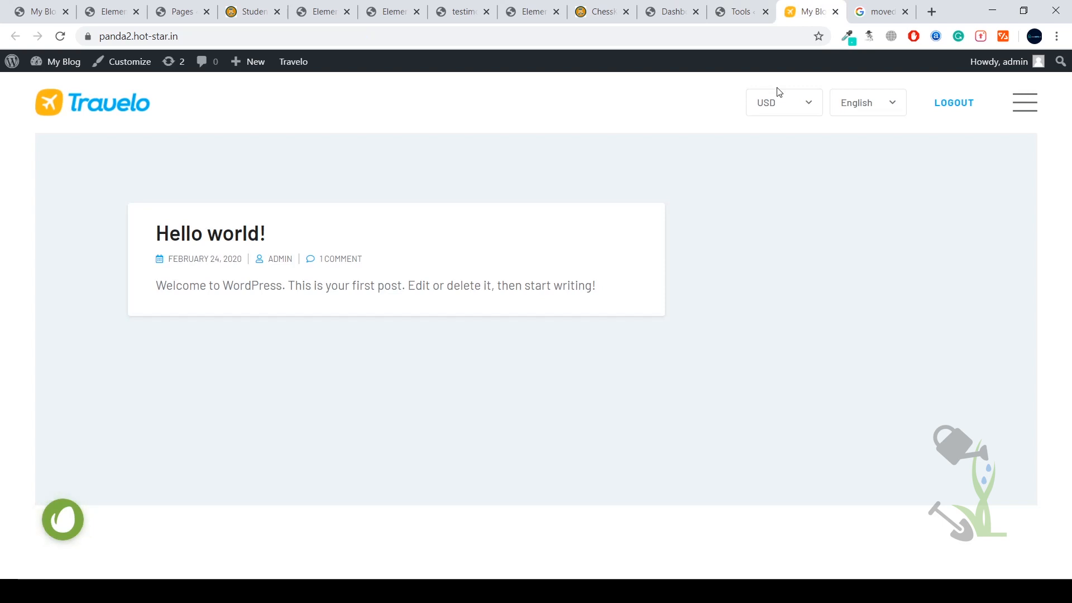
mouse_move(790, 236)
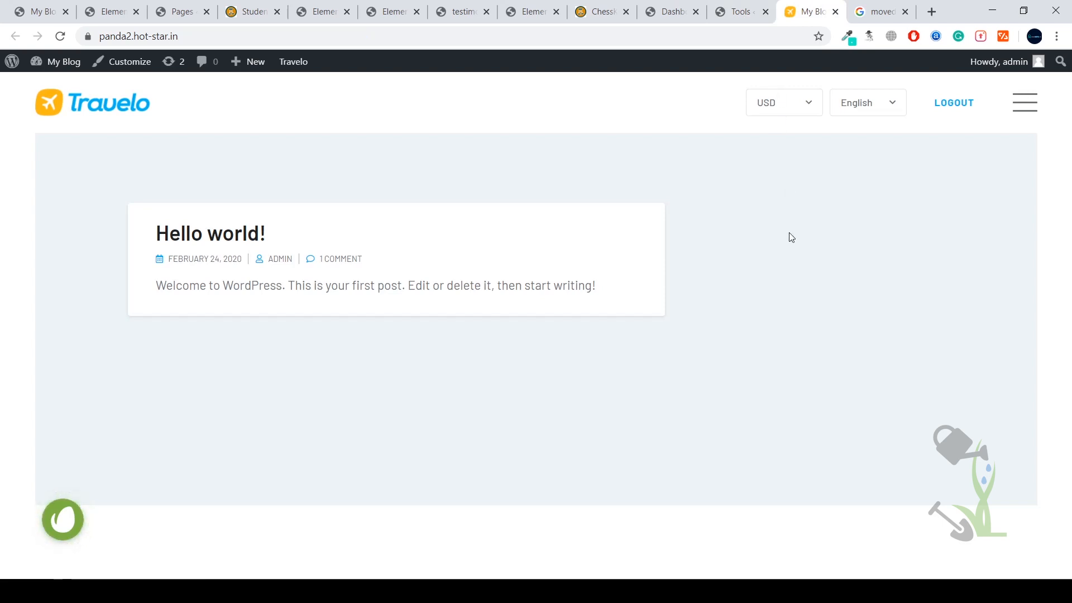
mouse_move(814, 205)
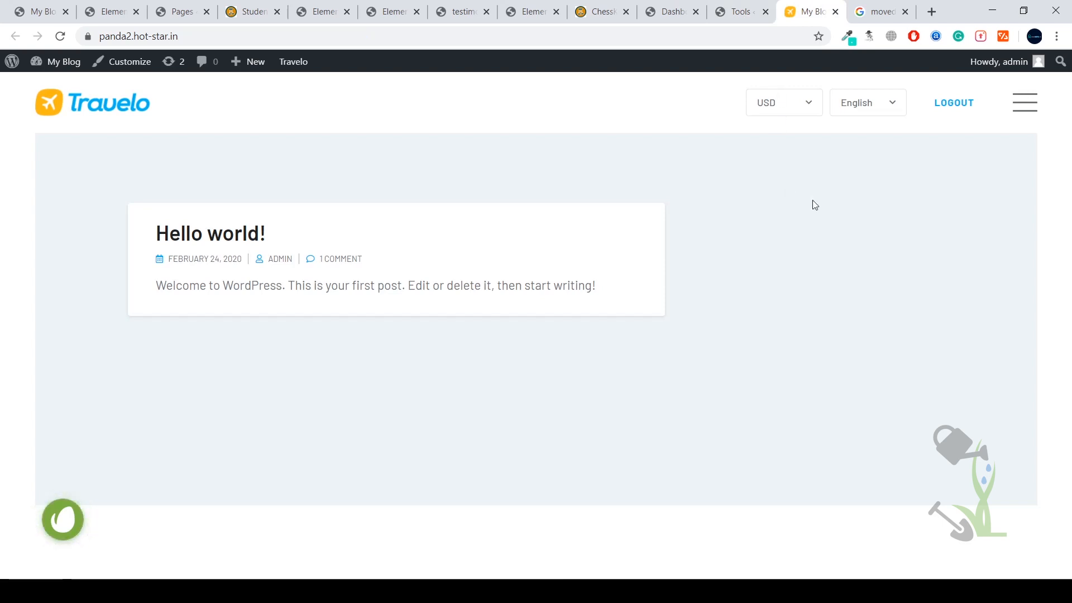
click(59, 36)
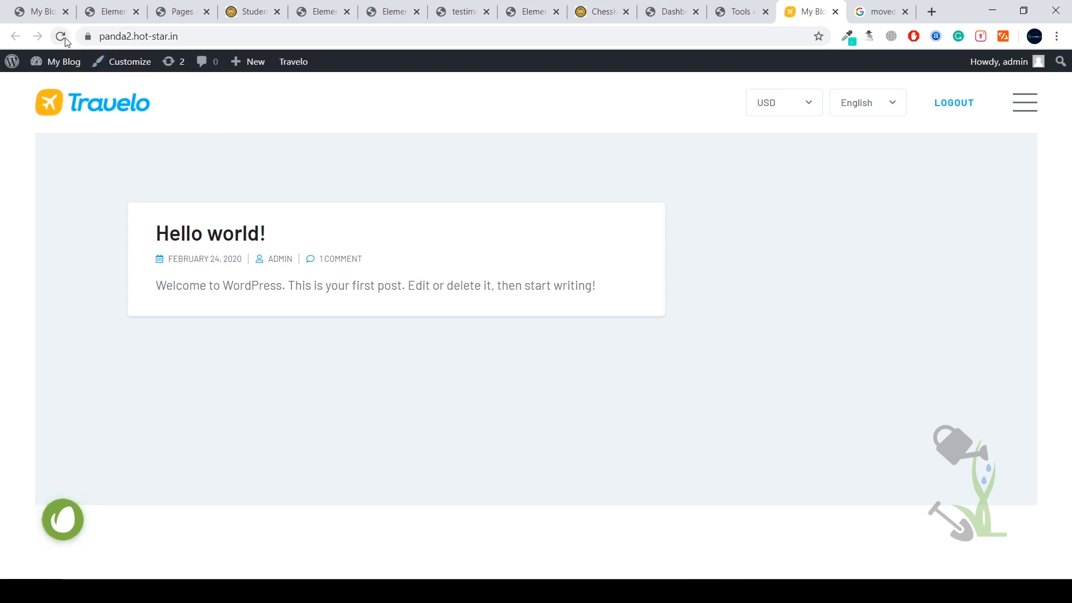
click(60, 36)
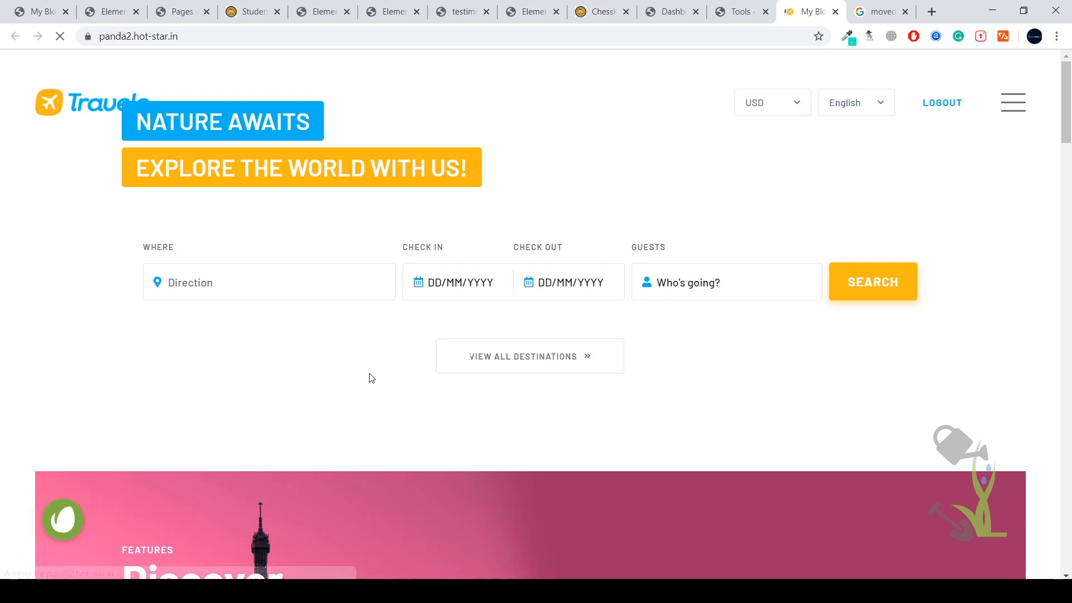
Scroll the imported homepage through hotel listings, reviews, destinations and signup banner to the footer.
scroll(down, 3)
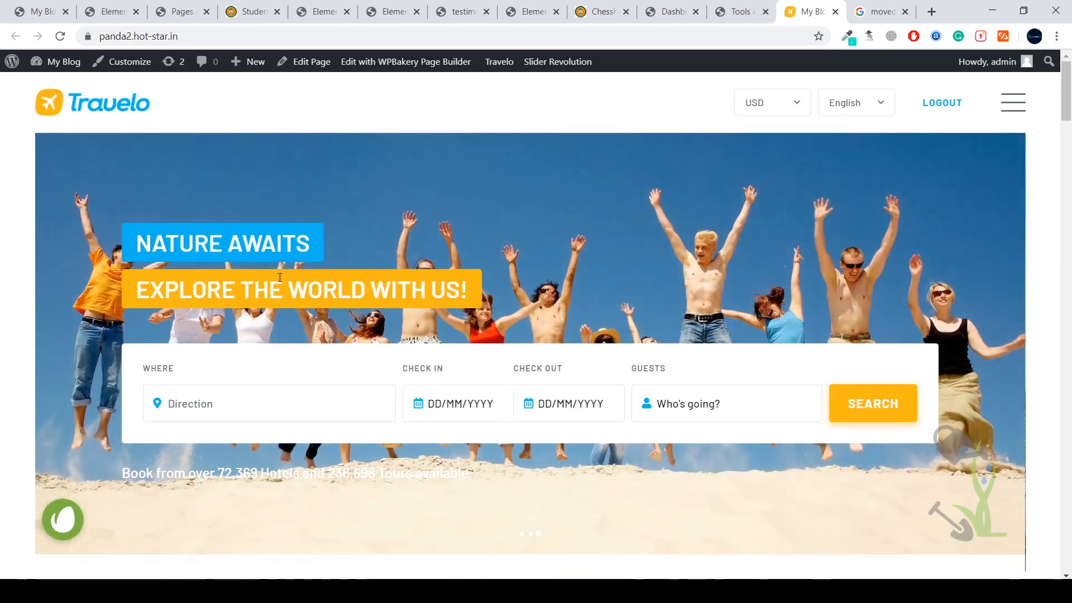
scroll(down, 3)
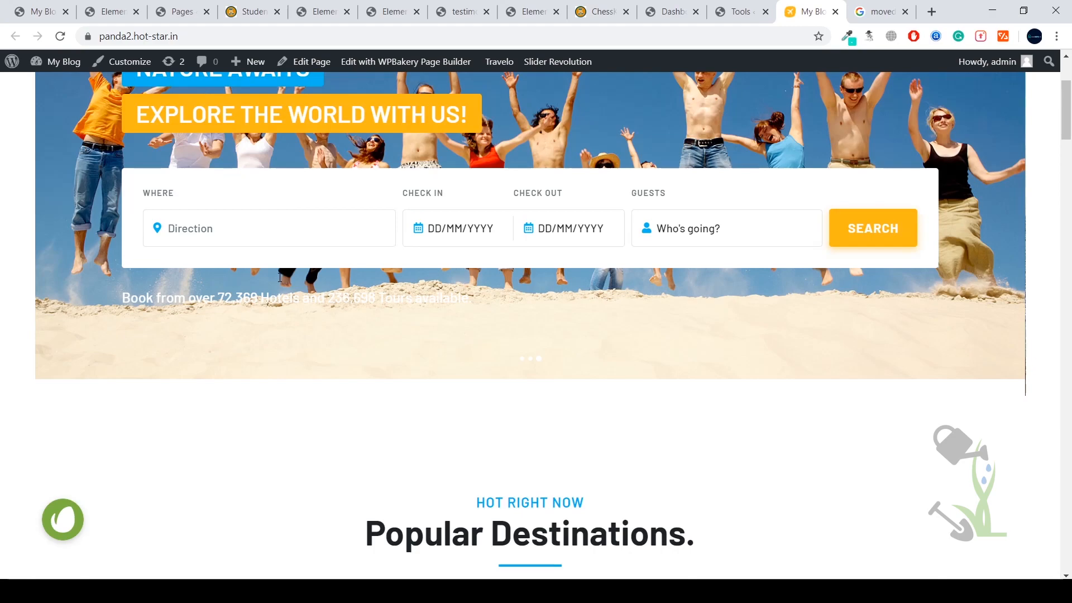
scroll(down, 3)
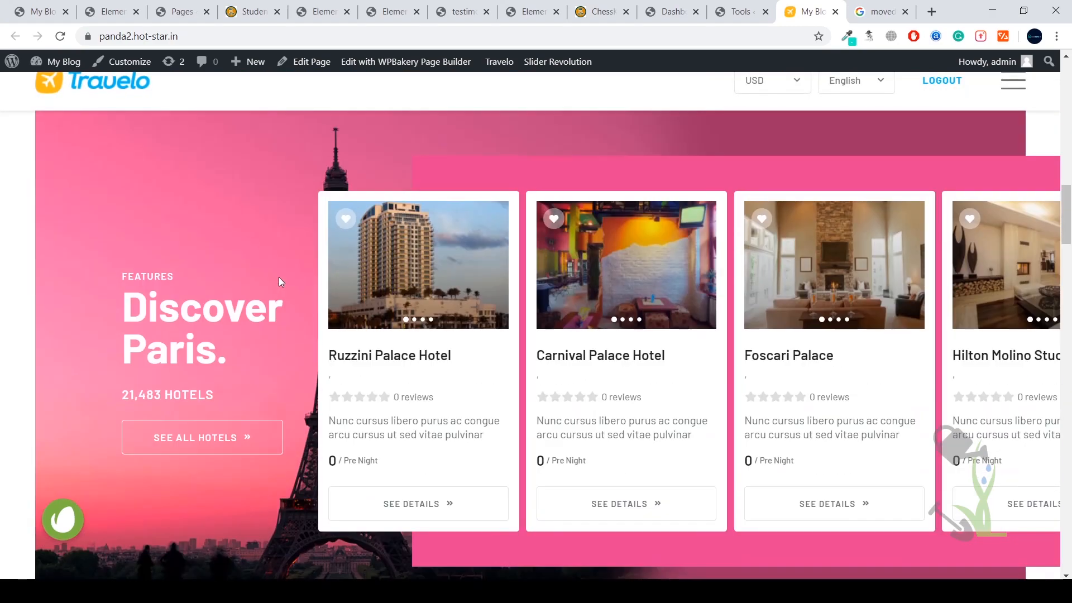
scroll(down, 3)
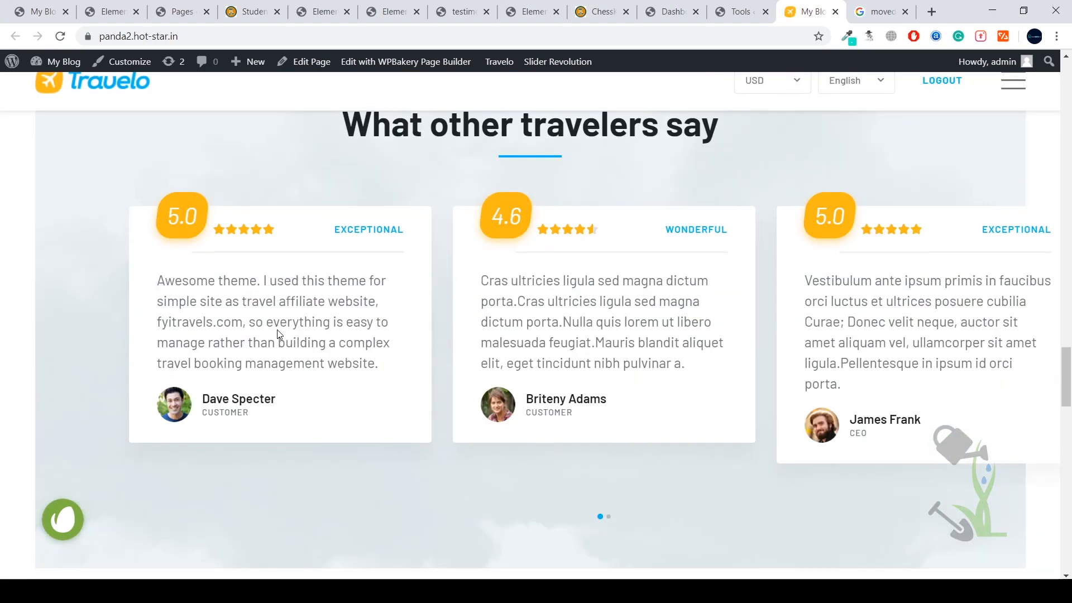
scroll(up, 3)
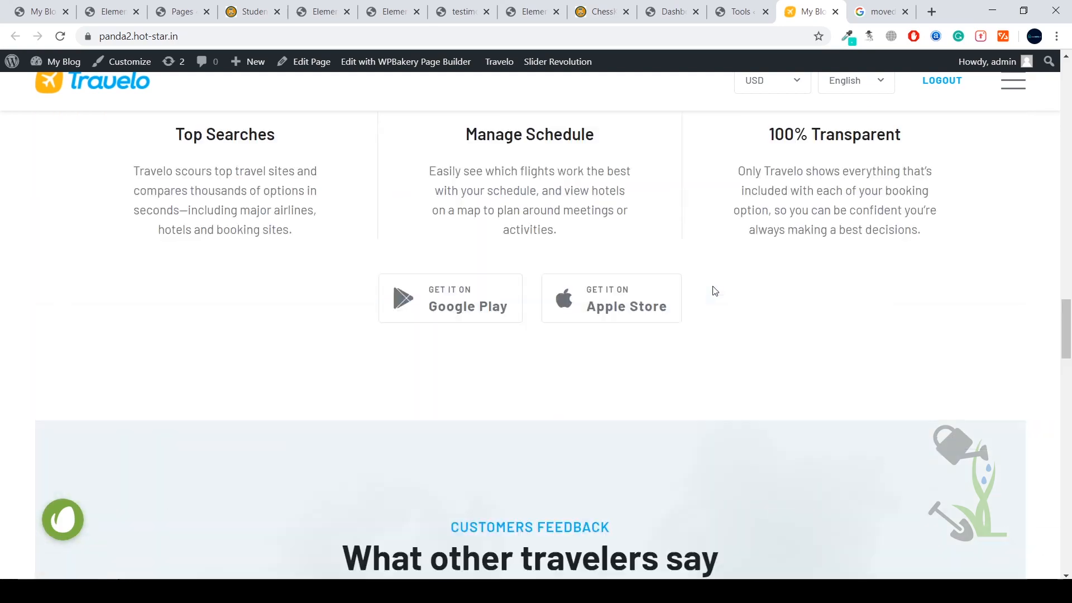
scroll(down, 3)
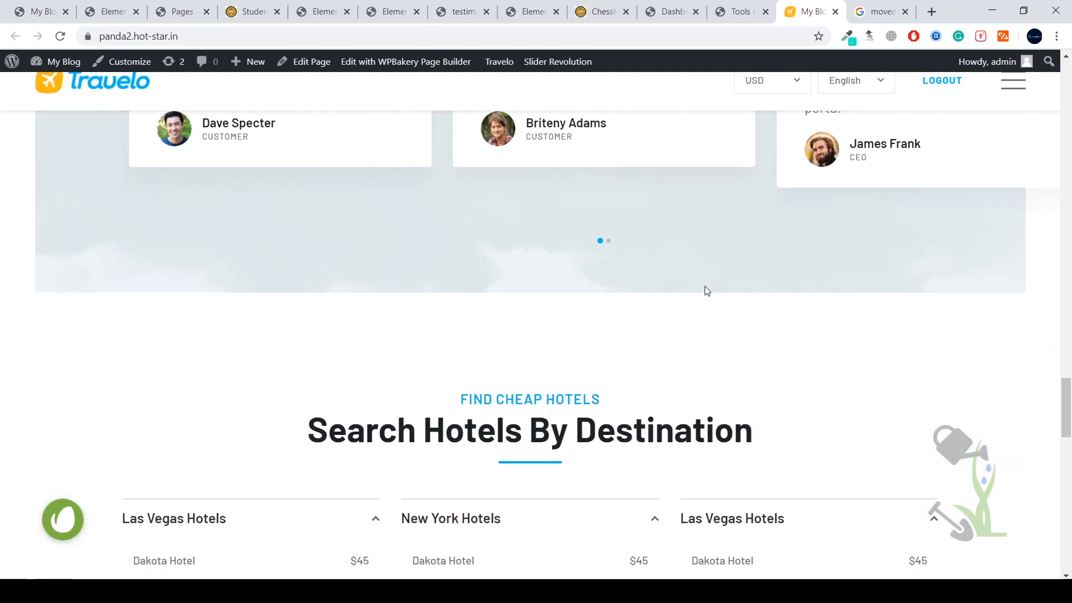
scroll(down, 3)
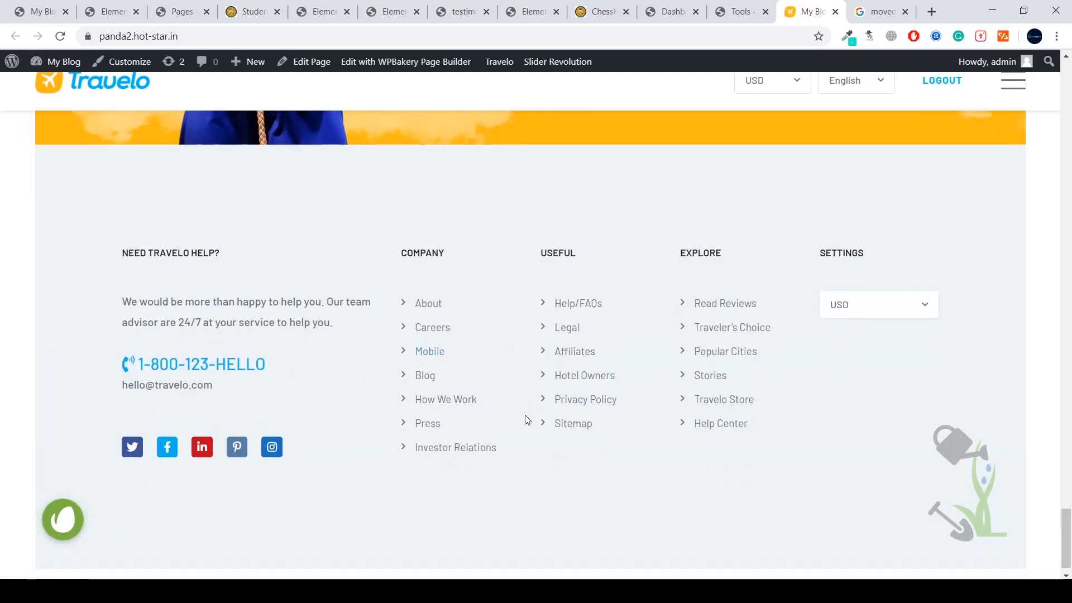
scroll(up, 3)
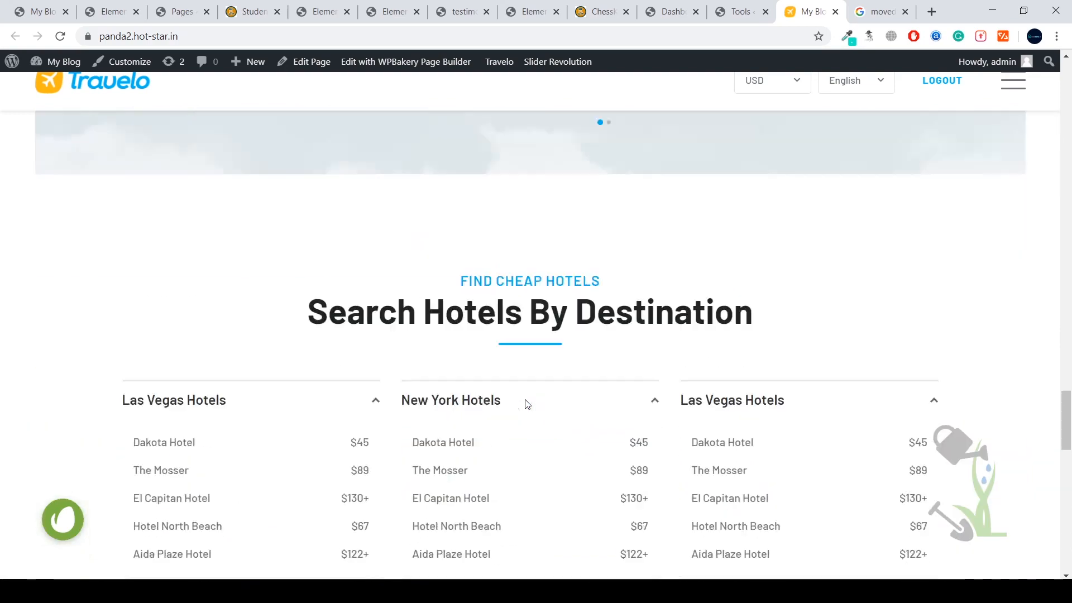
scroll(down, 3)
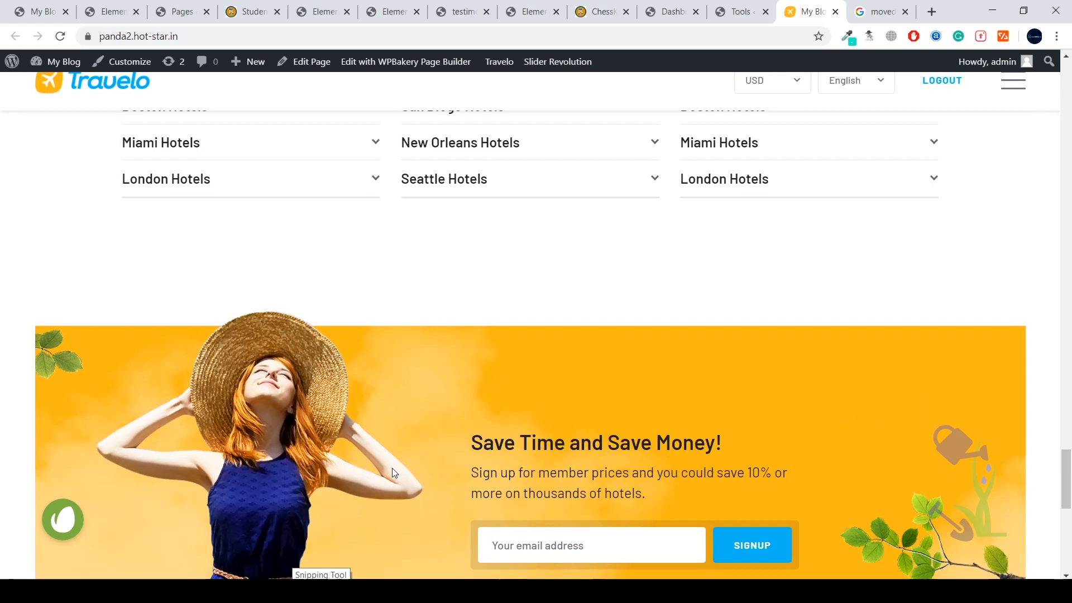
scroll(down, 3)
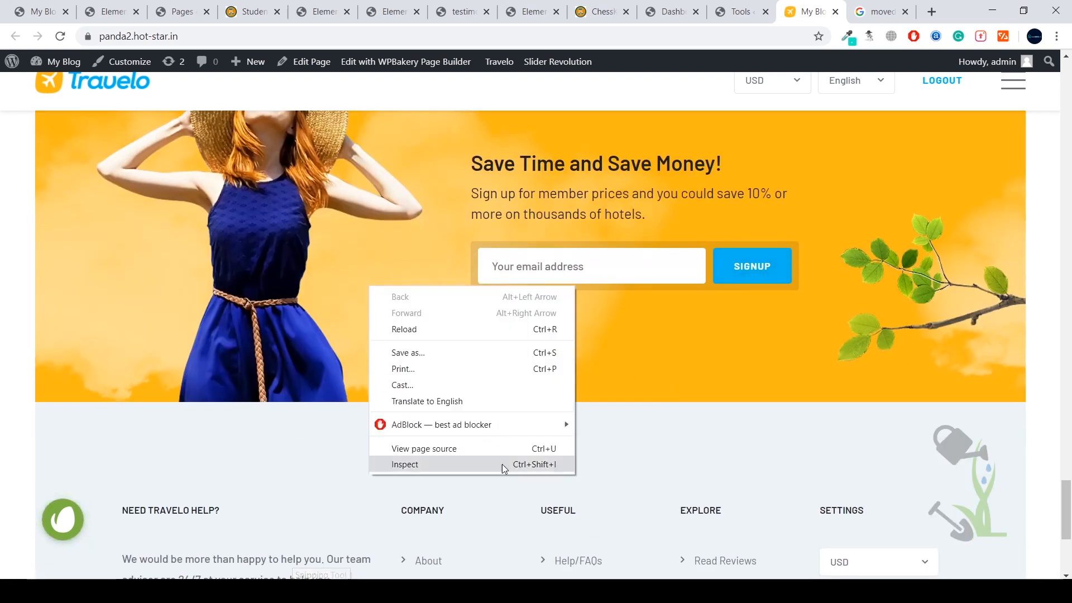
Inspect the homepage in a responsive mobile preview and toggle its hamburger menu open and closed.
click(404, 465)
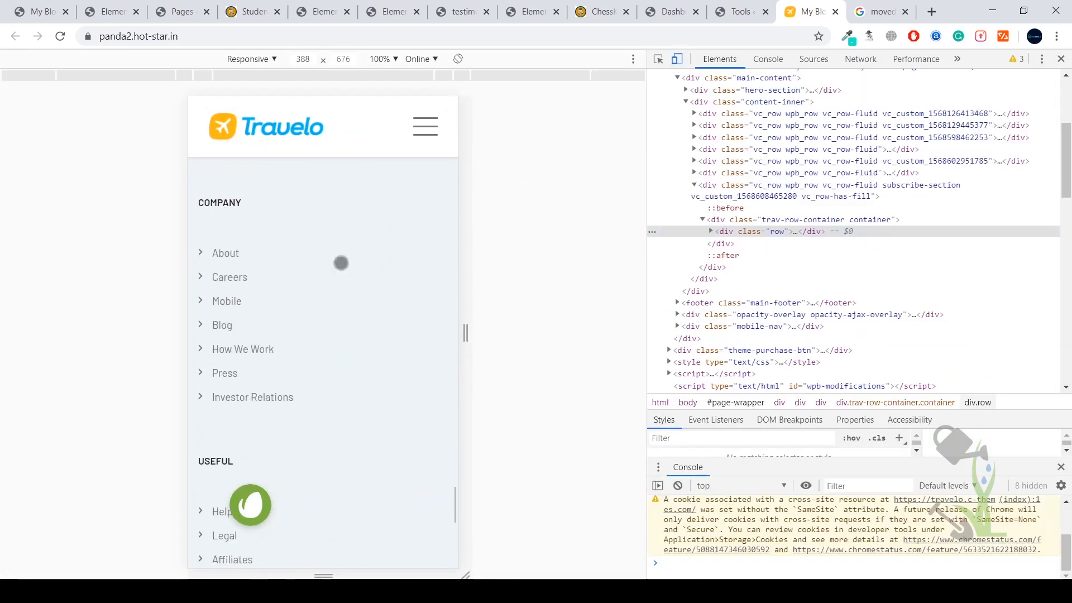
scroll(down, 3)
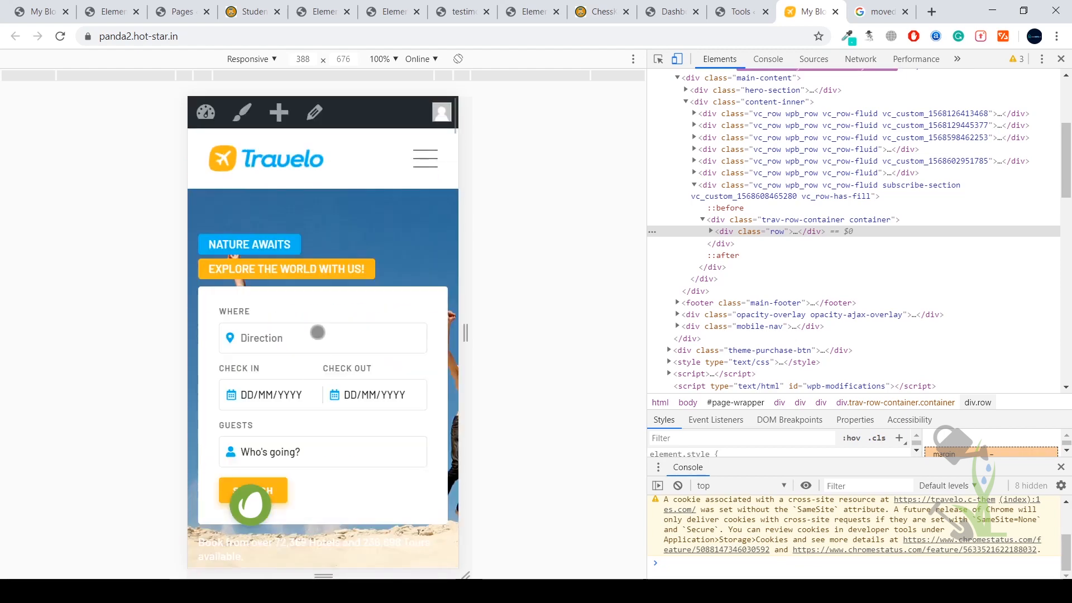
click(424, 159)
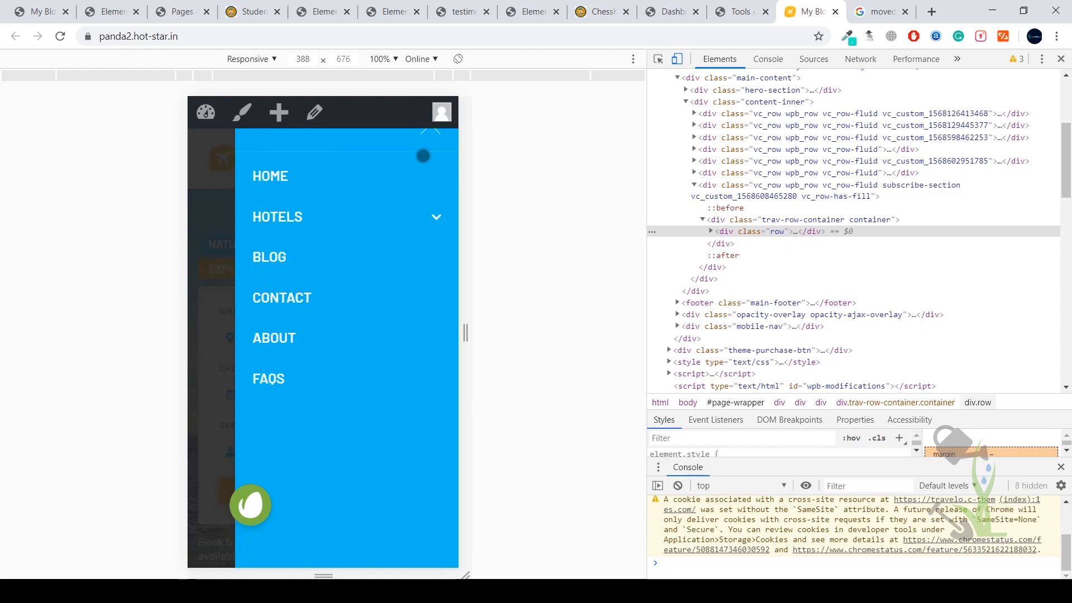
click(424, 158)
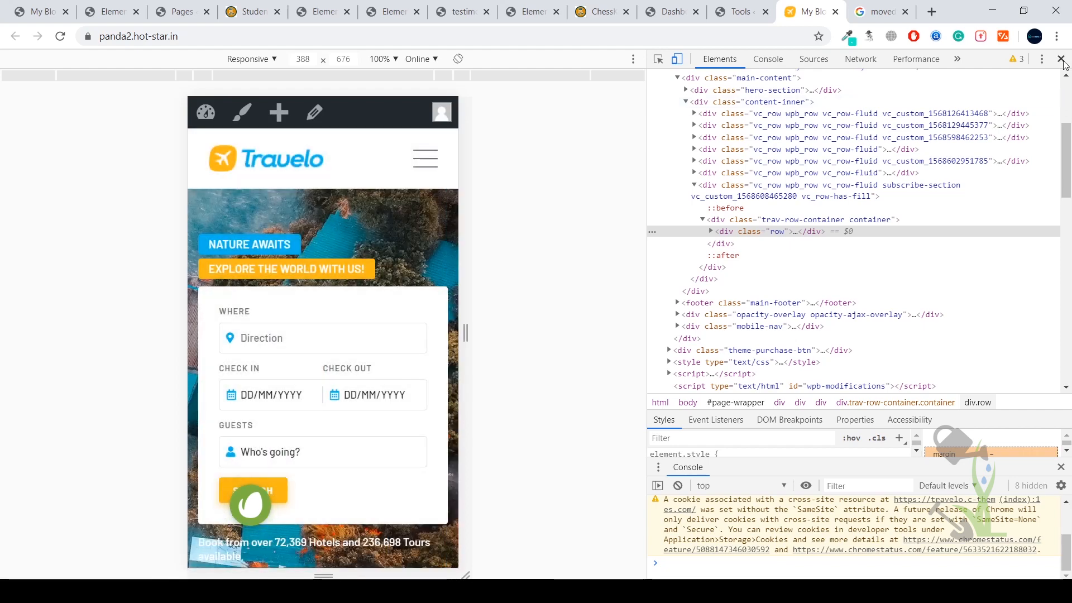
Close DevTools, glance at the ThemeForest tab, and return to the My Blog homepage at desktop width.
click(1062, 60)
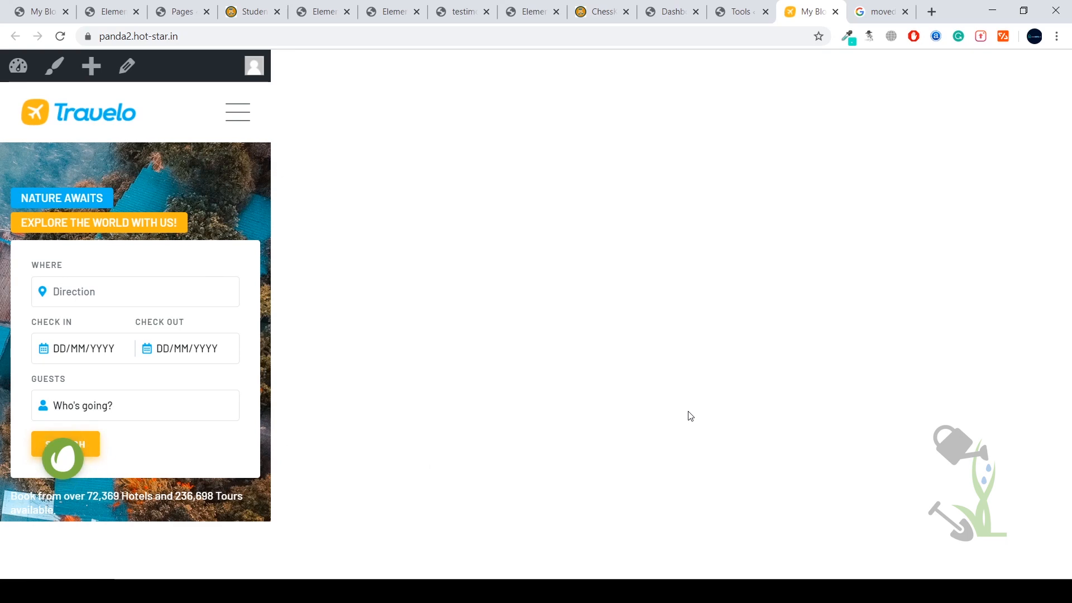
mouse_move(544, 315)
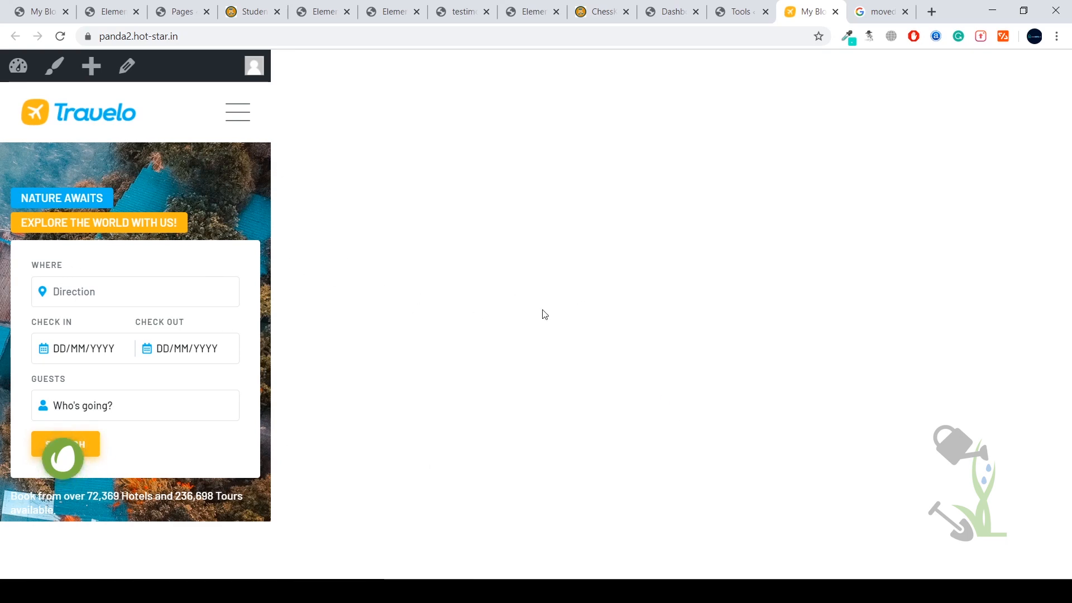
click(818, 11)
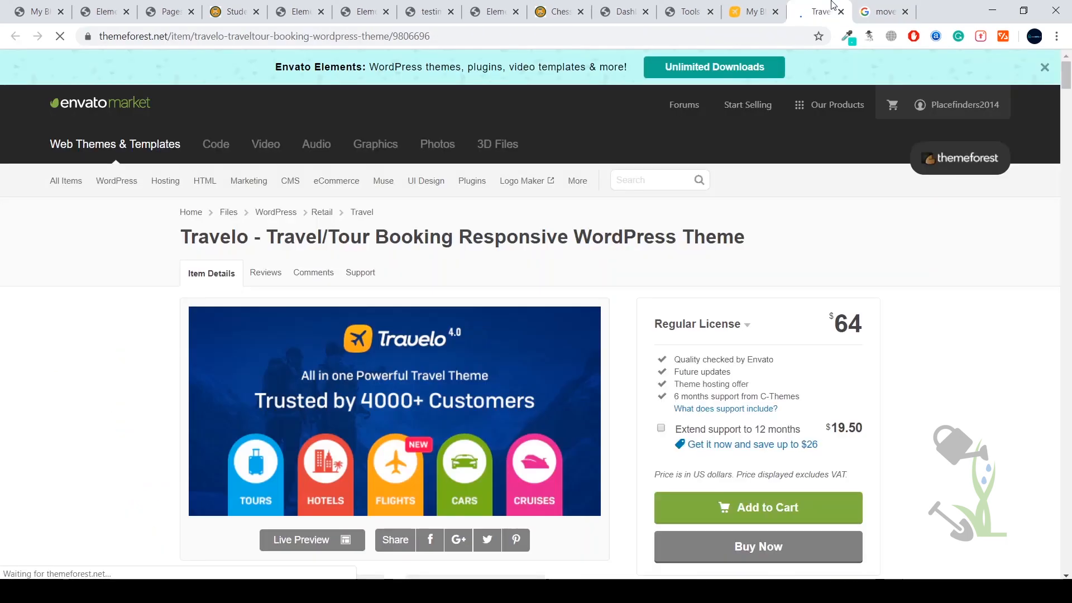
click(748, 11)
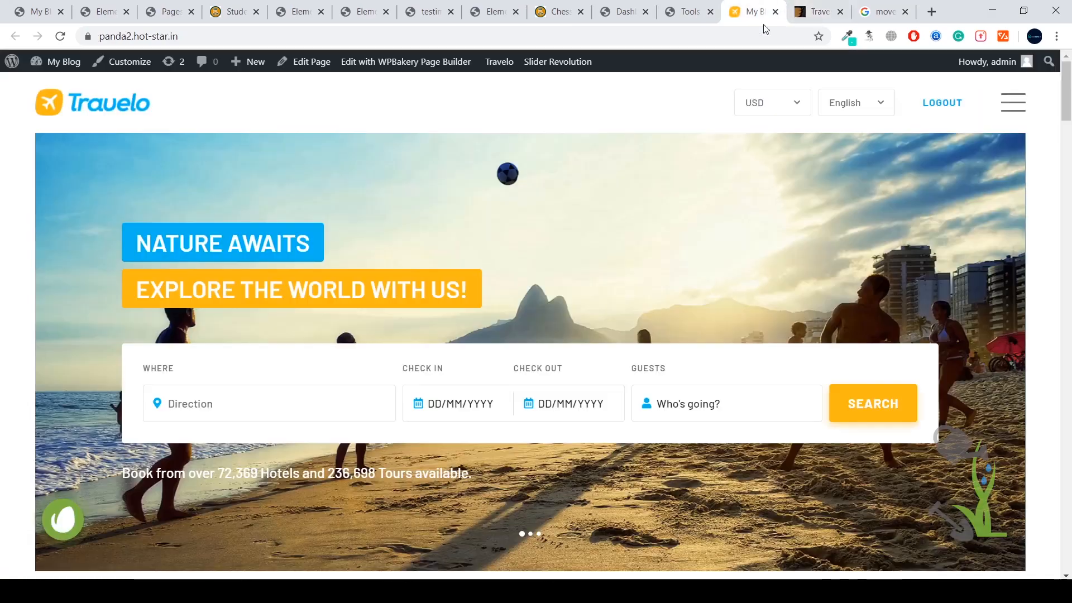
mouse_move(650, 208)
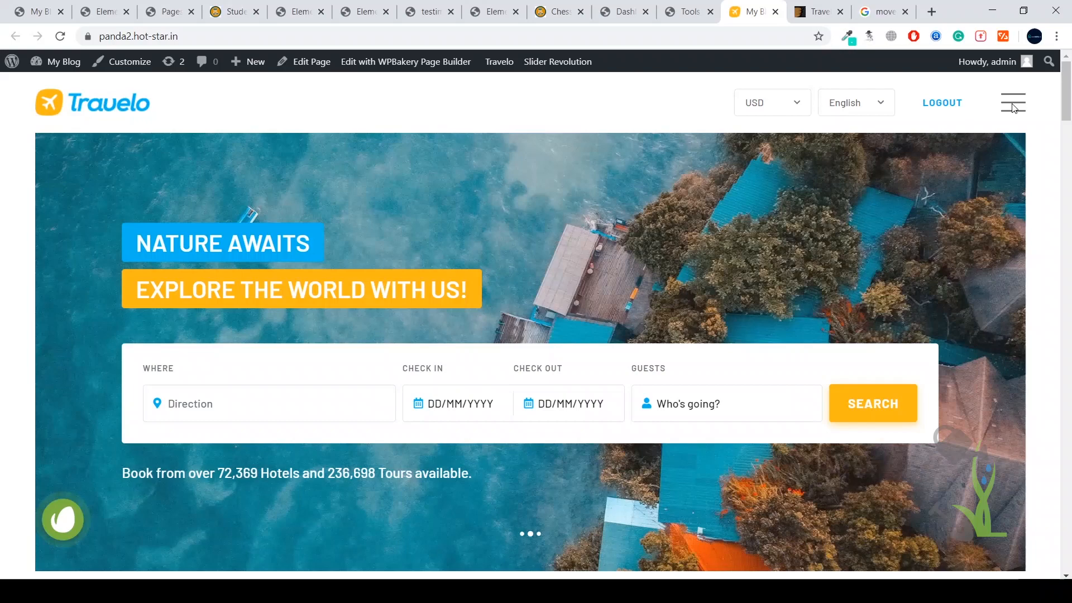
Navigate to the Blog page from the site's hamburger menu.
click(1013, 103)
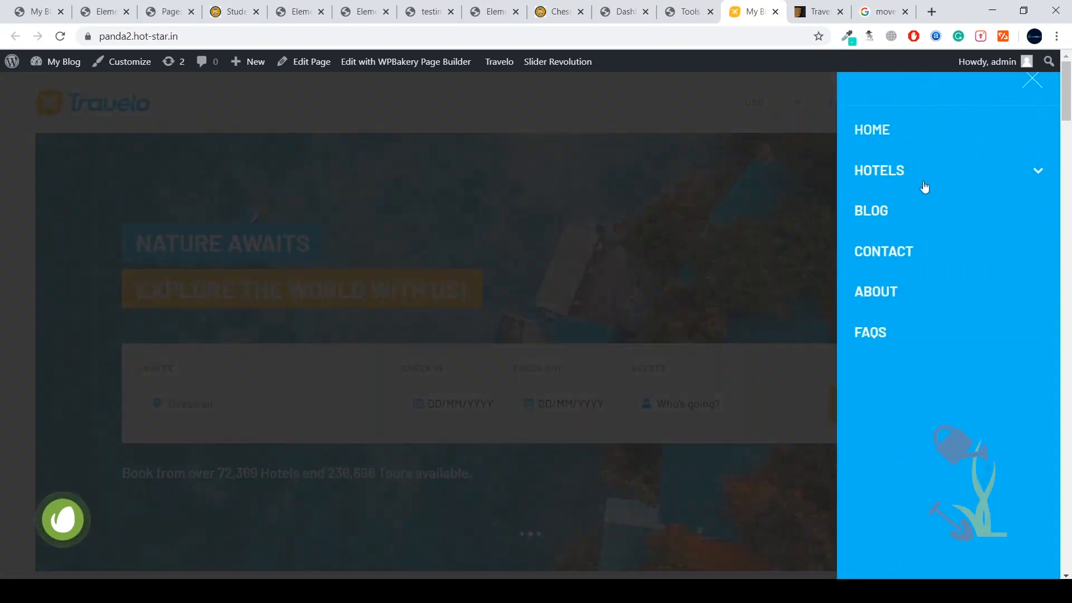
click(871, 211)
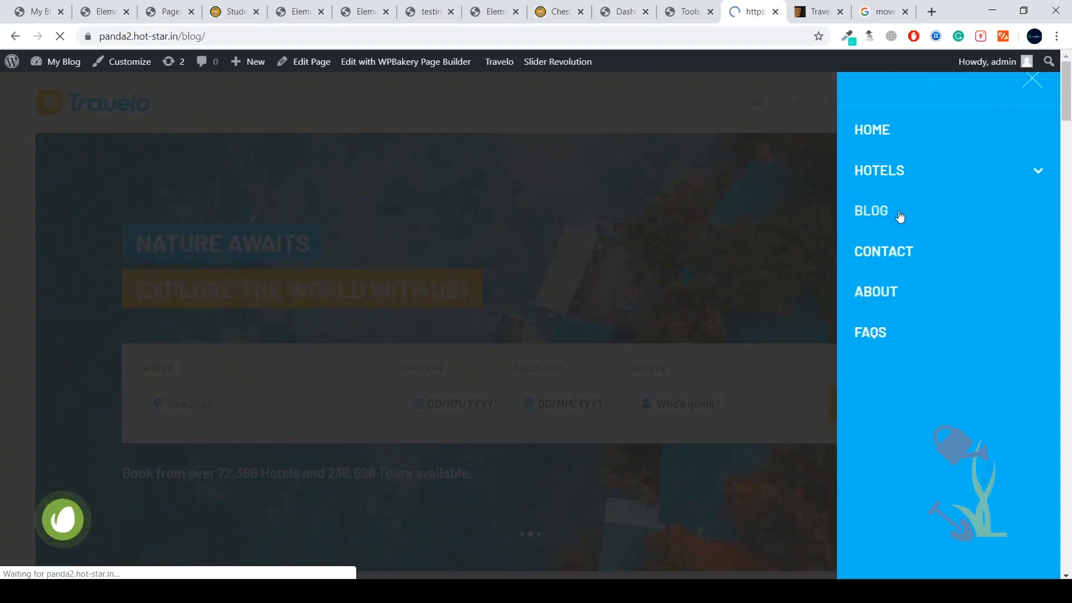
click(870, 209)
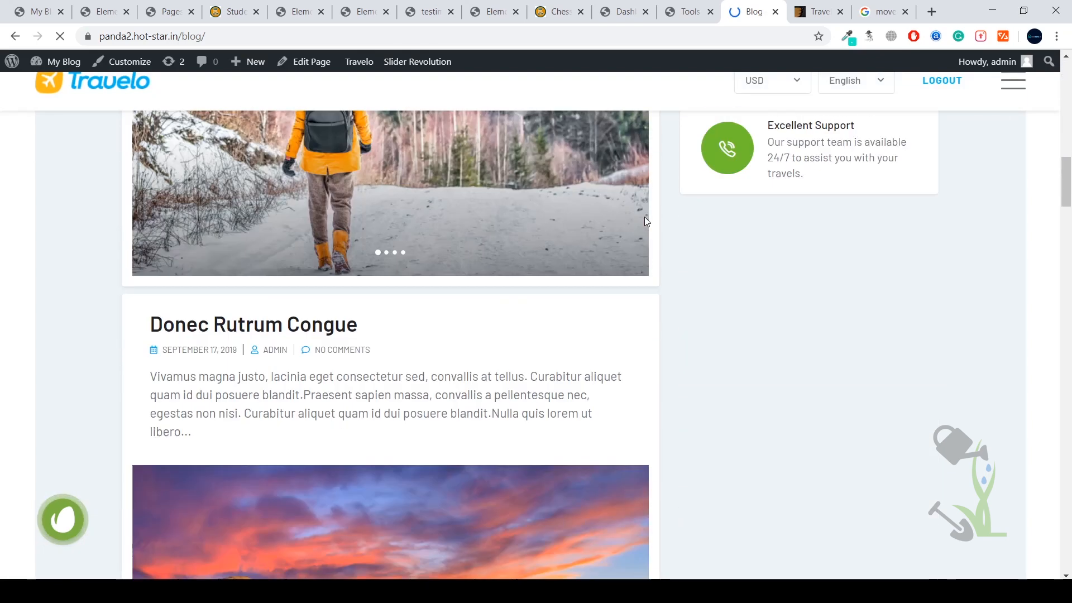
Scroll through the kayaking feature post and the demo blog entries.
scroll(down, 3)
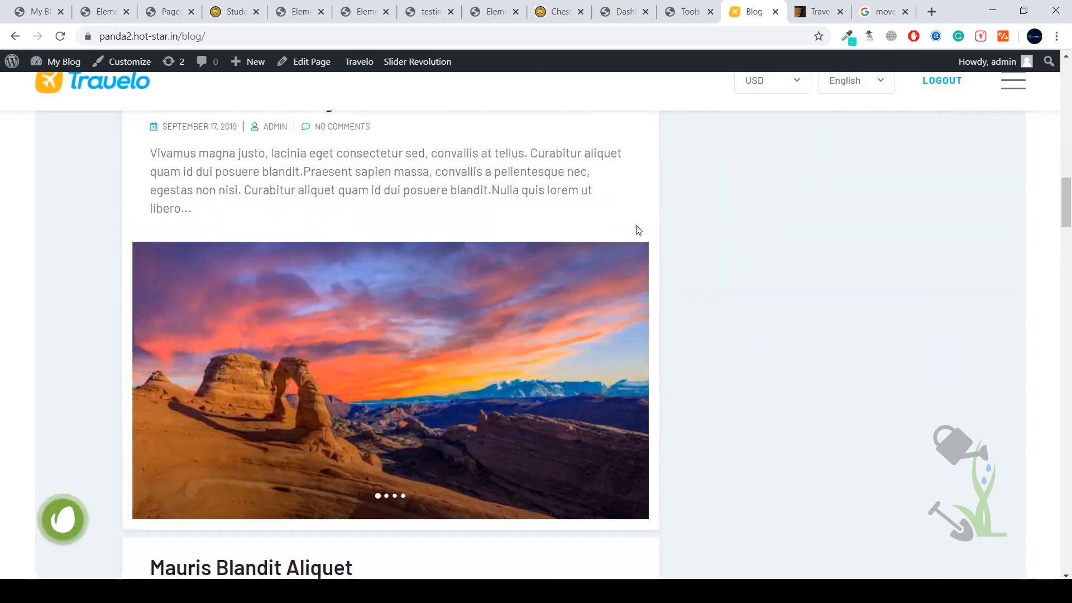
scroll(down, 3)
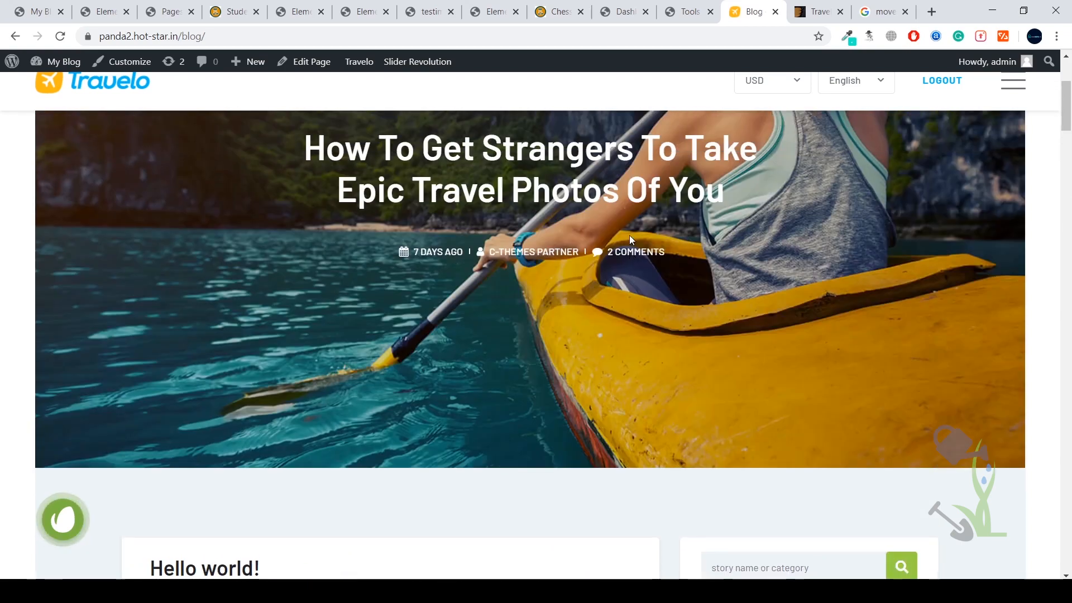
scroll(down, 3)
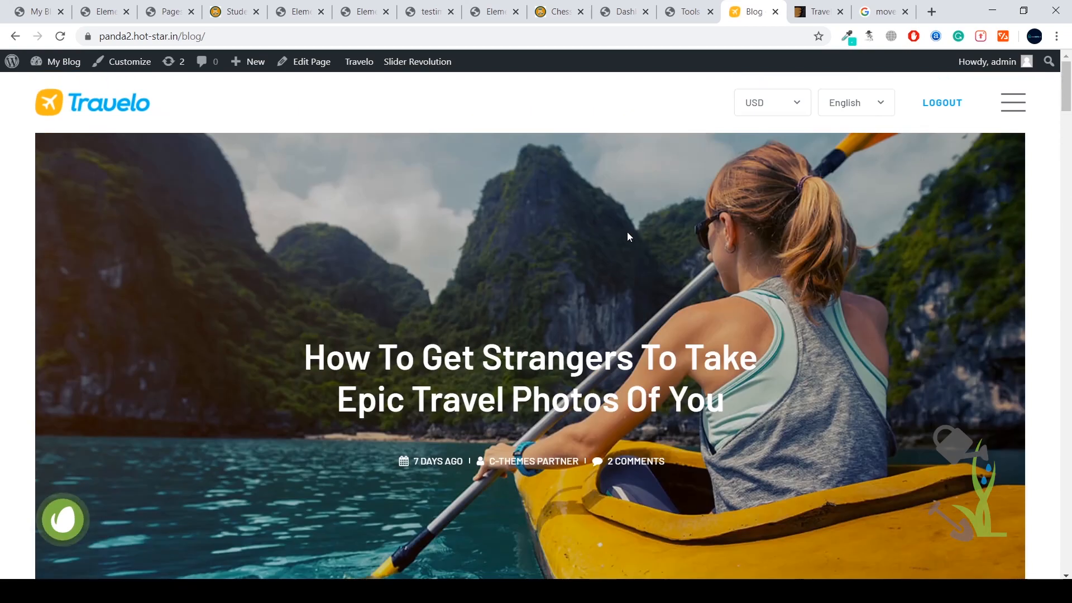
mouse_move(765, 127)
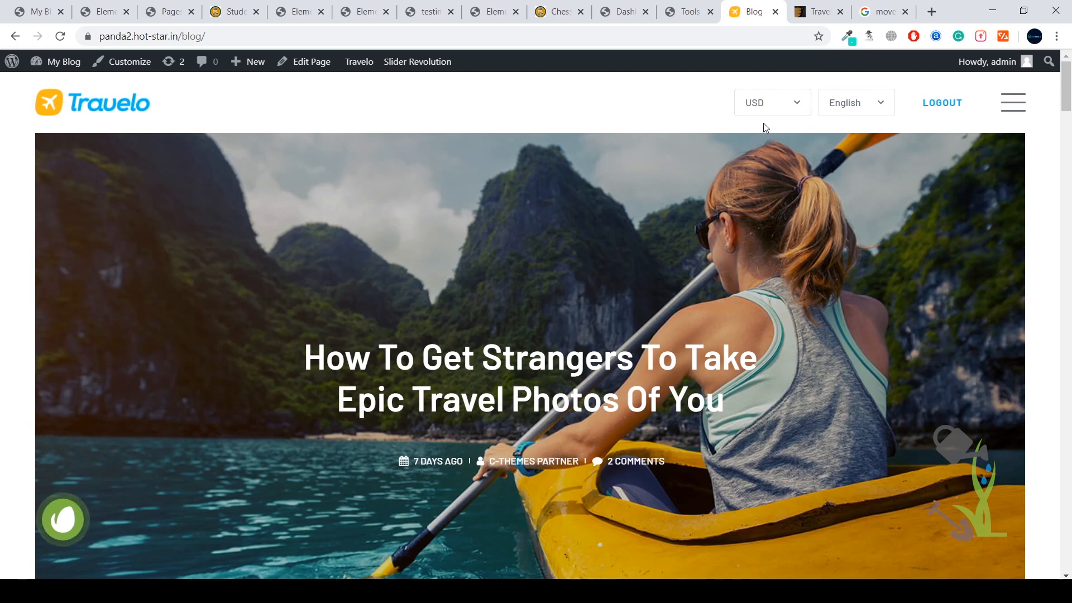
mouse_move(818, 11)
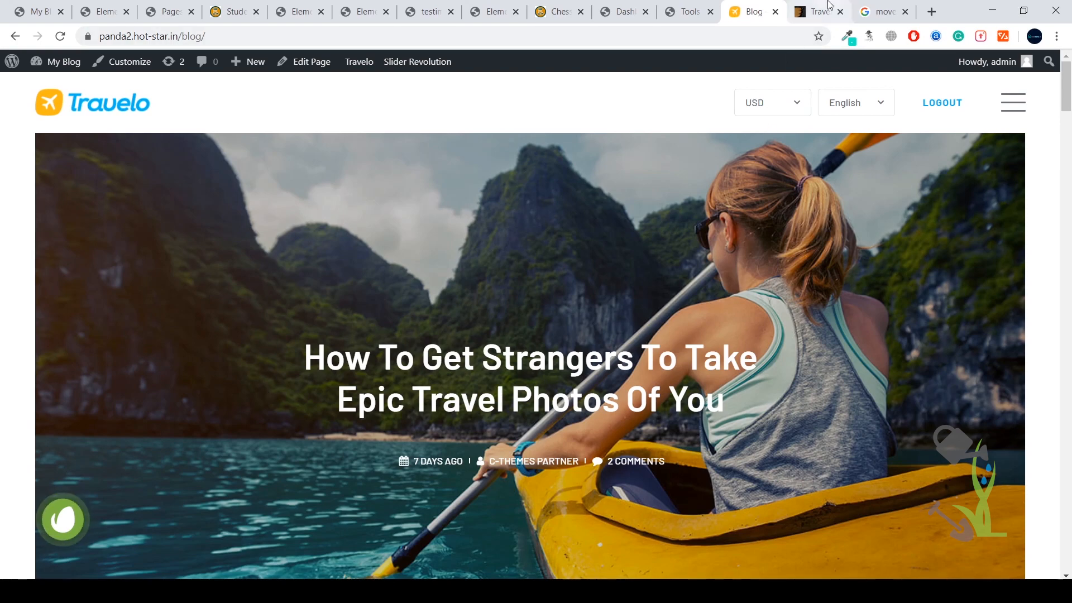
mouse_move(818, 12)
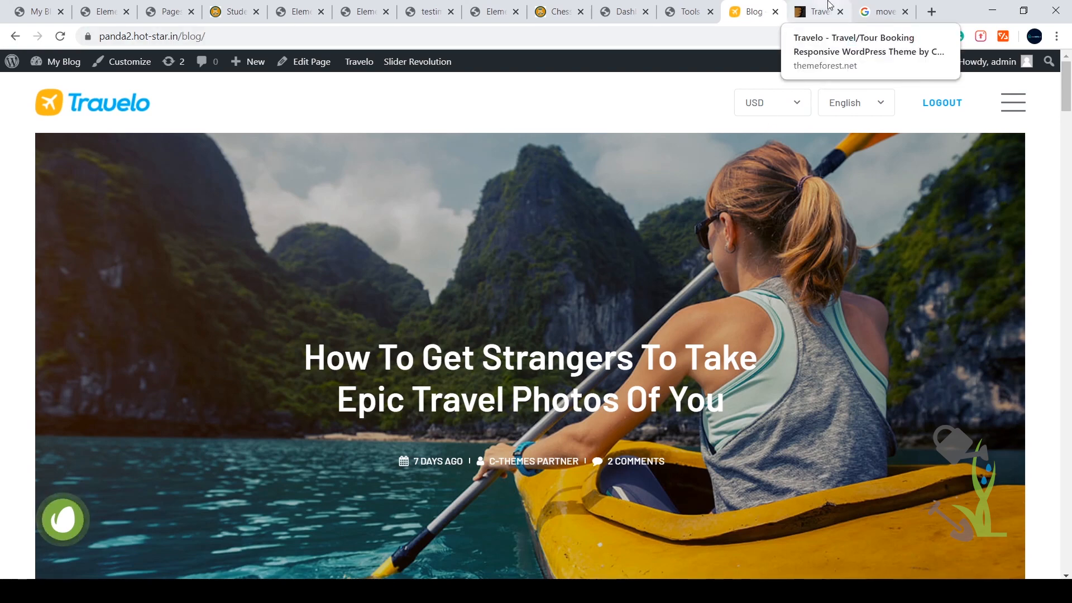
Switch to the ThemeForest Travelo item page showing the $64 Regular License.
click(815, 11)
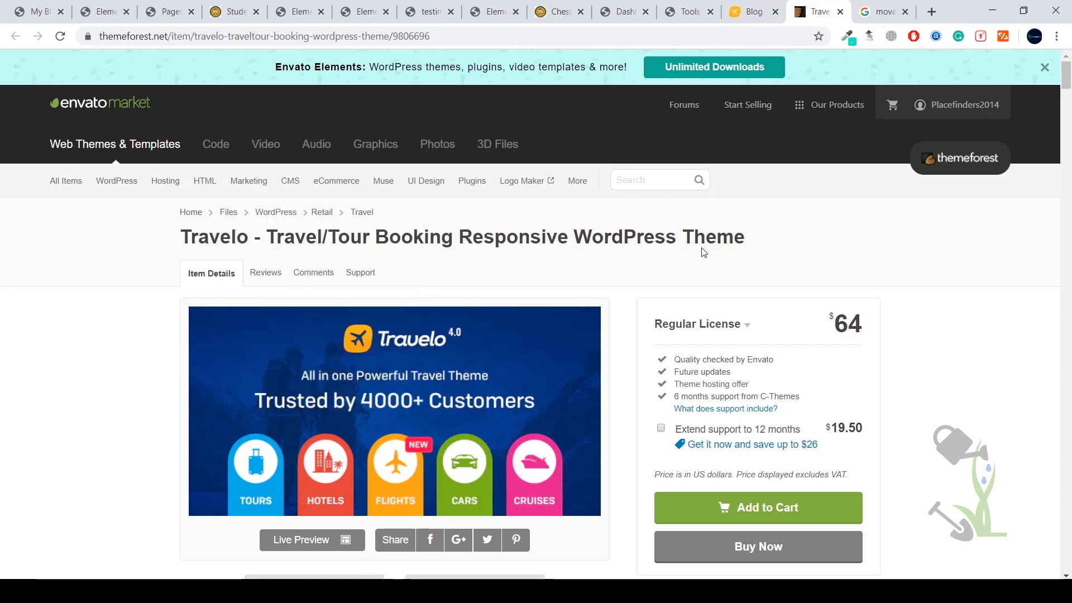
mouse_move(821, 335)
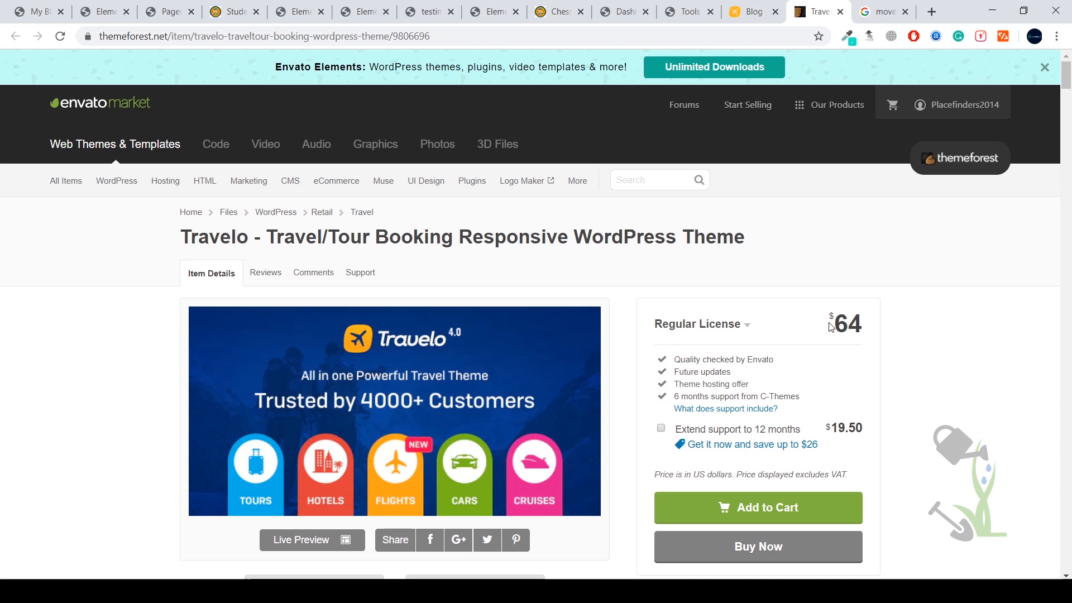
mouse_move(827, 328)
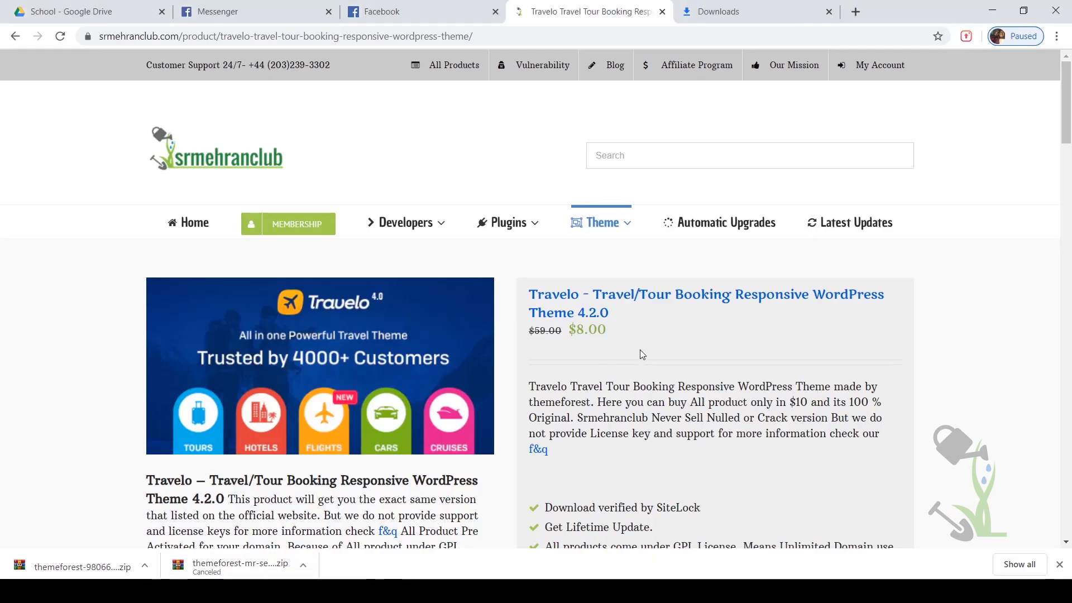
Scroll the Srmehranclub Travelo 4.2.0 page ($8.00) down to its Download Now options.
scroll(down, 3)
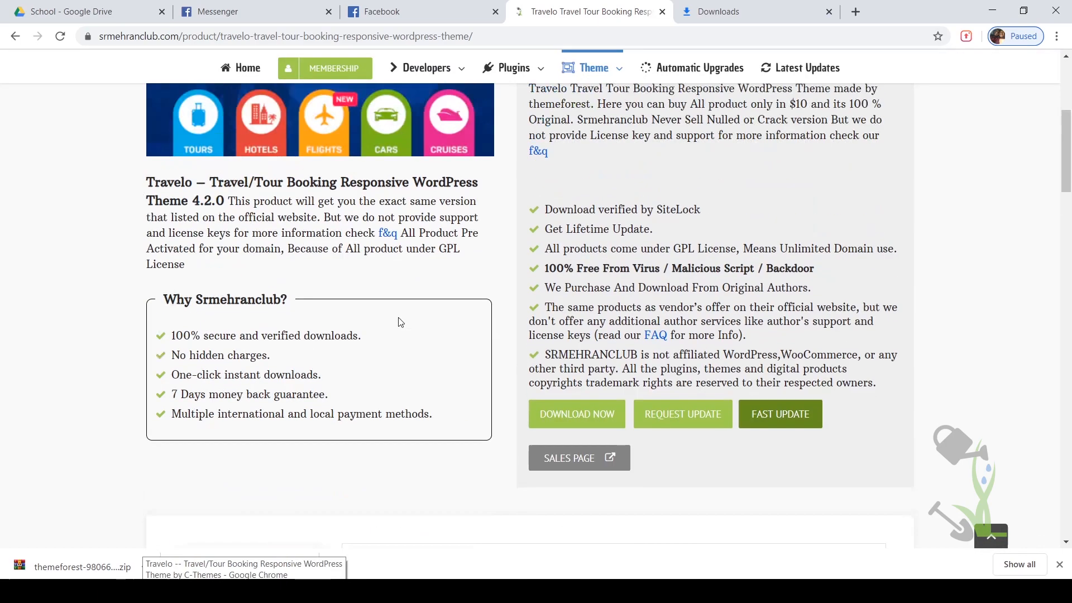
scroll(down, 3)
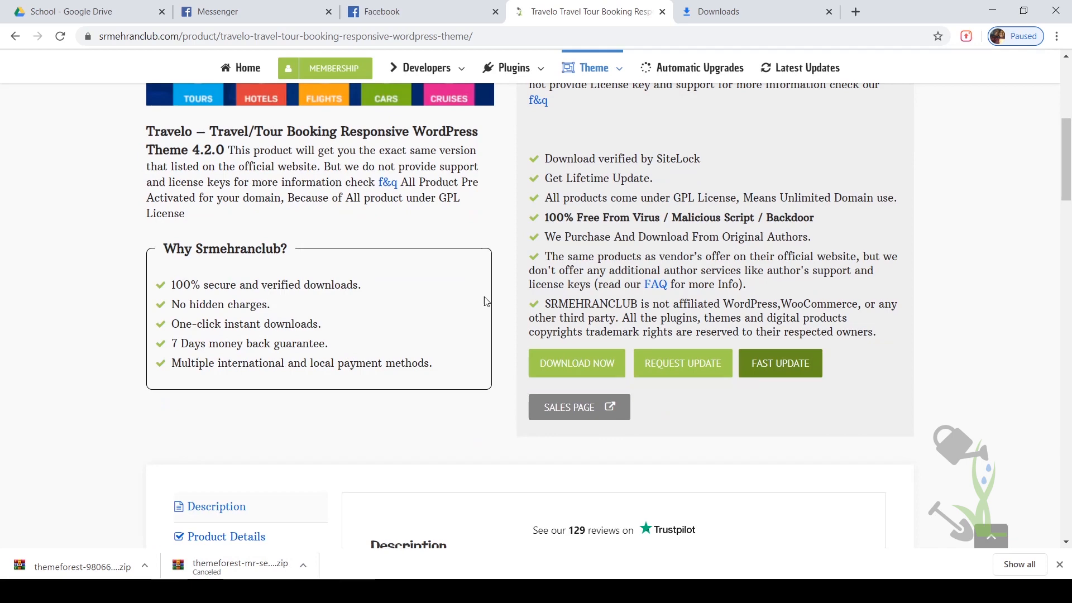
mouse_move(348, 344)
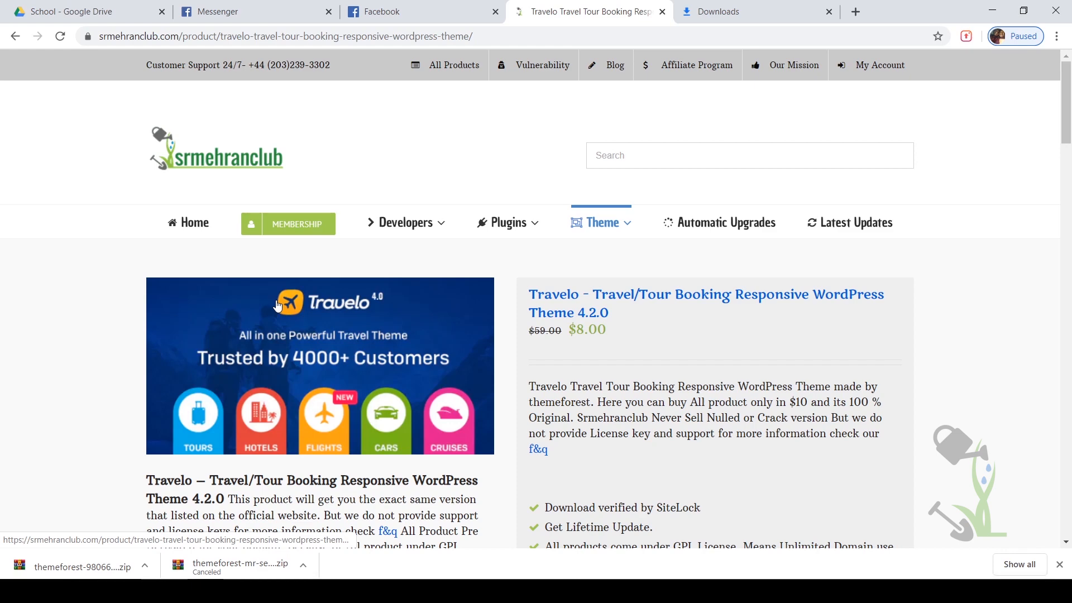
mouse_move(477, 241)
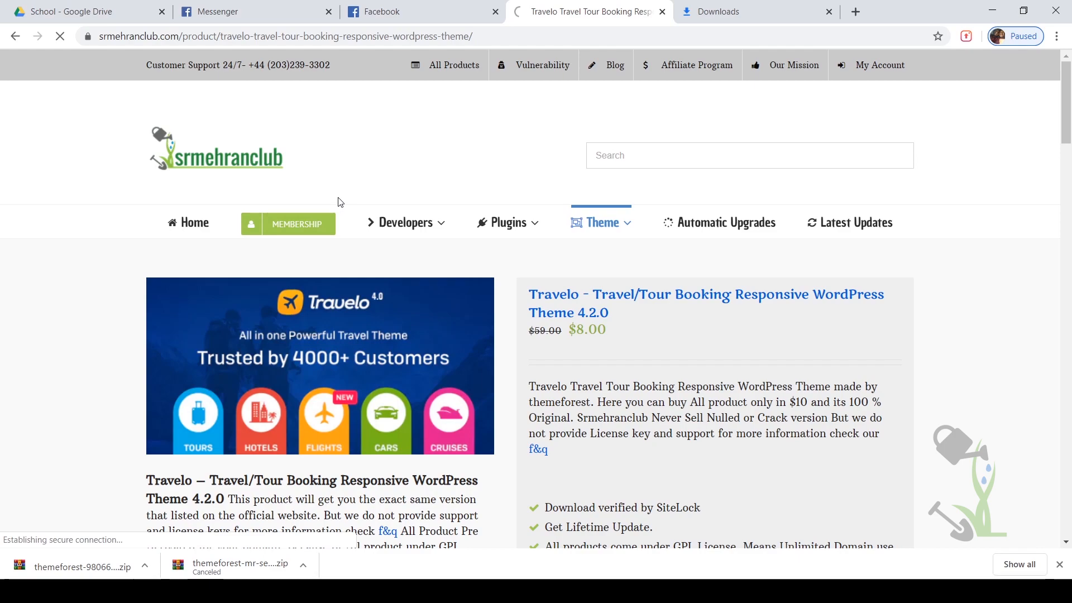
Go to the Membership page and scroll through the Standard, Premium and Semester plan pricing.
click(296, 222)
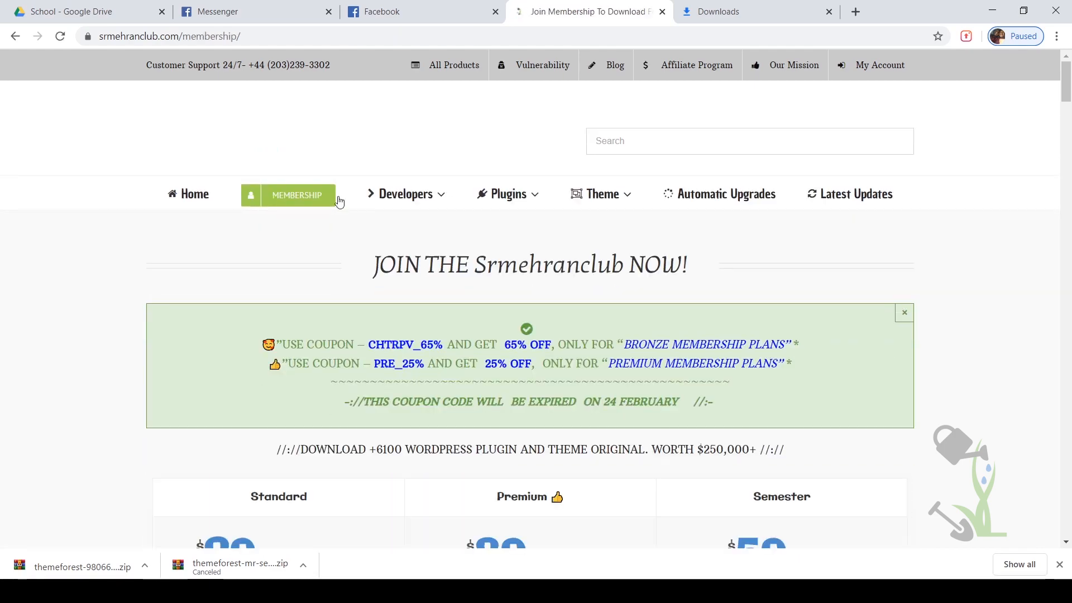
scroll(down, 3)
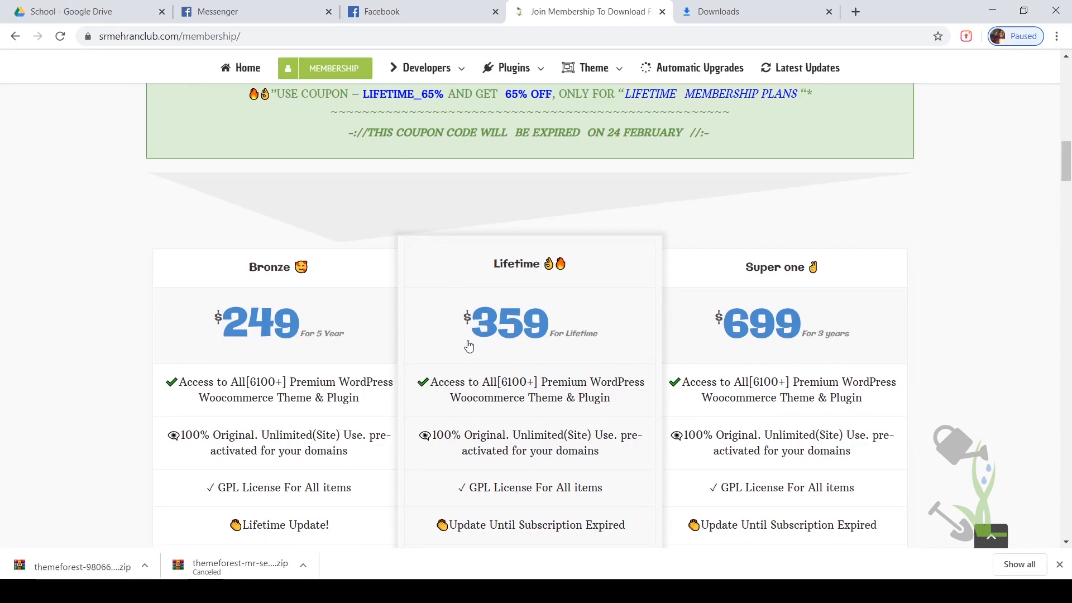
scroll(down, 3)
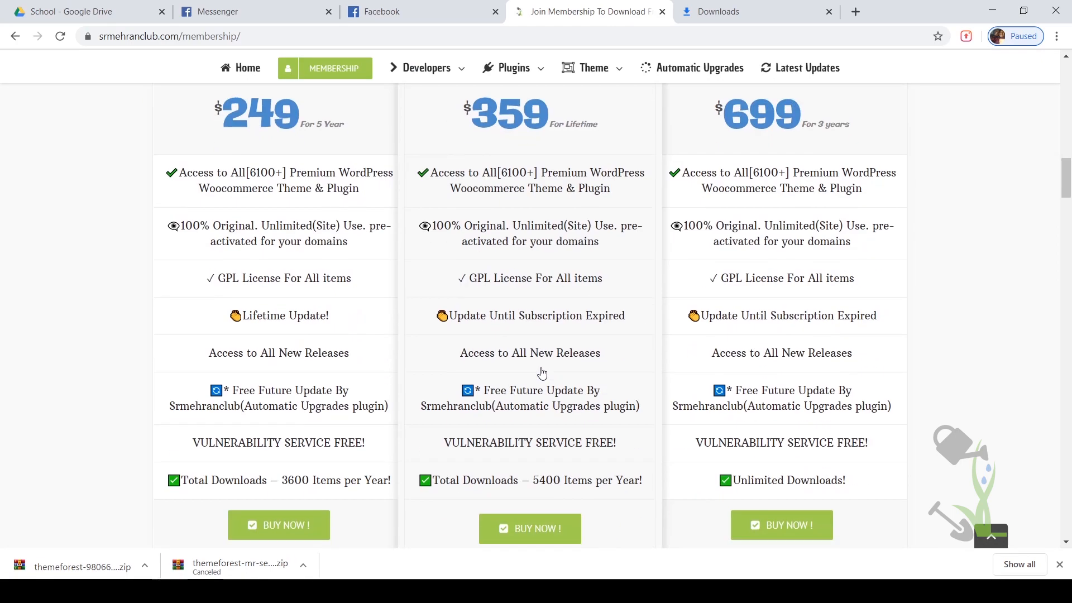
scroll(down, 3)
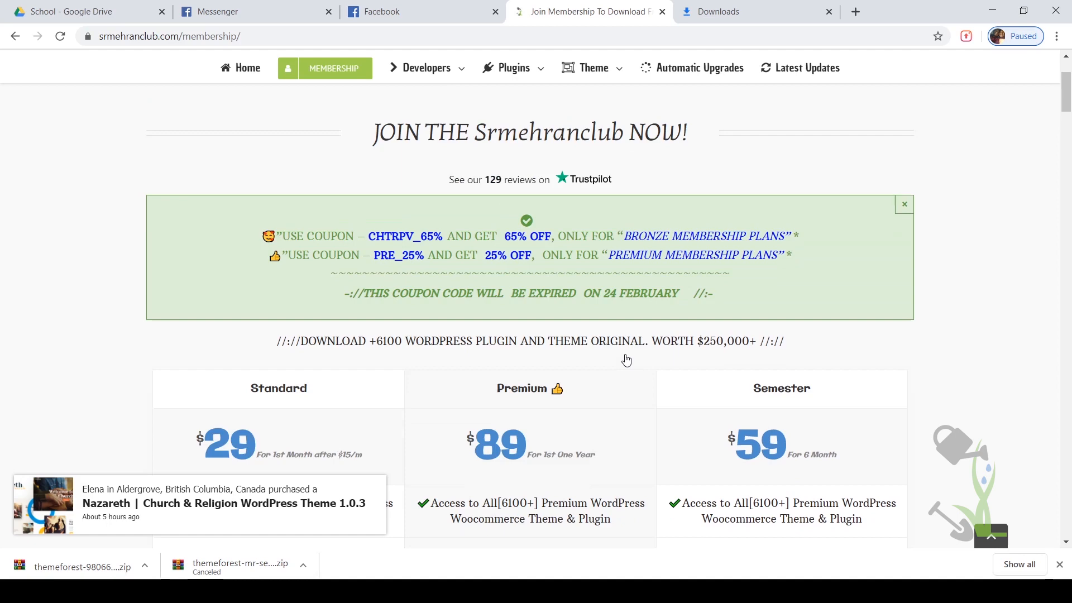
scroll(down, 3)
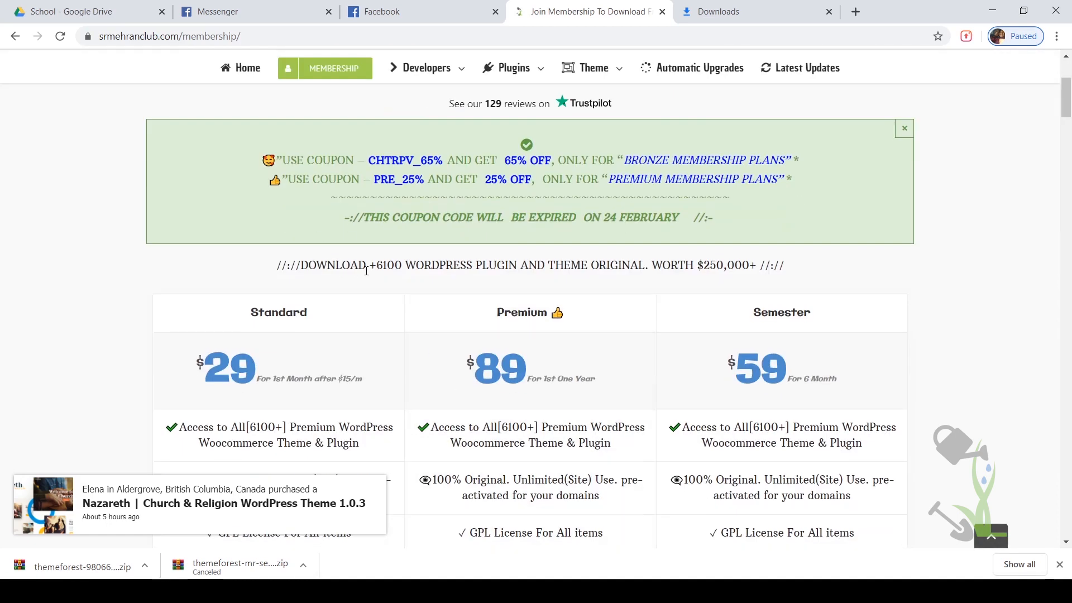
Highlight the '+6100 WordPress plugin and theme ORIGINAL' line, then review the Bronze, Lifetime and Super one plans.
drag(370, 265, 605, 266)
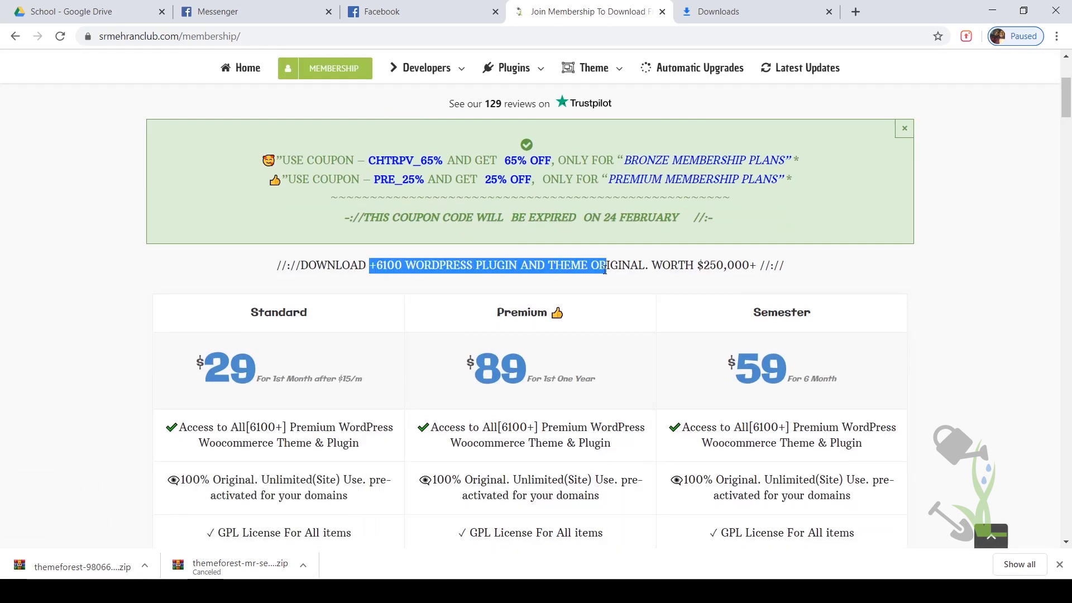
drag(604, 266, 648, 265)
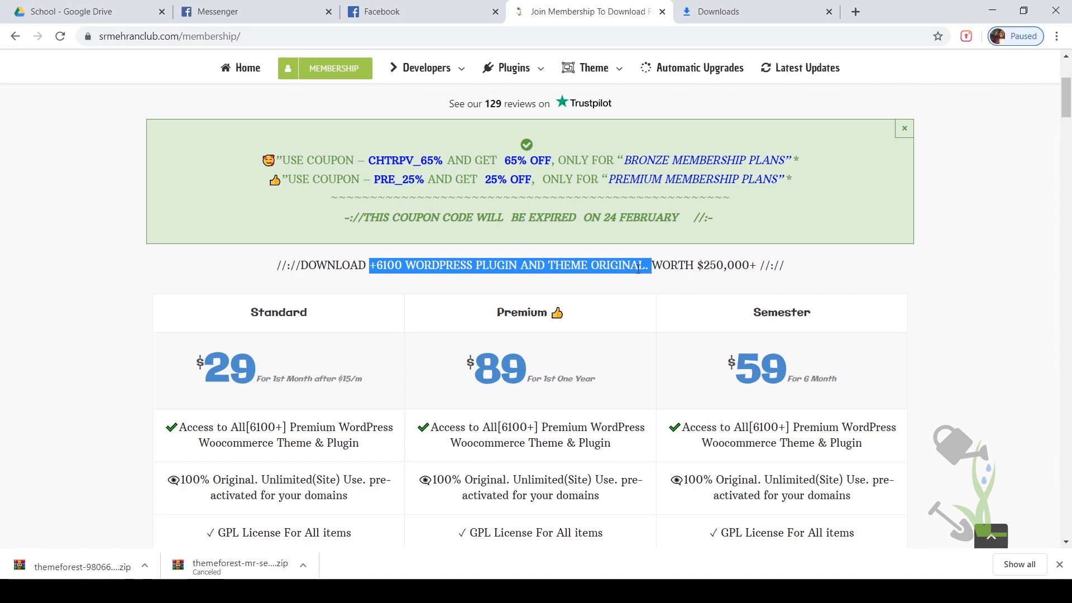
scroll(down, 3)
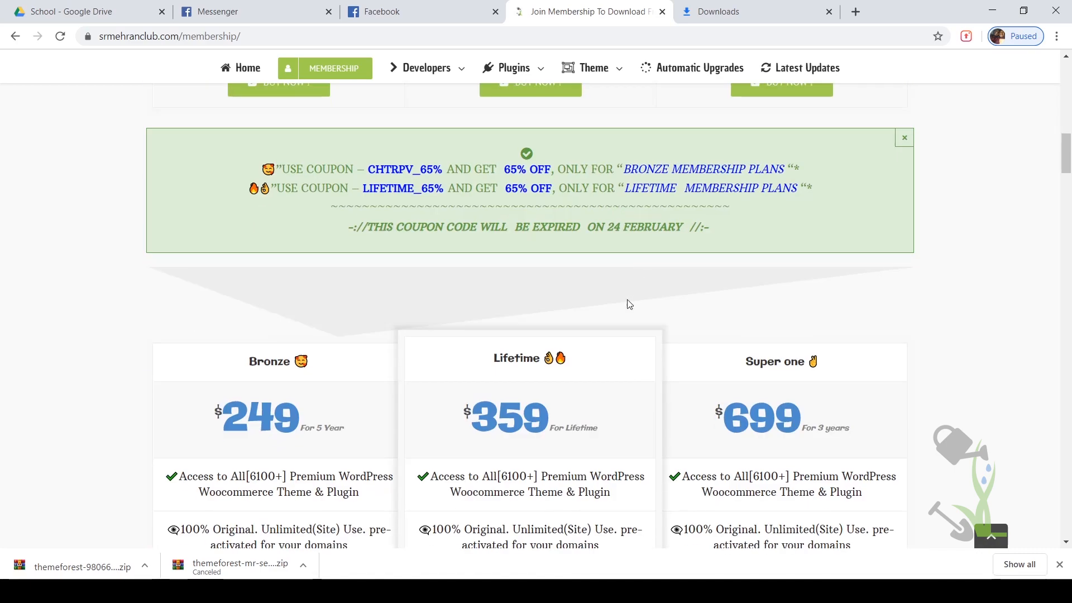
scroll(down, 3)
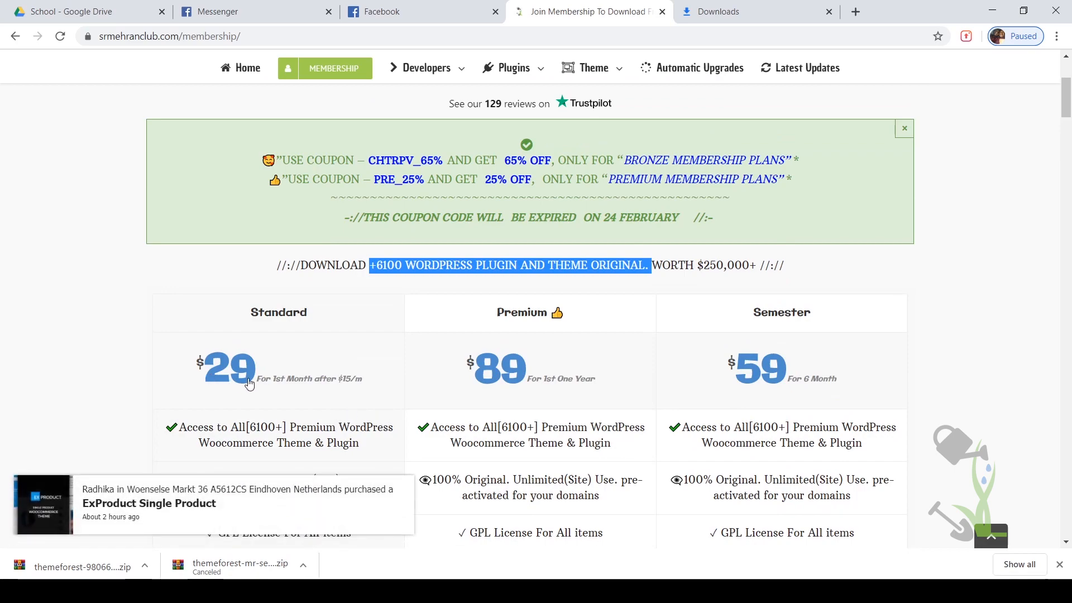
scroll(down, 3)
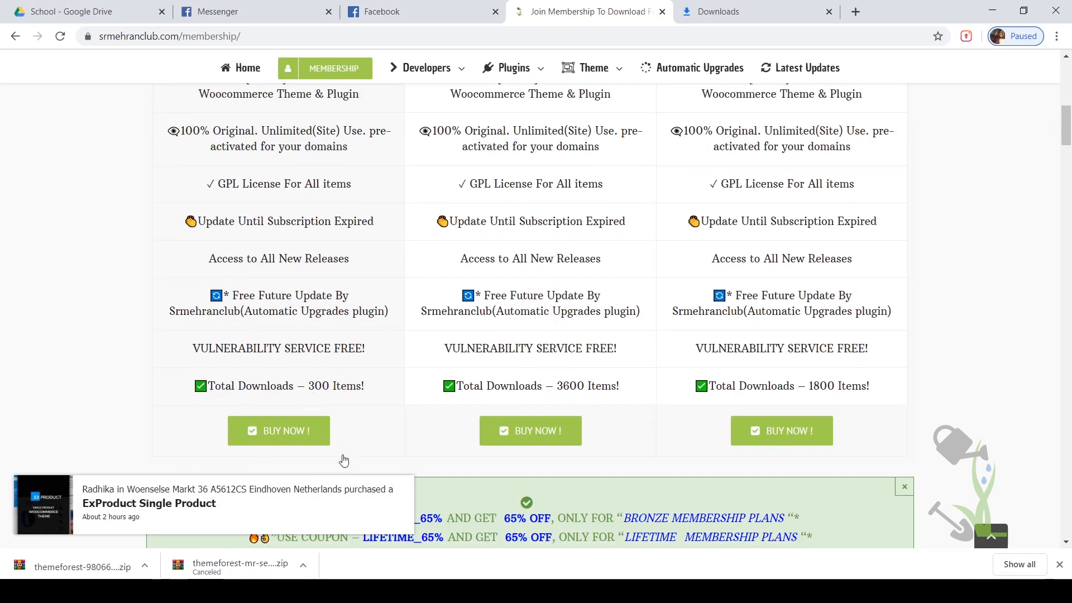
mouse_move(335, 392)
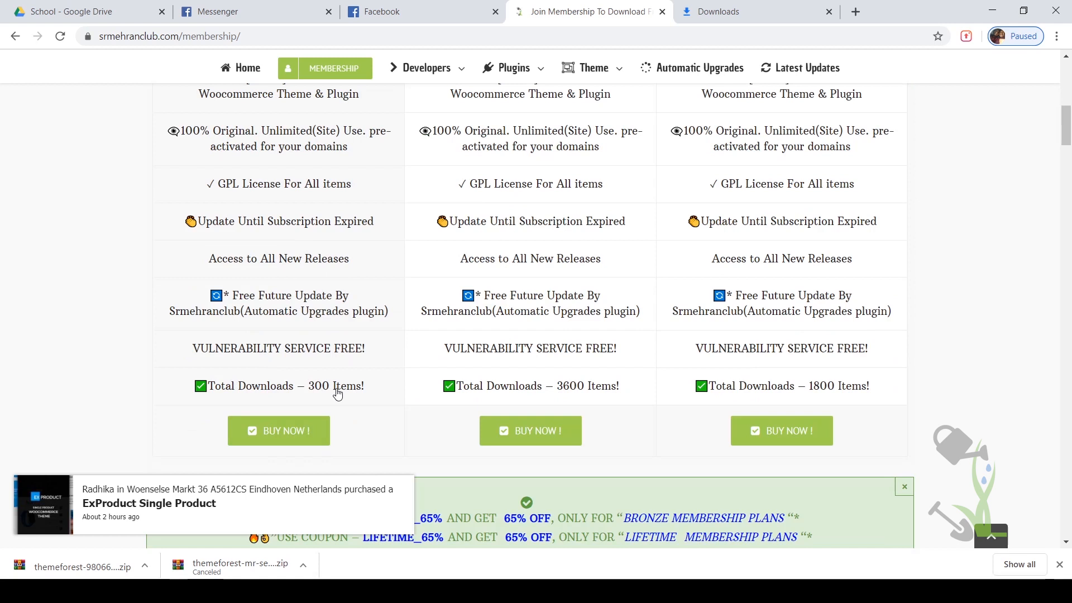
mouse_move(309, 452)
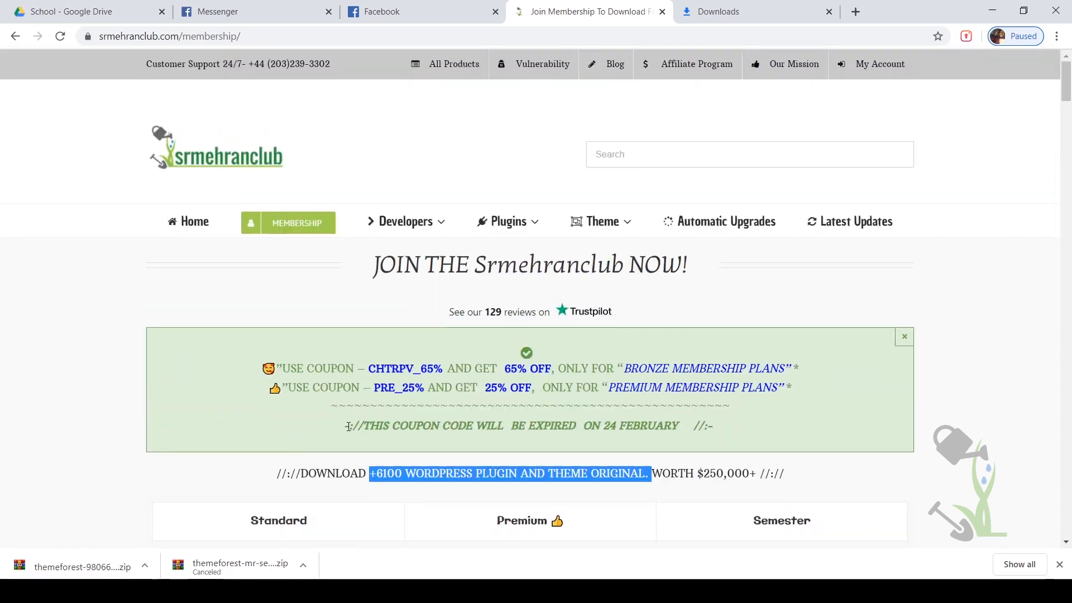
scroll(down, 3)
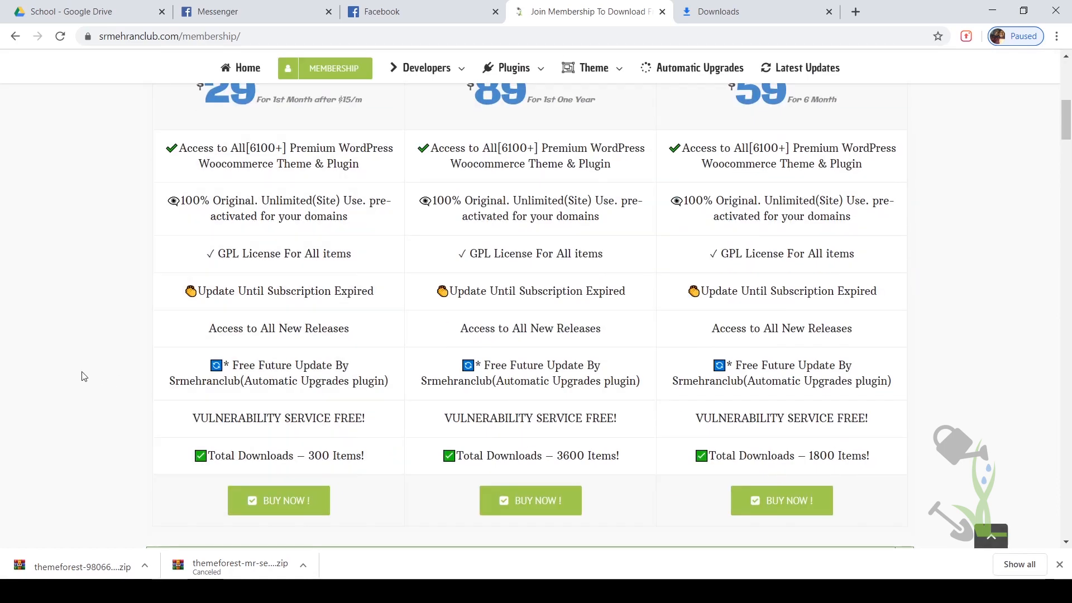